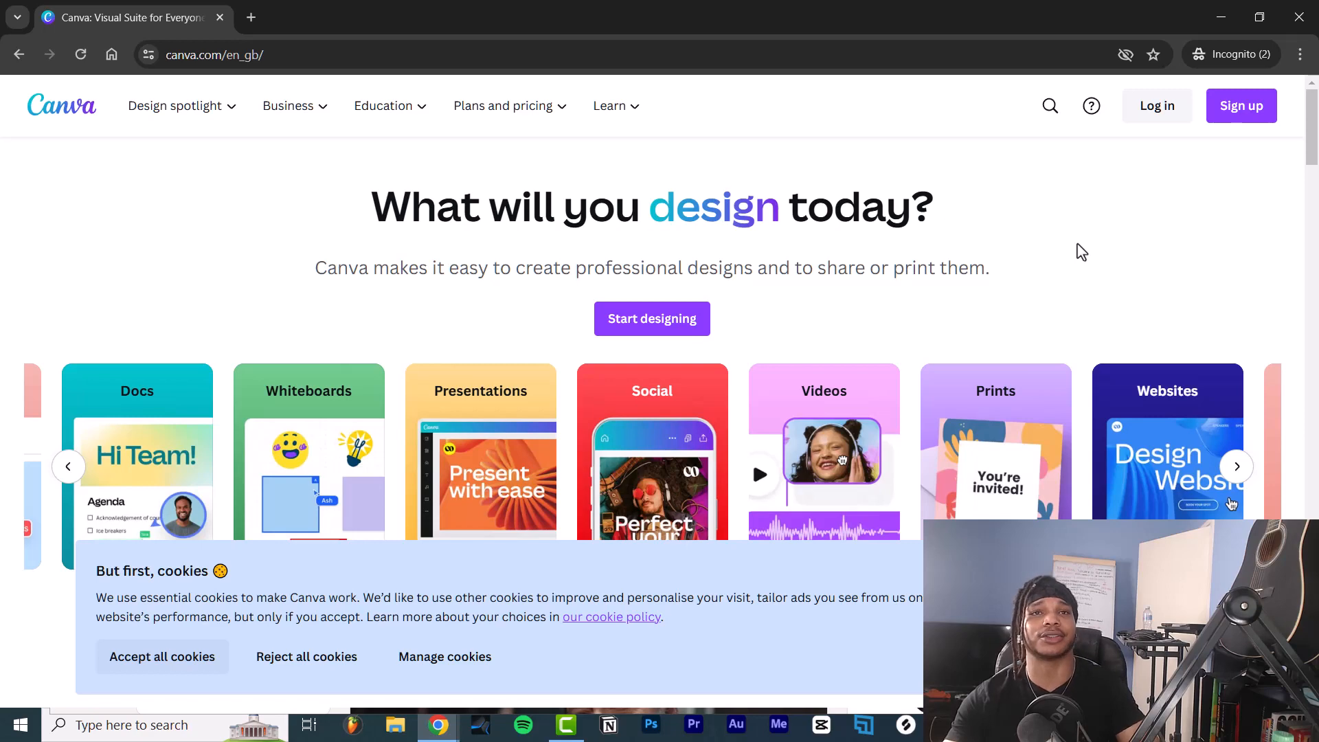
pyautogui.moveTo(1174, 245)
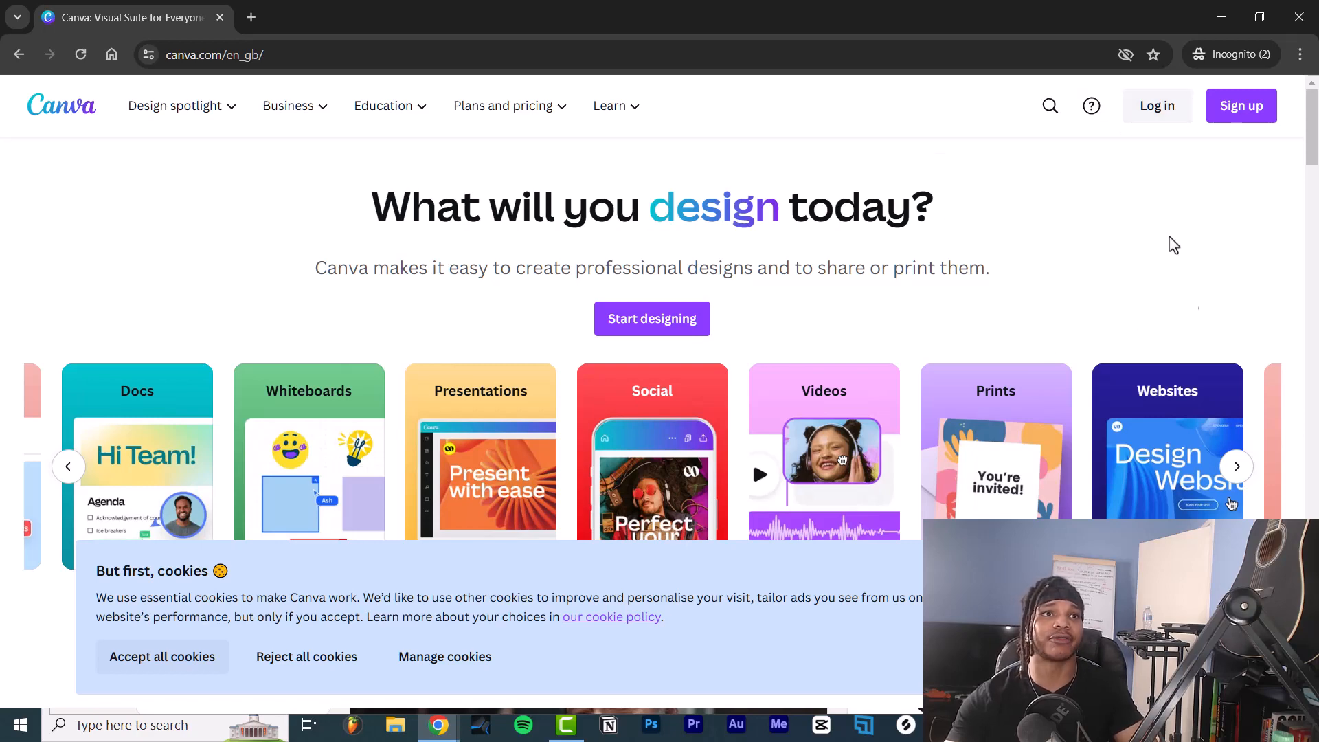
# Create a new custom-size design of 1080 × 1350 px.
pyautogui.click(1240, 106)
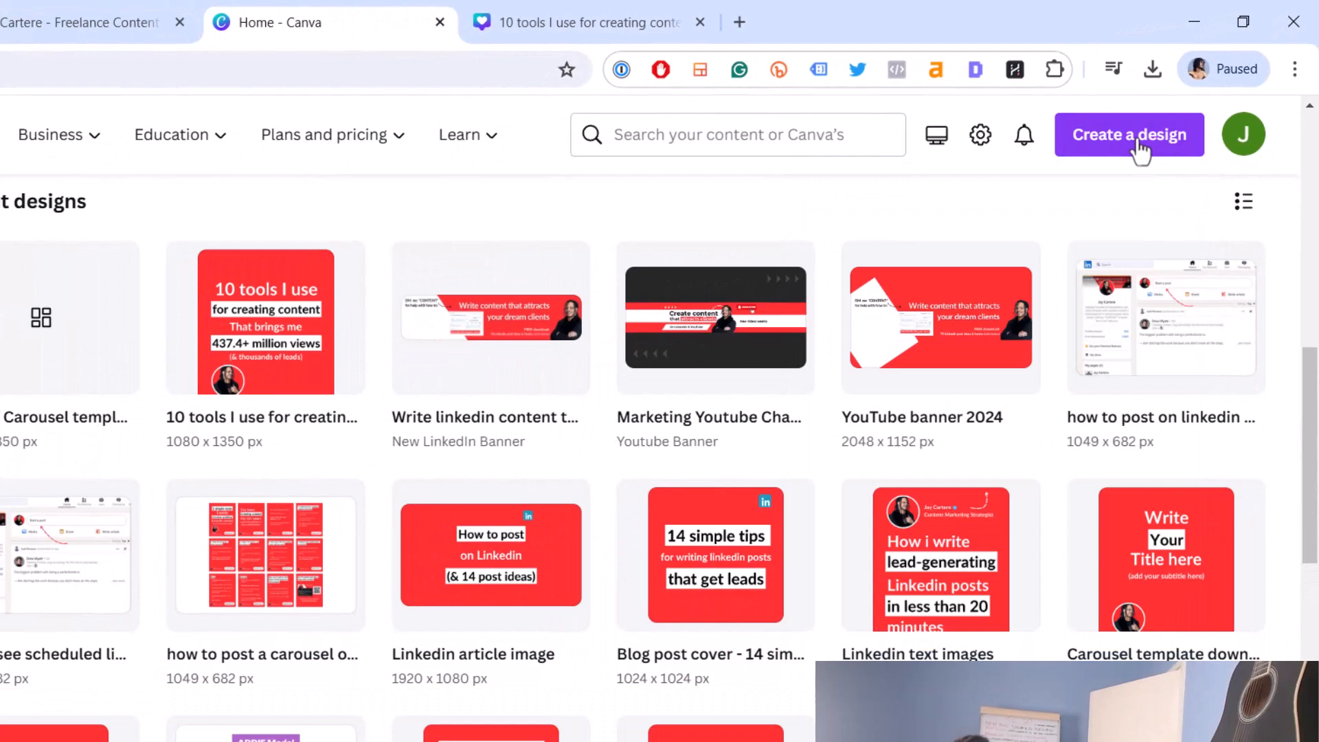
pyautogui.click(1128, 134)
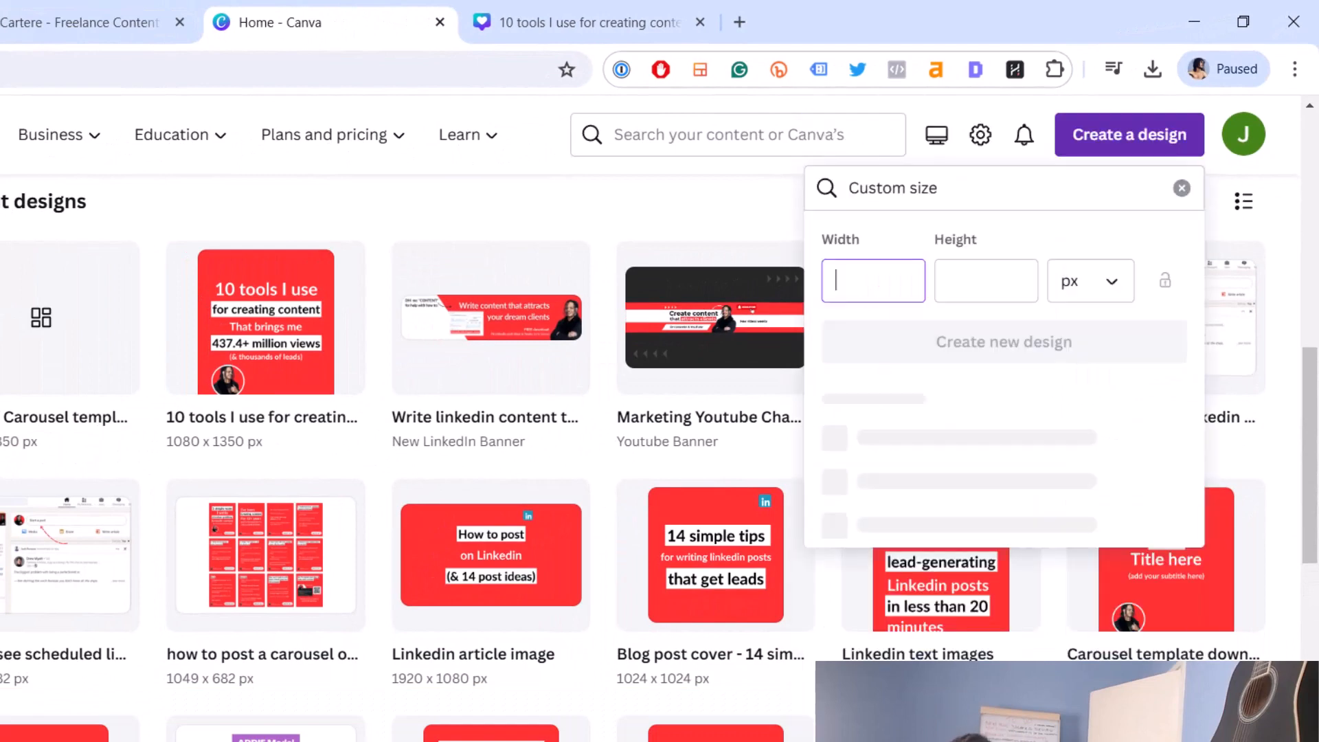
pyautogui.write('1080')
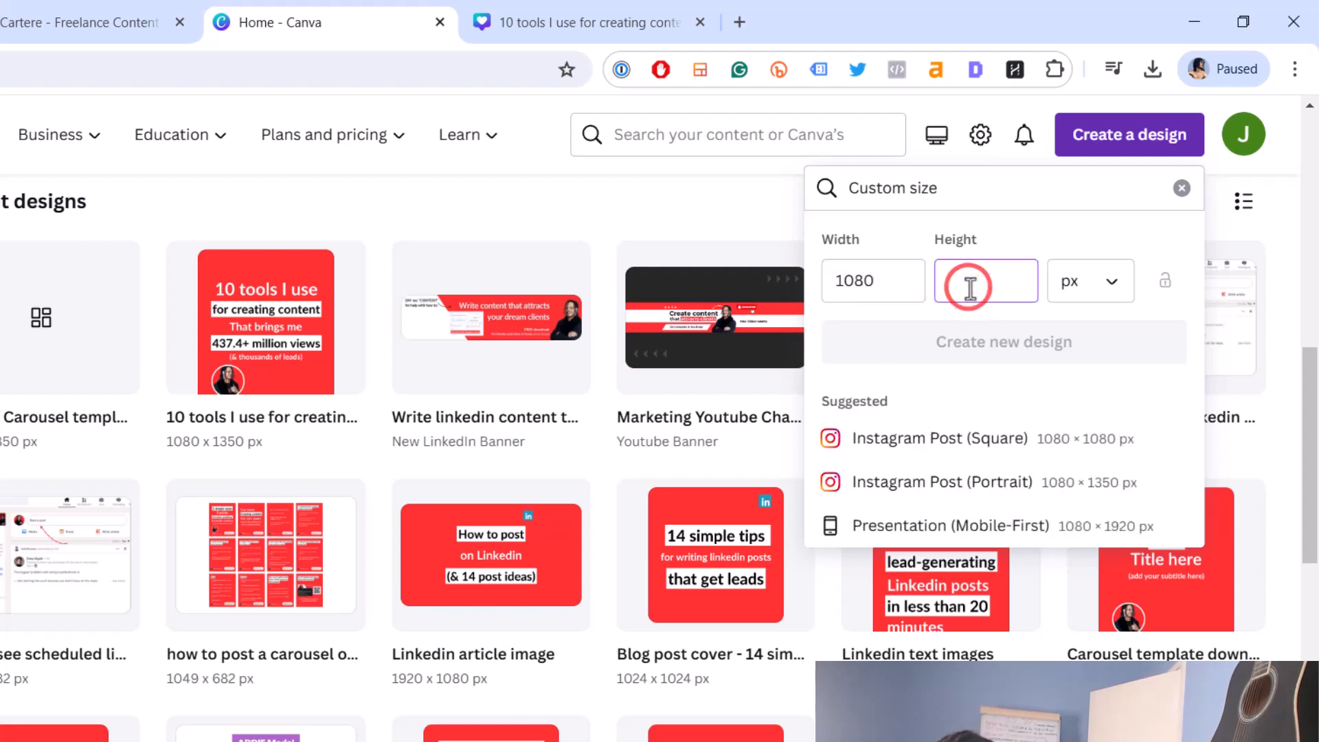
pyautogui.write('1350')
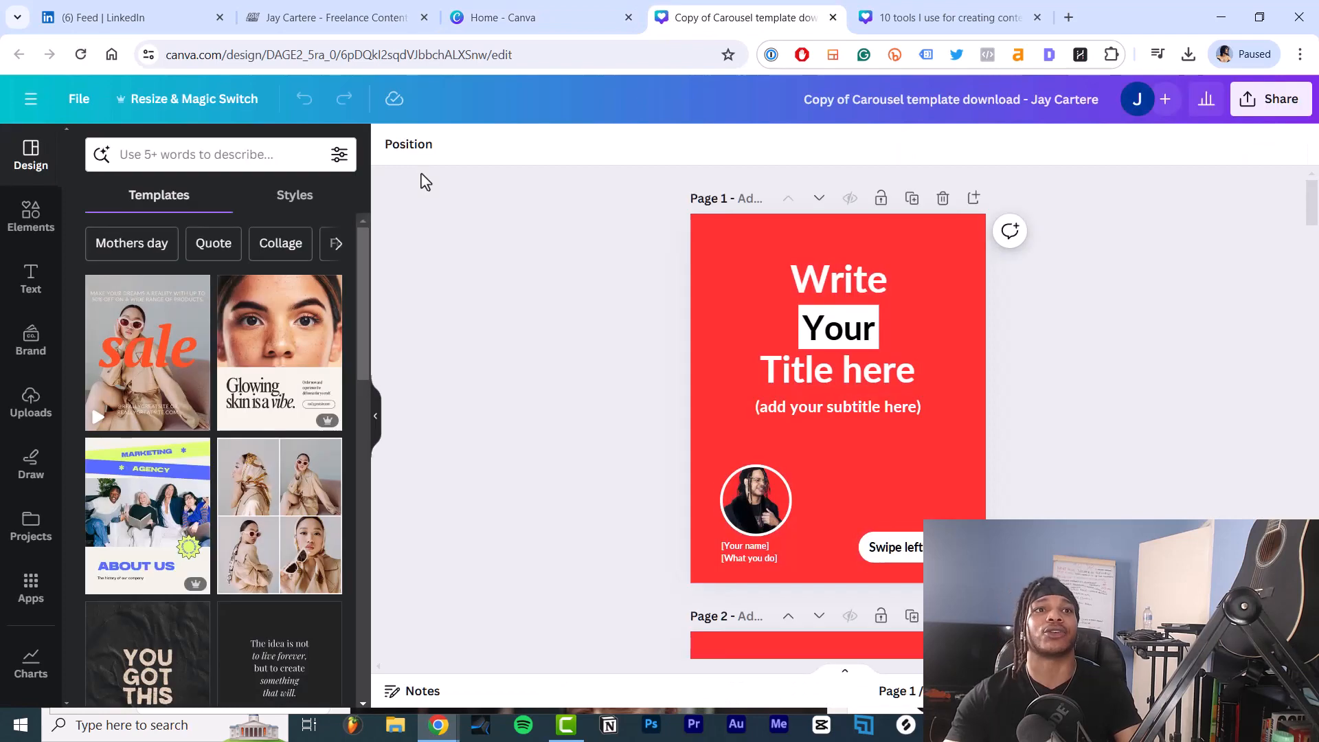
pyautogui.moveTo(517, 286)
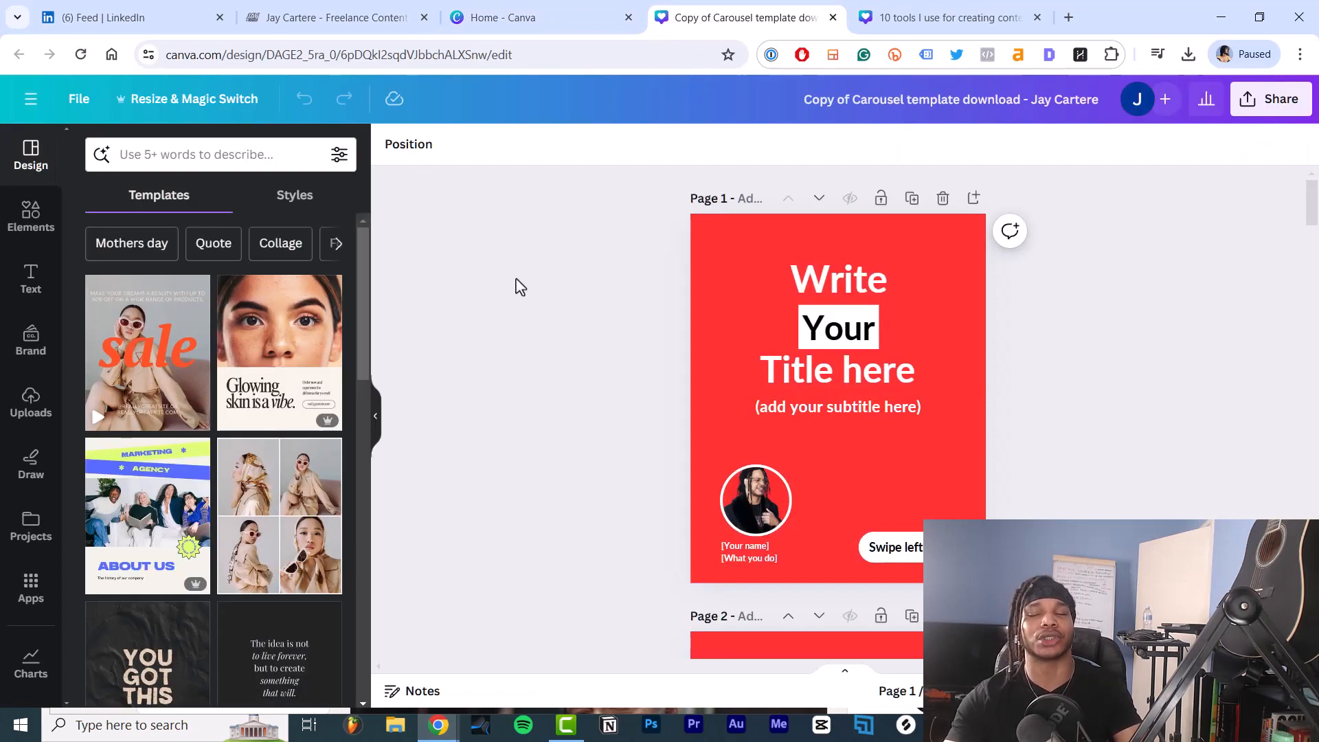
pyautogui.moveTo(655, 292)
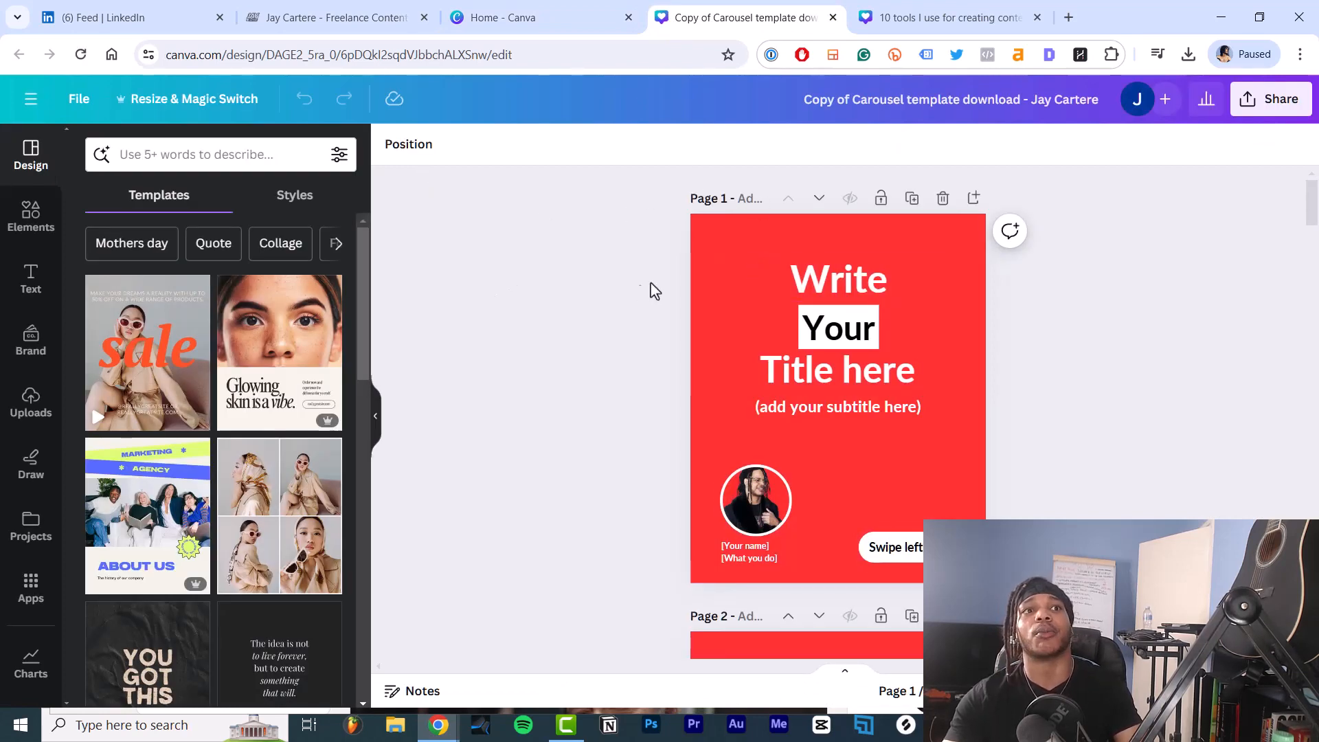
# Browse the red template's pages, then switch to the finished '10 tools I use' carousel.
pyautogui.click(836, 370)
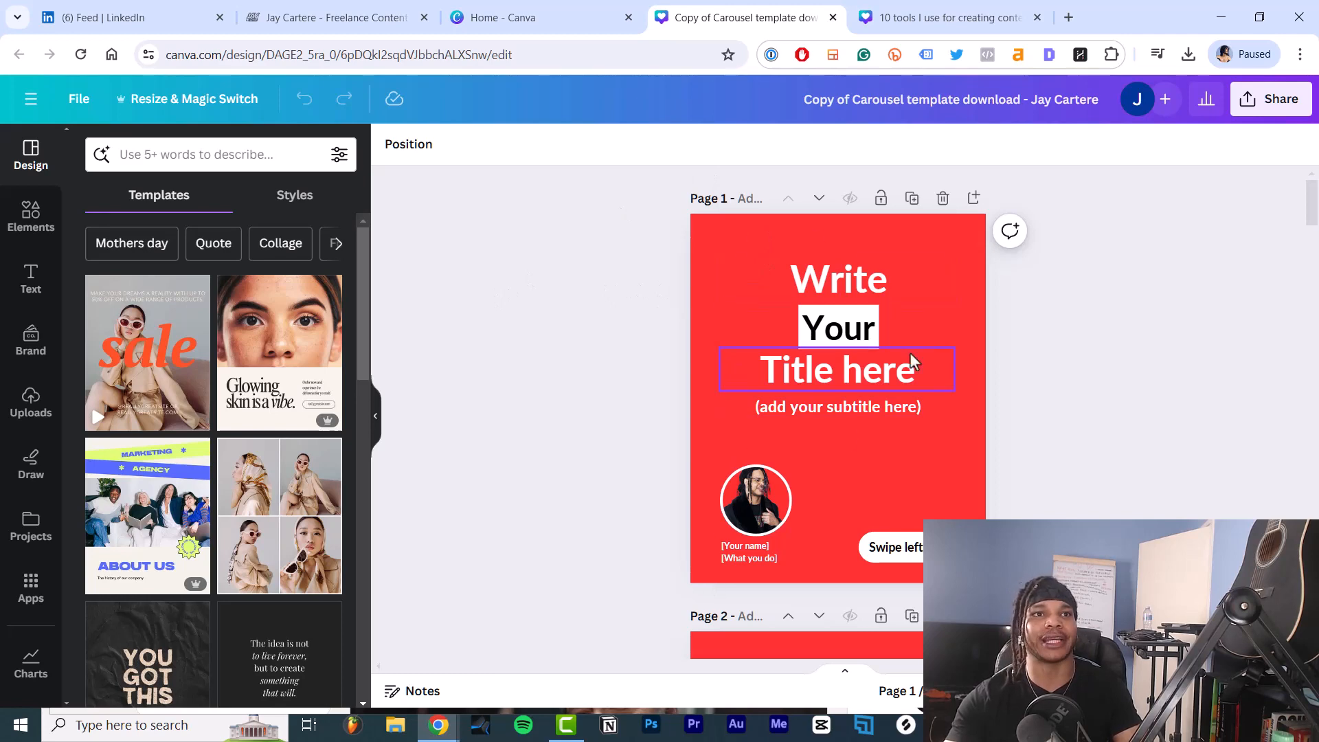
pyautogui.click(754, 500)
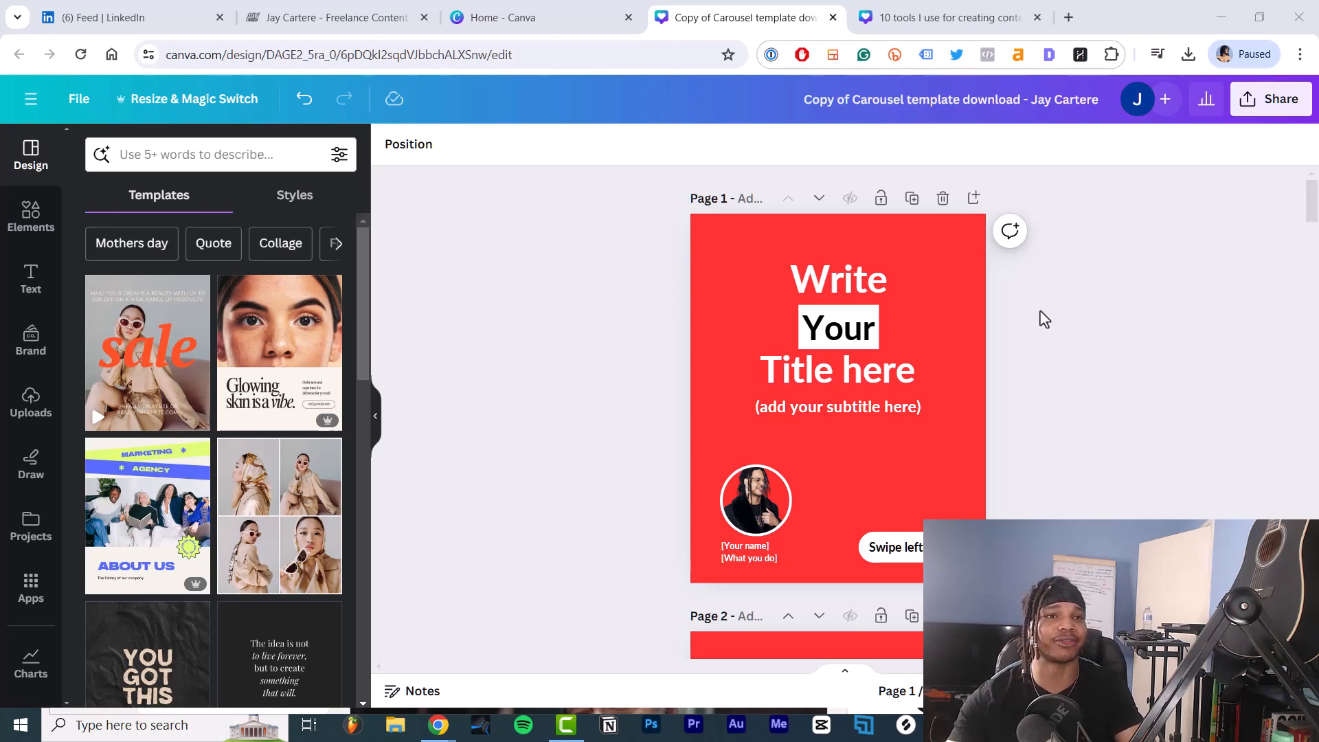
pyautogui.moveTo(1009, 356)
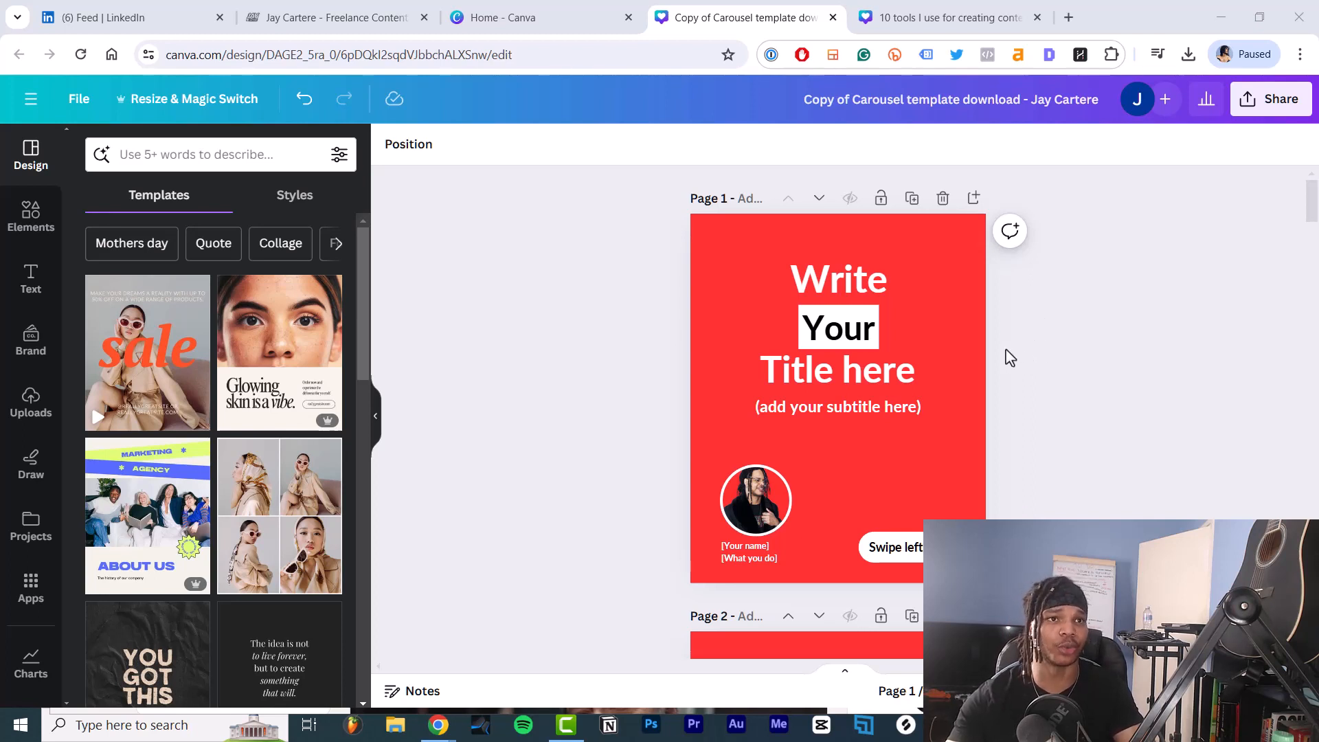
pyautogui.click(838, 280)
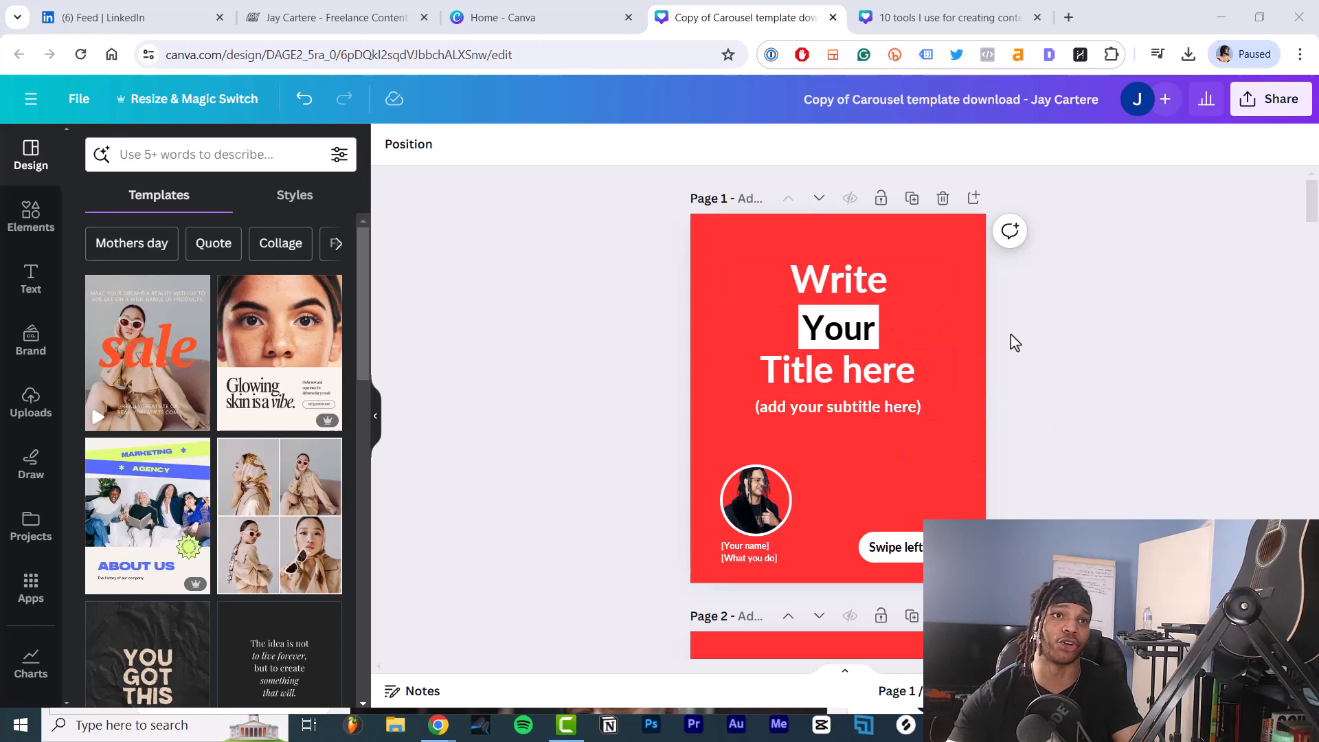
pyautogui.scroll(-3)
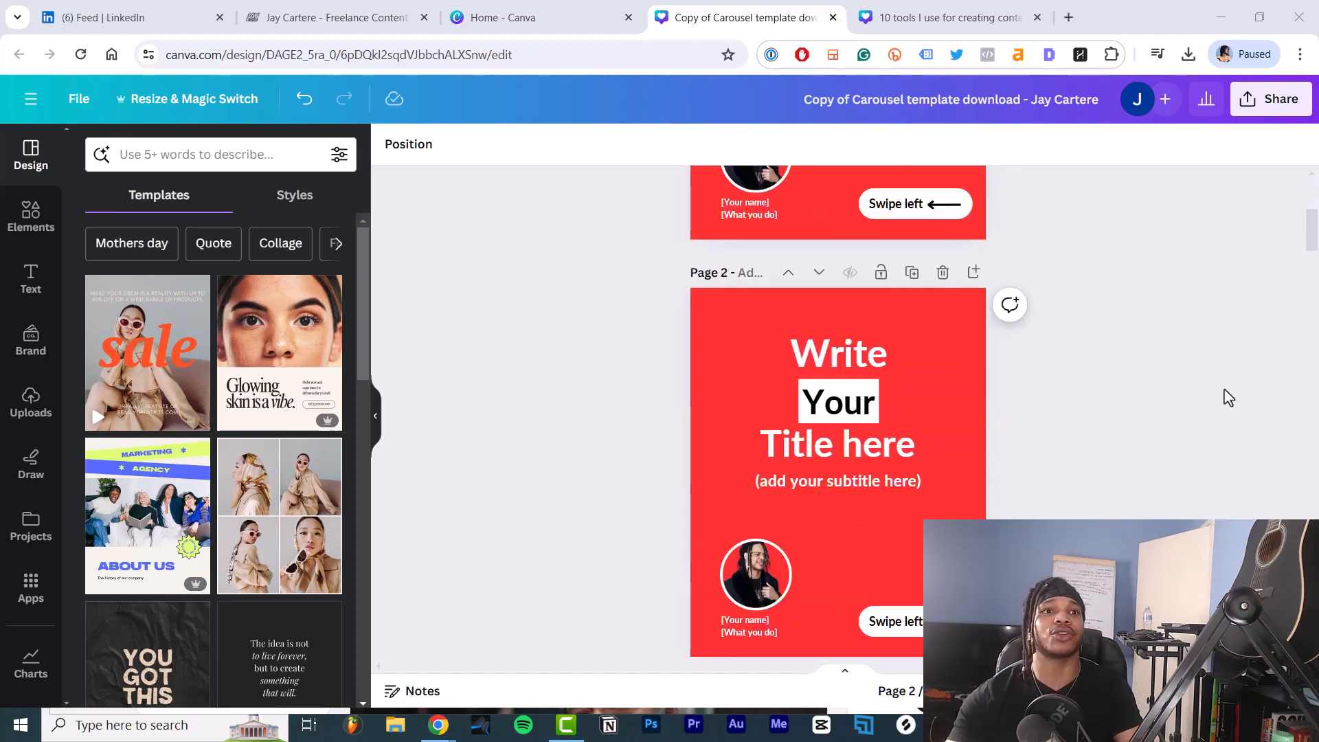
pyautogui.scroll(-3)
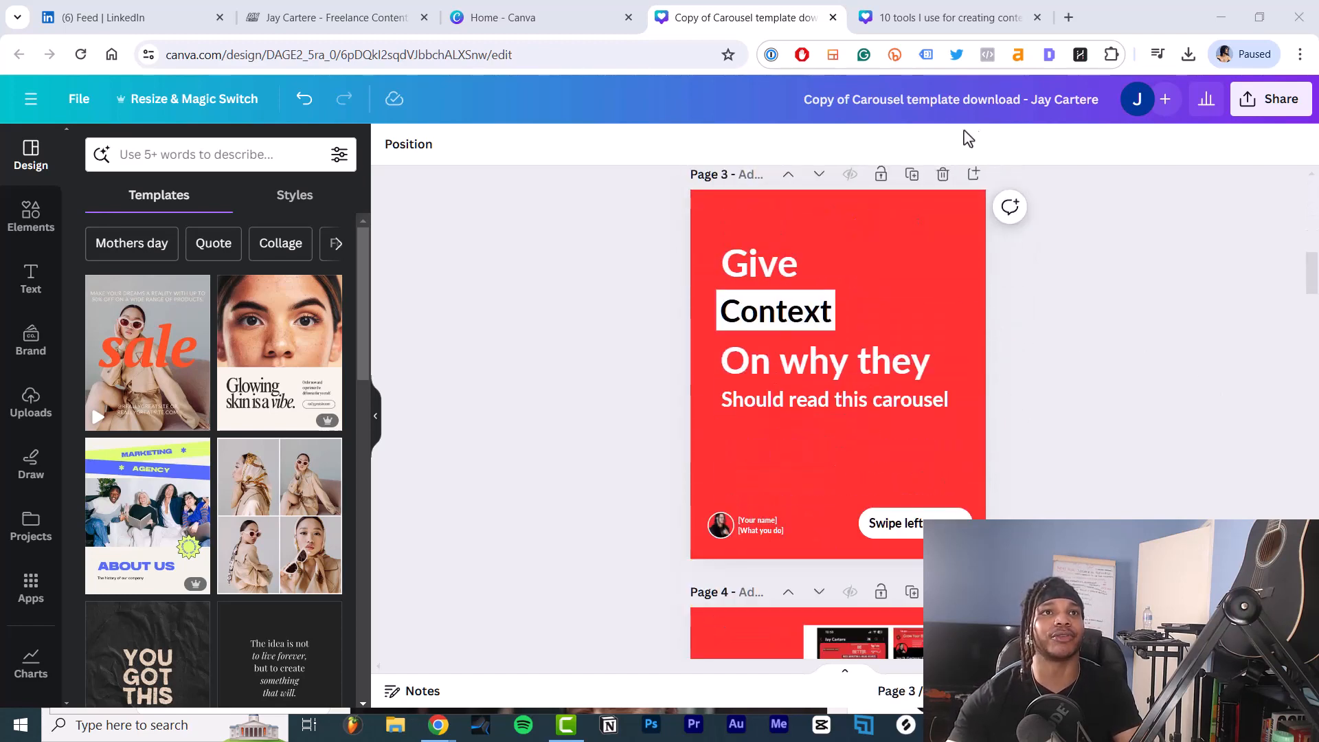
pyautogui.click(942, 17)
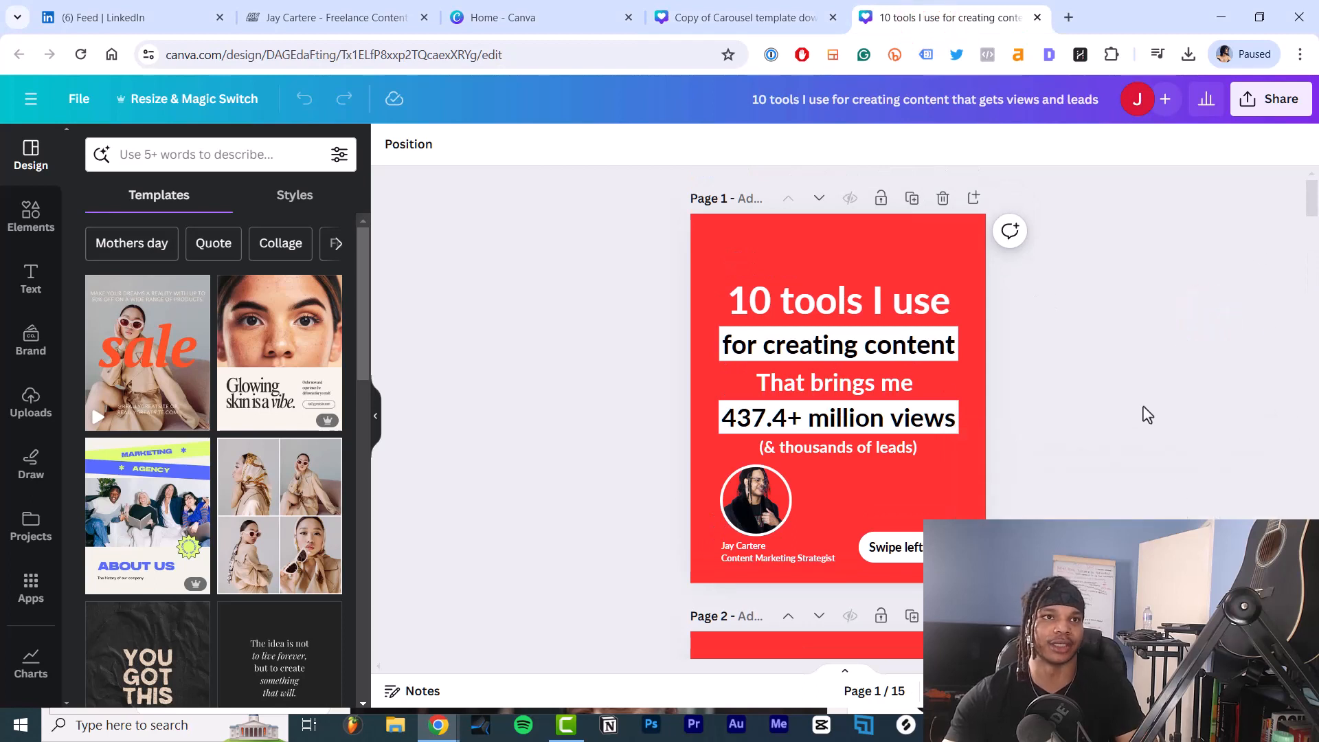
pyautogui.moveTo(1048, 338)
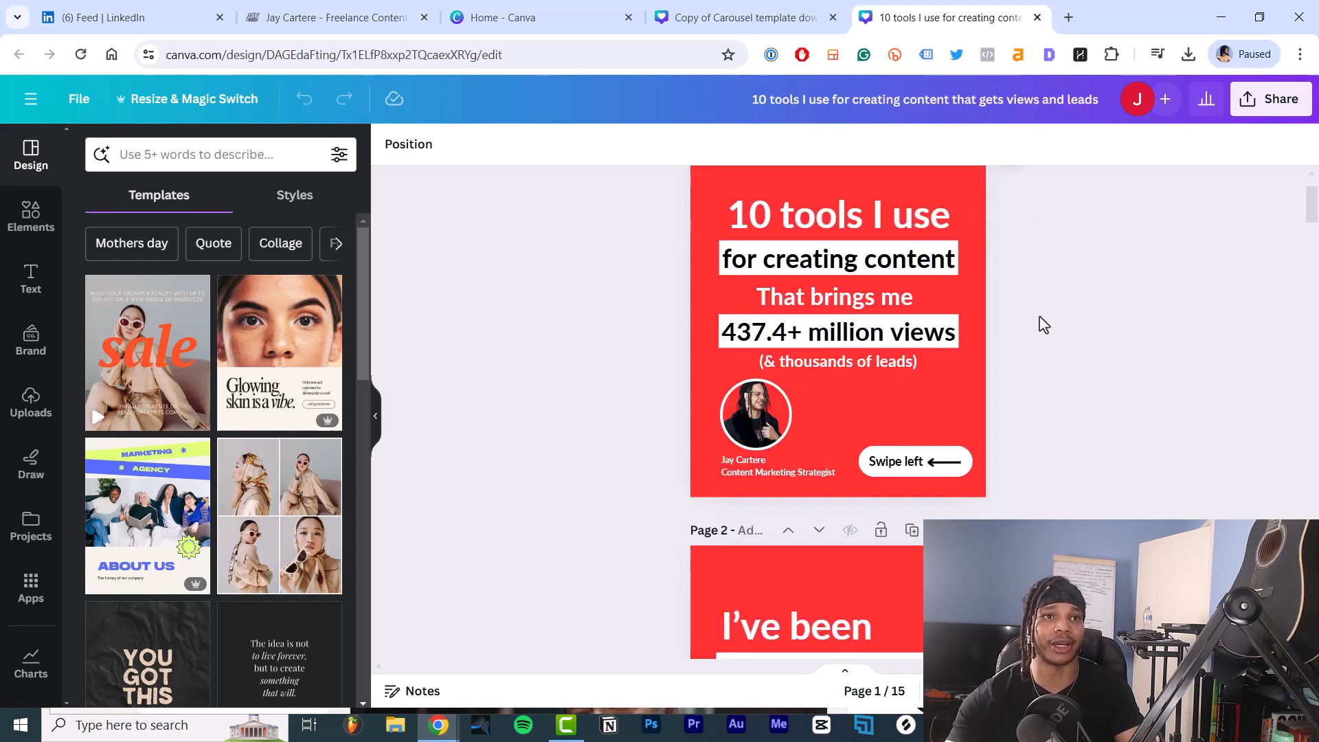
pyautogui.click(838, 344)
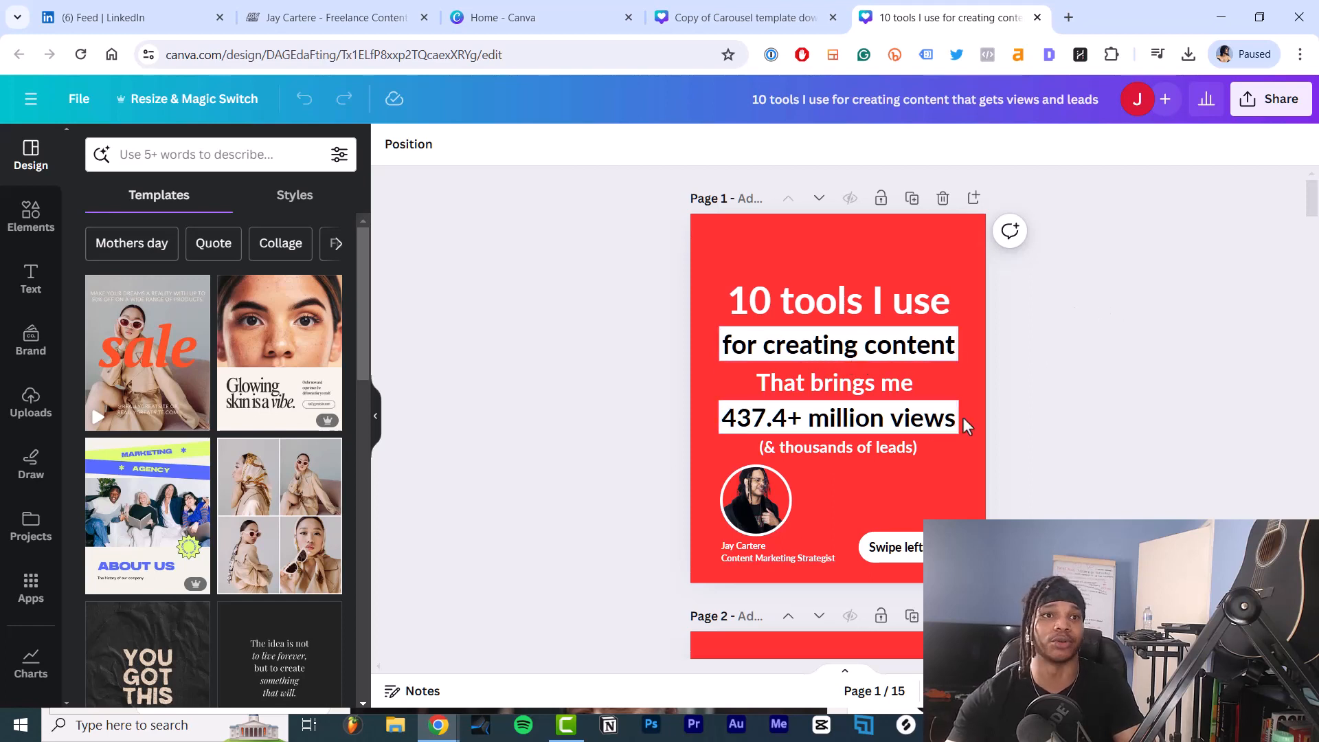
pyautogui.scroll(-3)
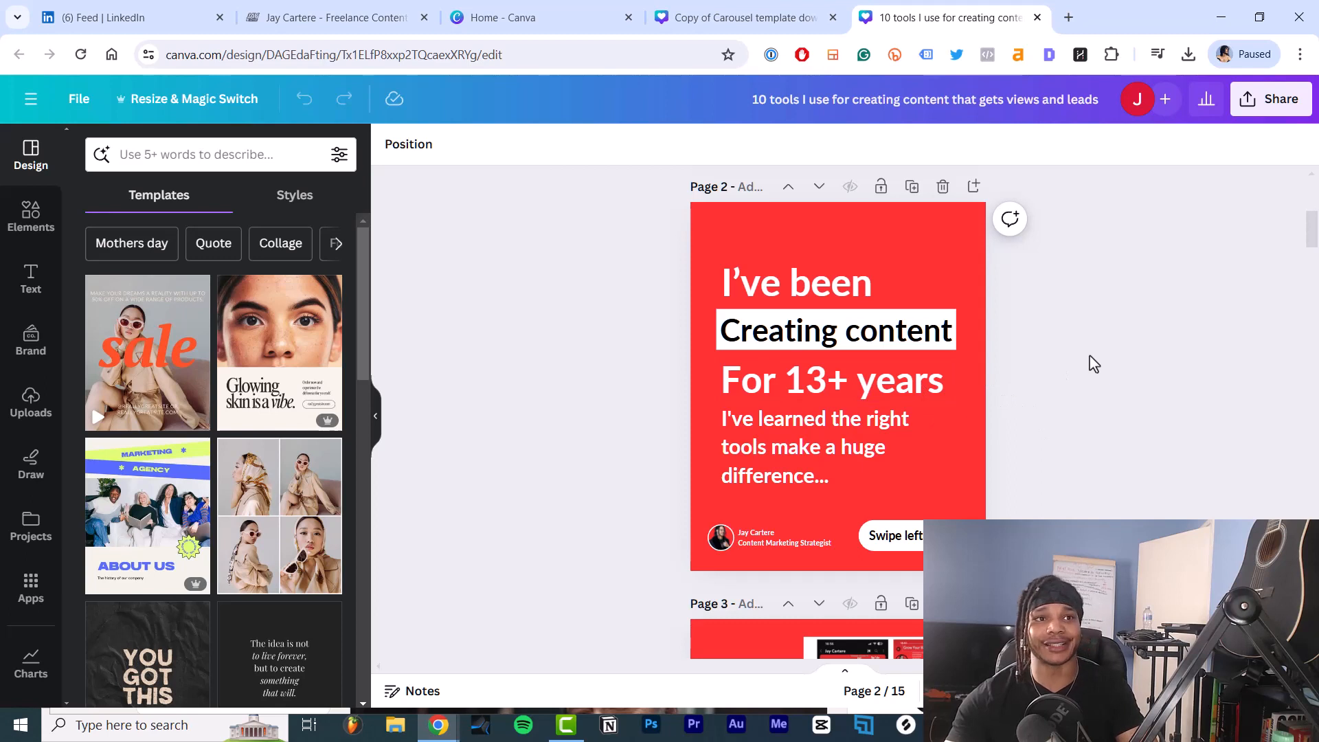
pyautogui.moveTo(1046, 438)
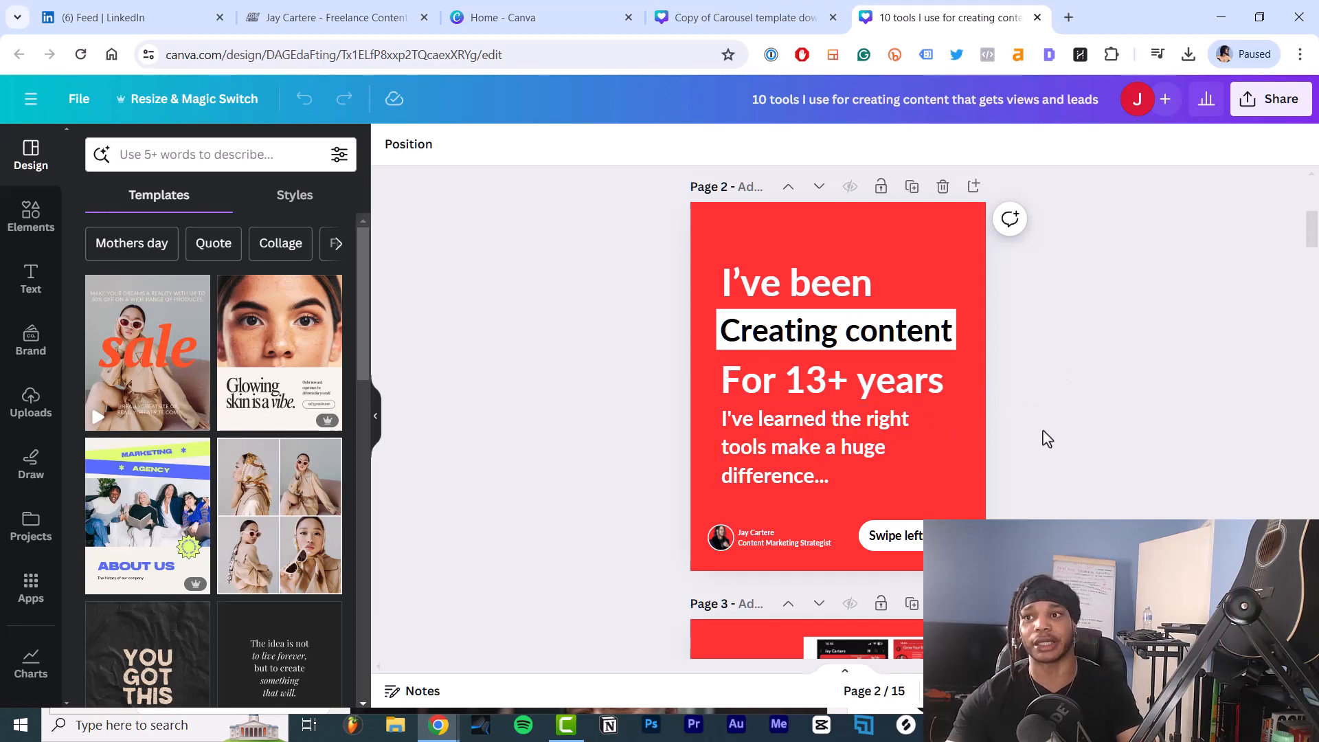
pyautogui.moveTo(727, 374)
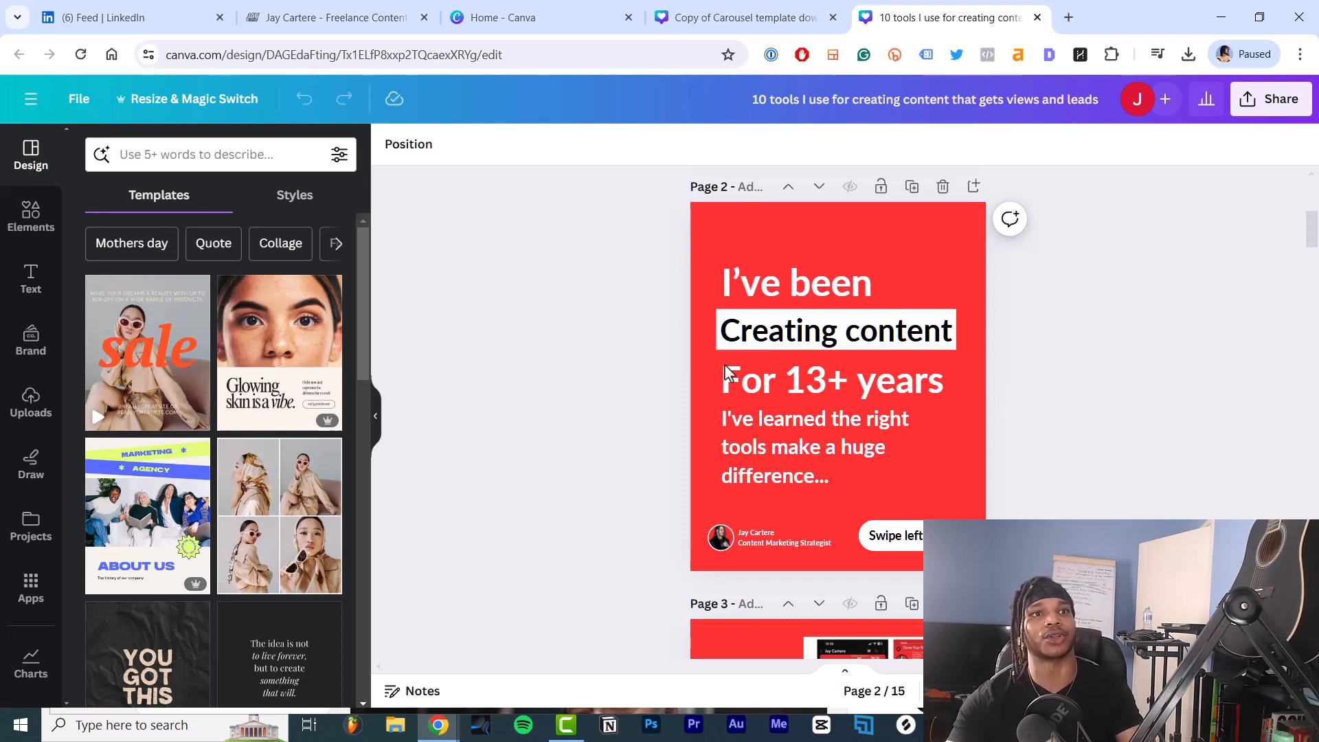
pyautogui.scroll(-3)
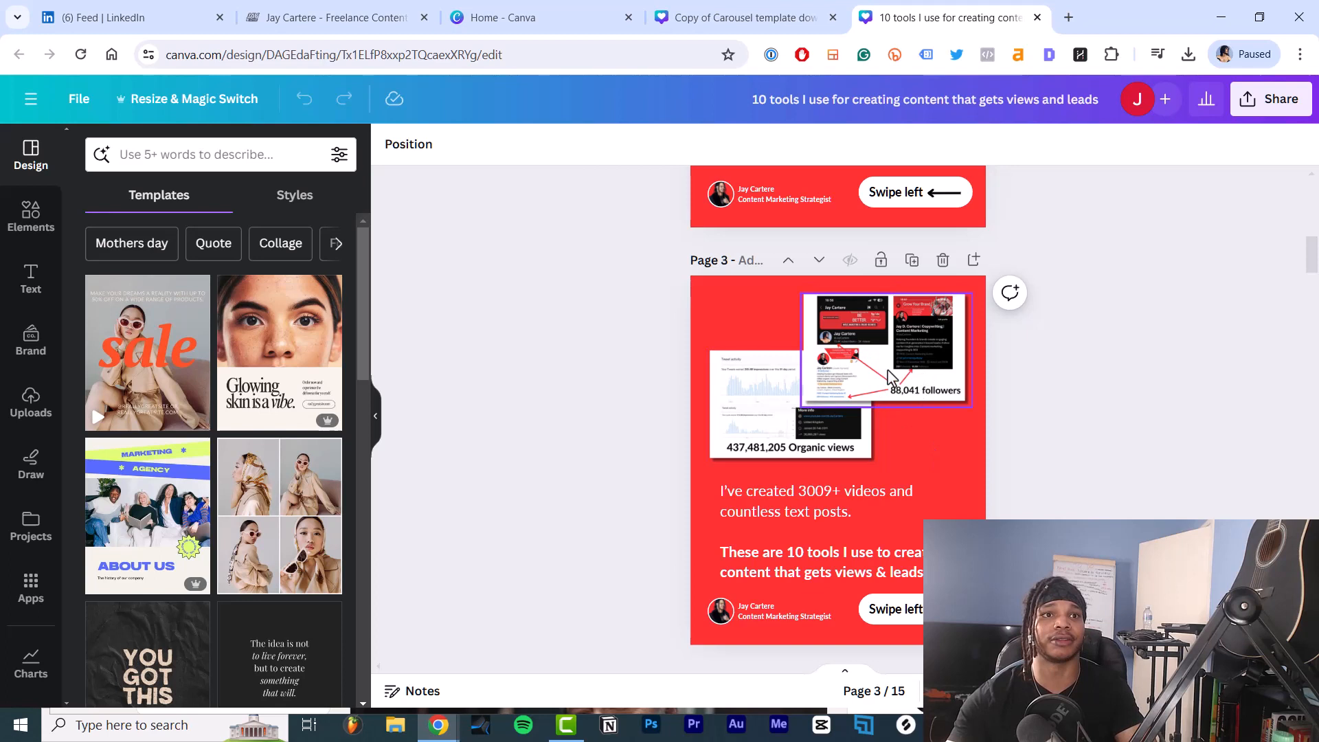
pyautogui.click(833, 501)
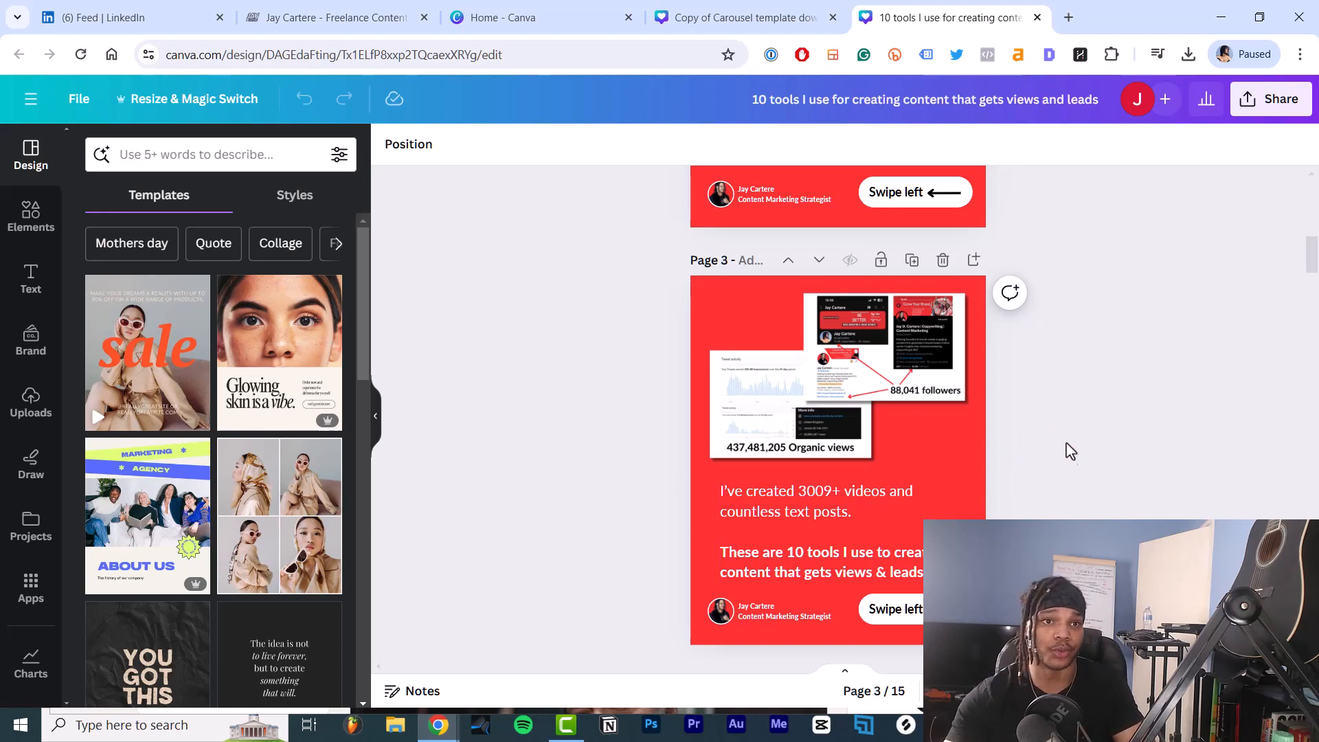
pyautogui.scroll(-3)
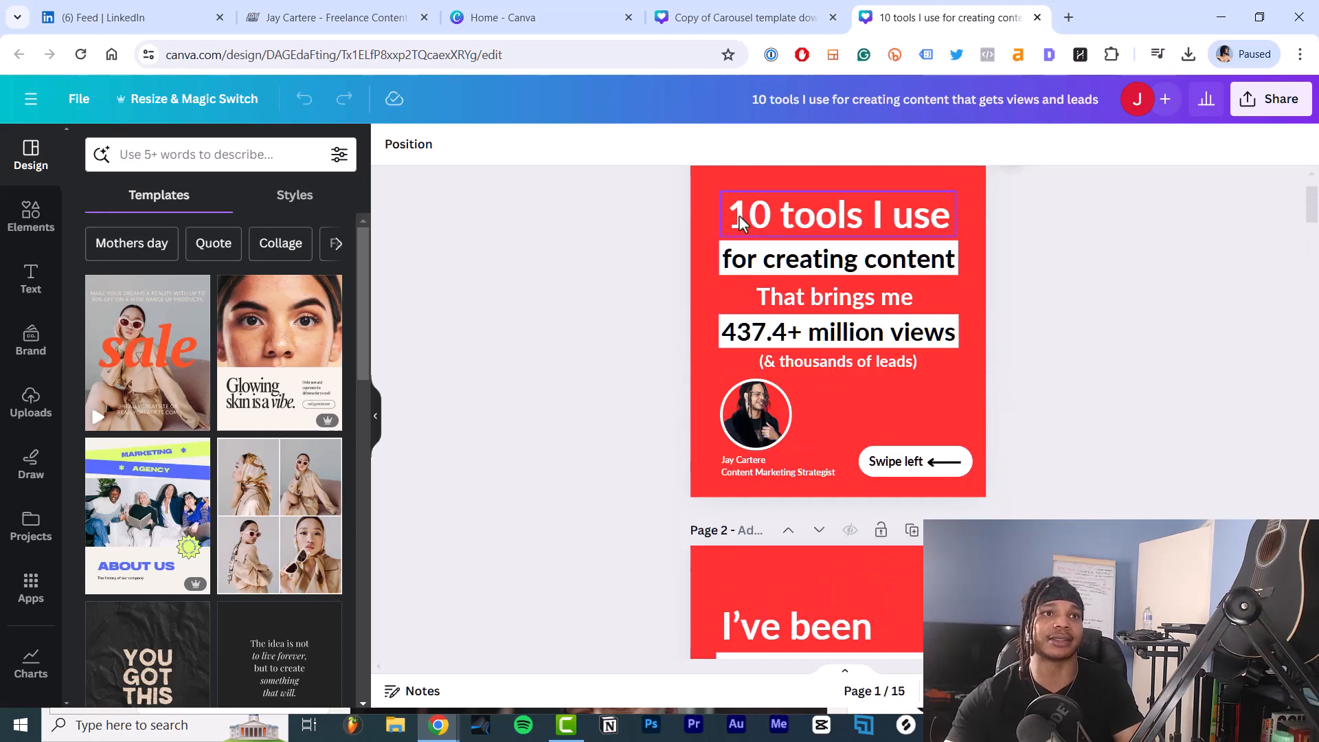
pyautogui.scroll(-3)
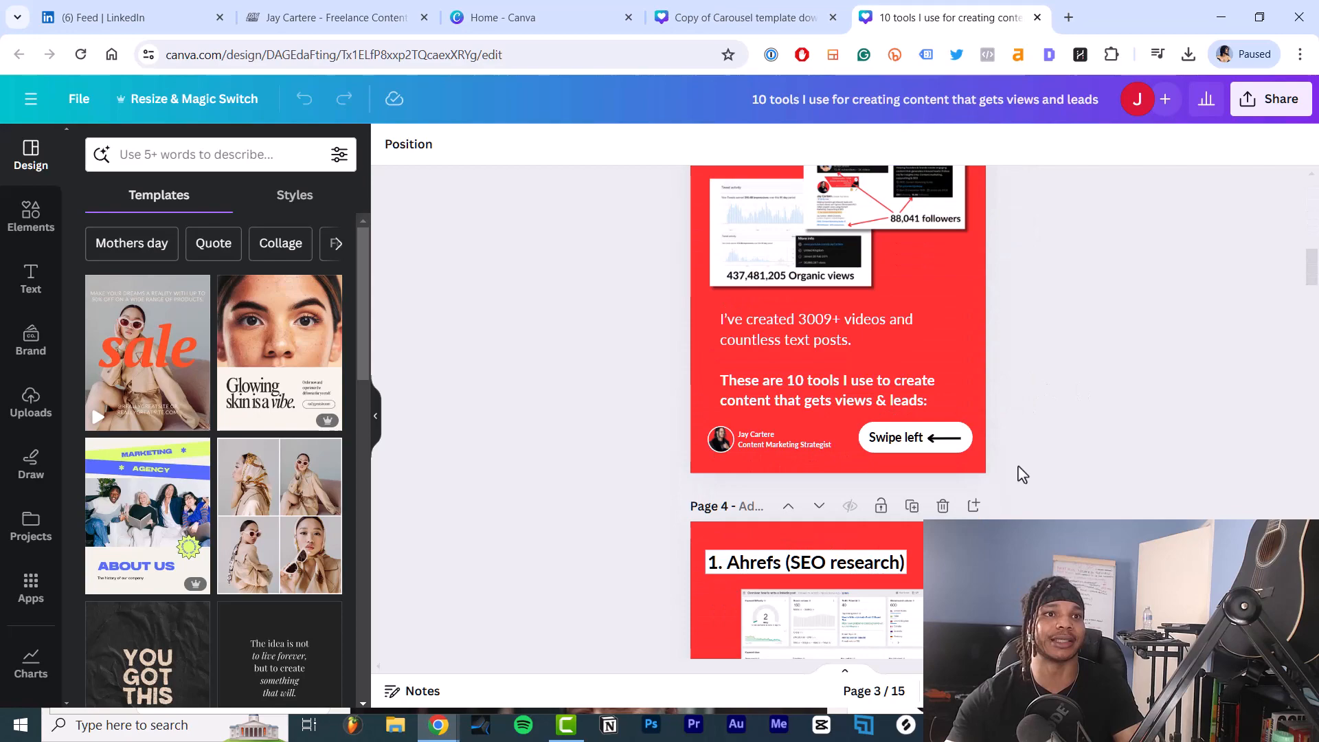
pyautogui.scroll(-3)
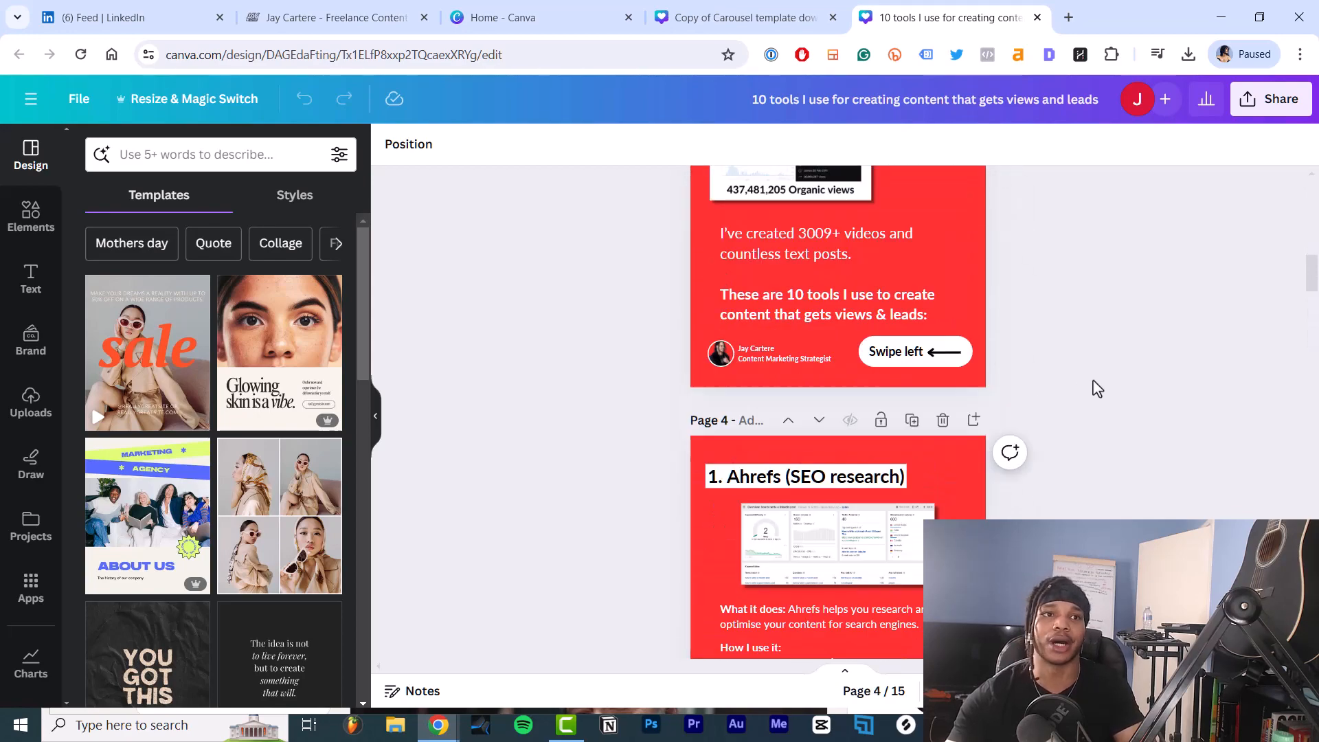
pyautogui.scroll(-3)
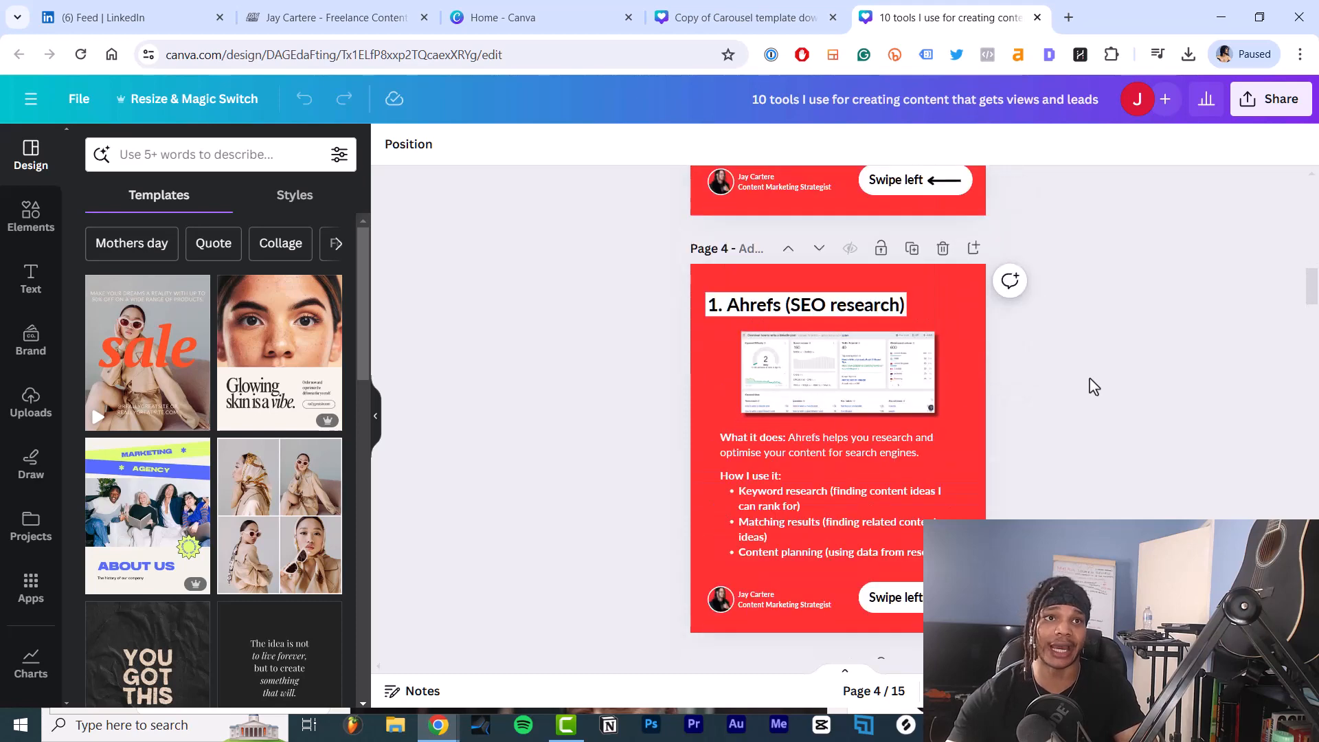
pyautogui.moveTo(690, 364)
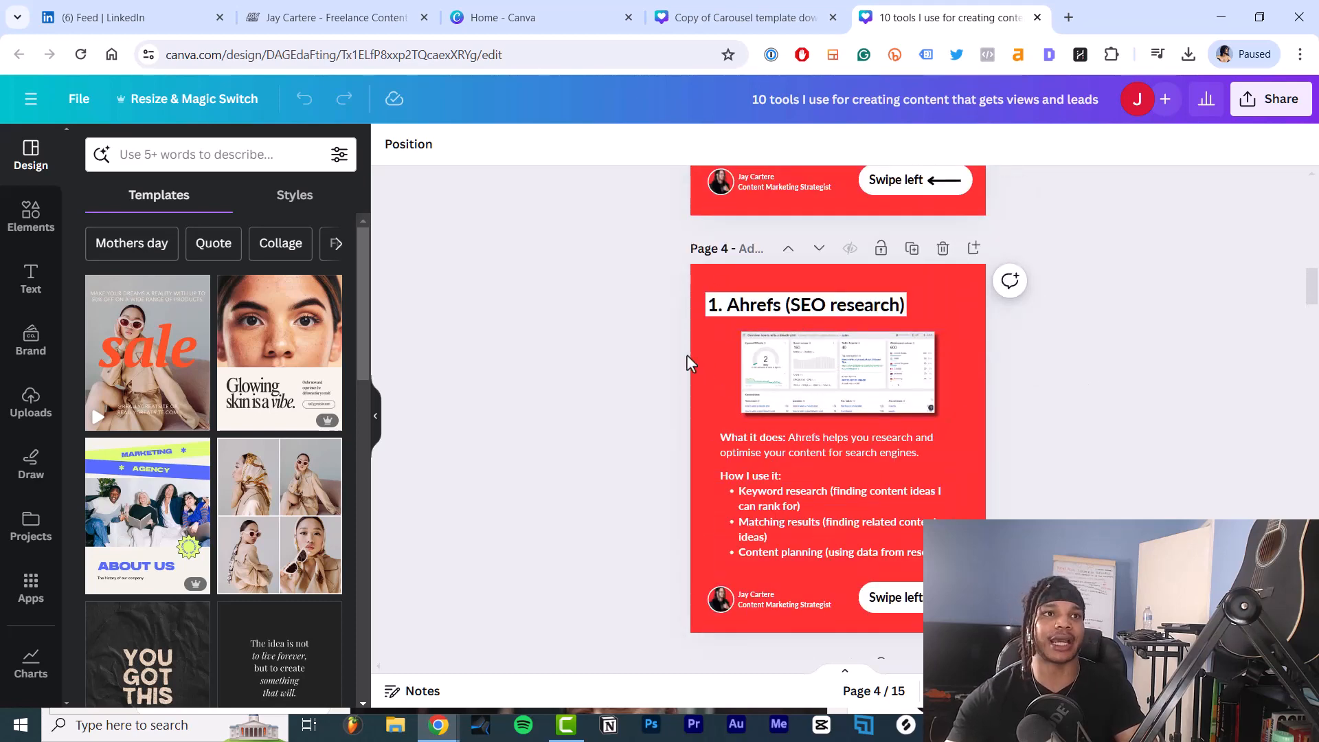
pyautogui.moveTo(1093, 370)
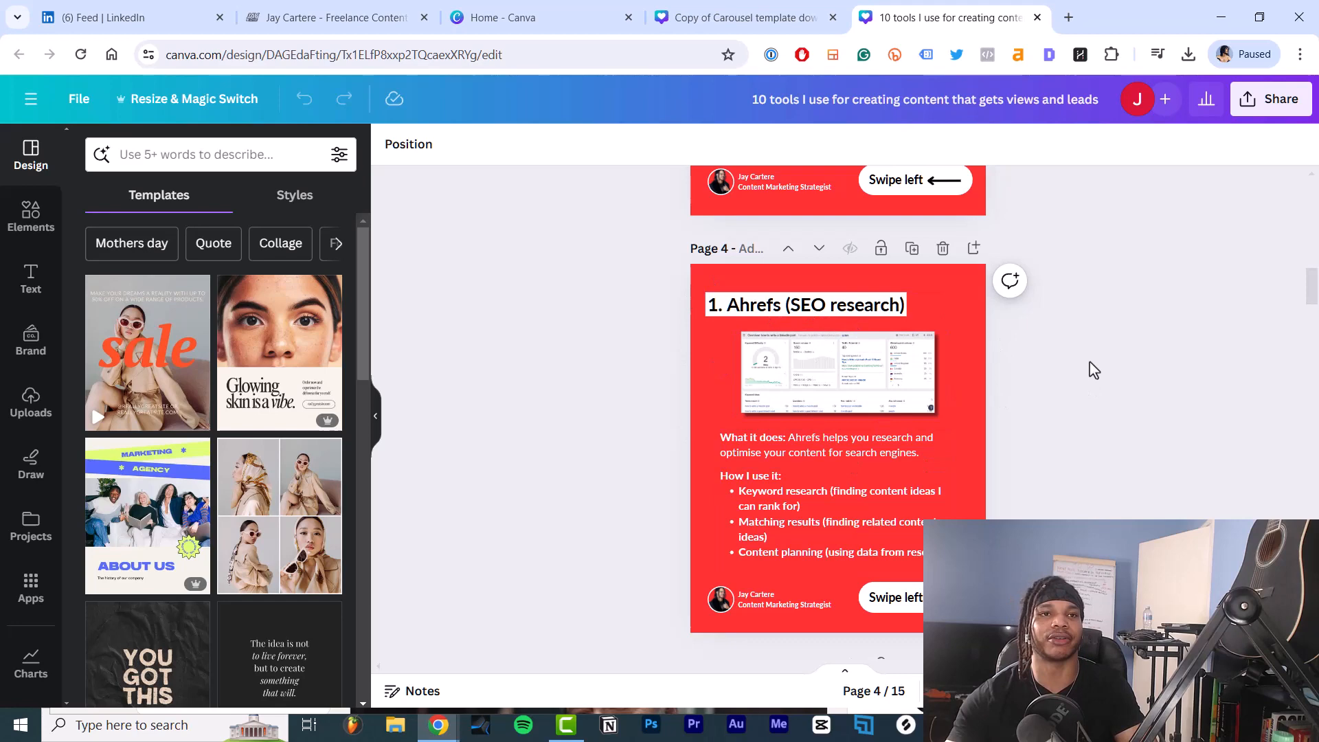
pyautogui.click(839, 374)
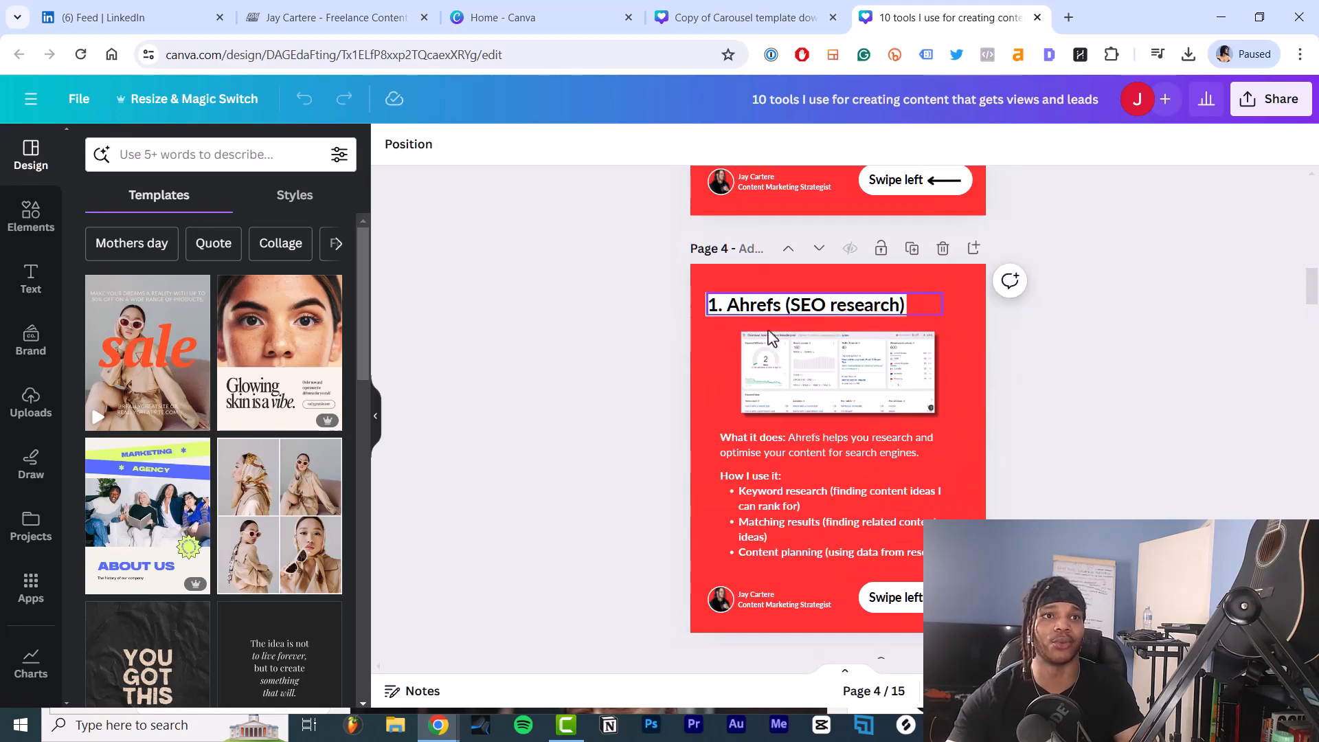
pyautogui.scroll(-3)
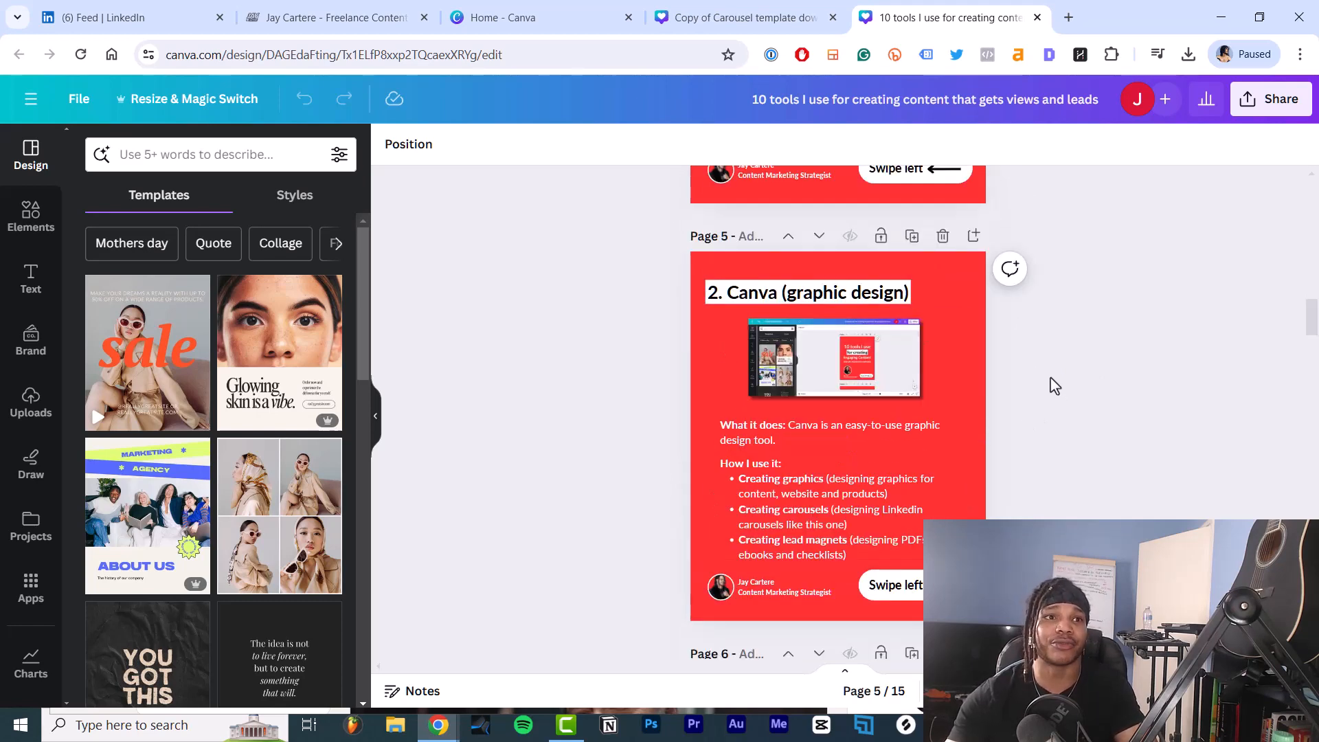
pyautogui.scroll(-3)
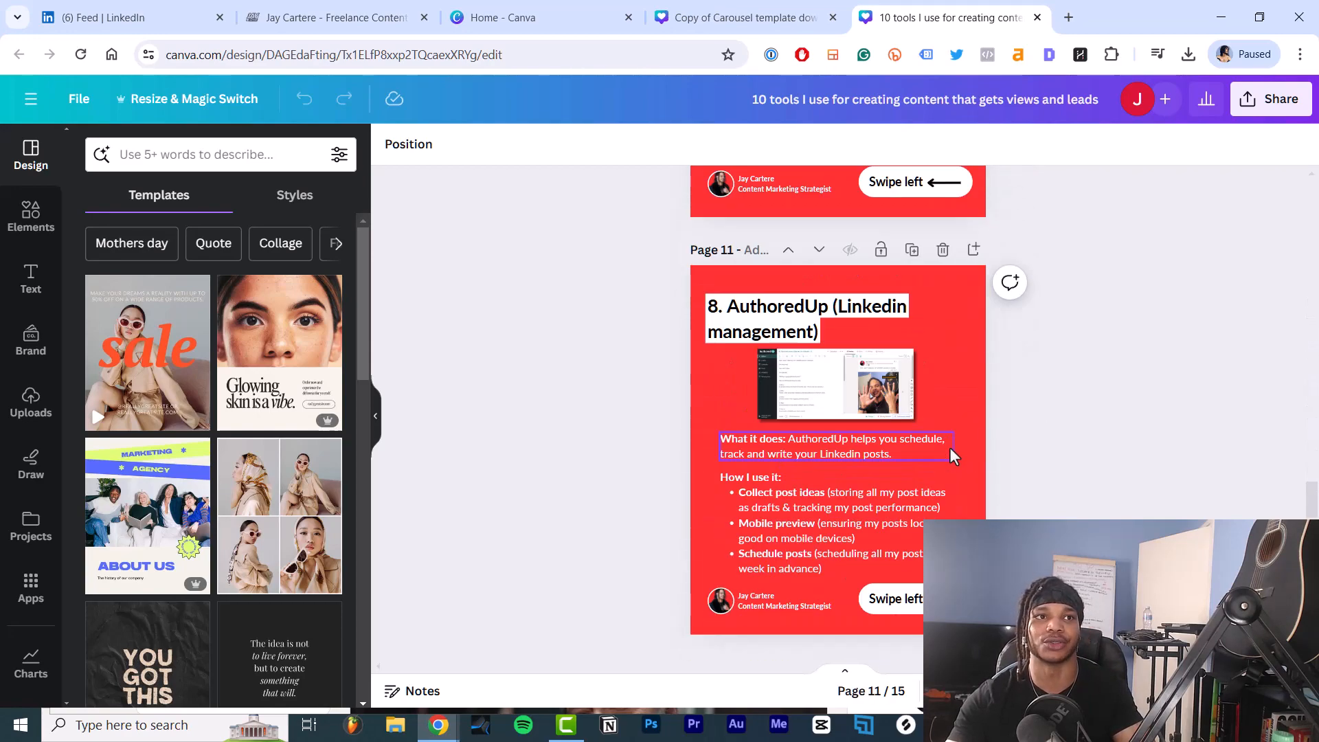
pyautogui.scroll(-3)
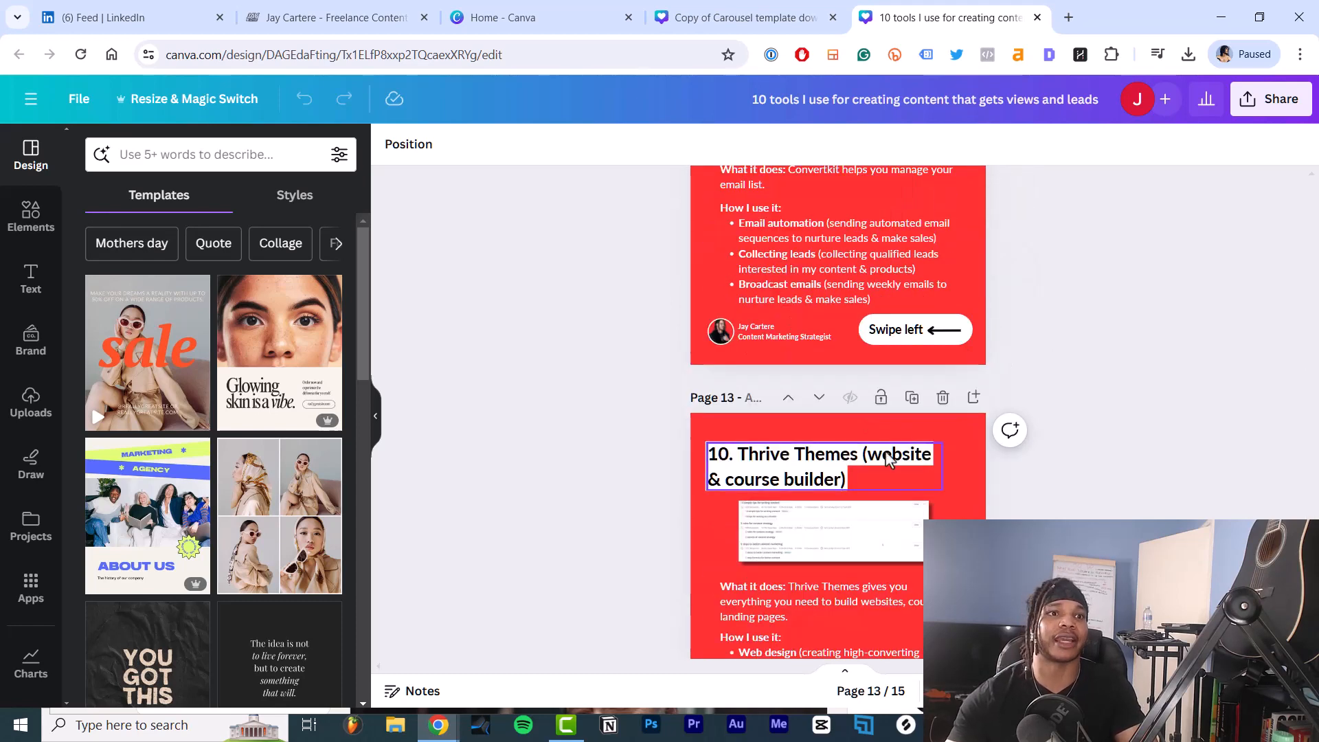
pyautogui.scroll(-3)
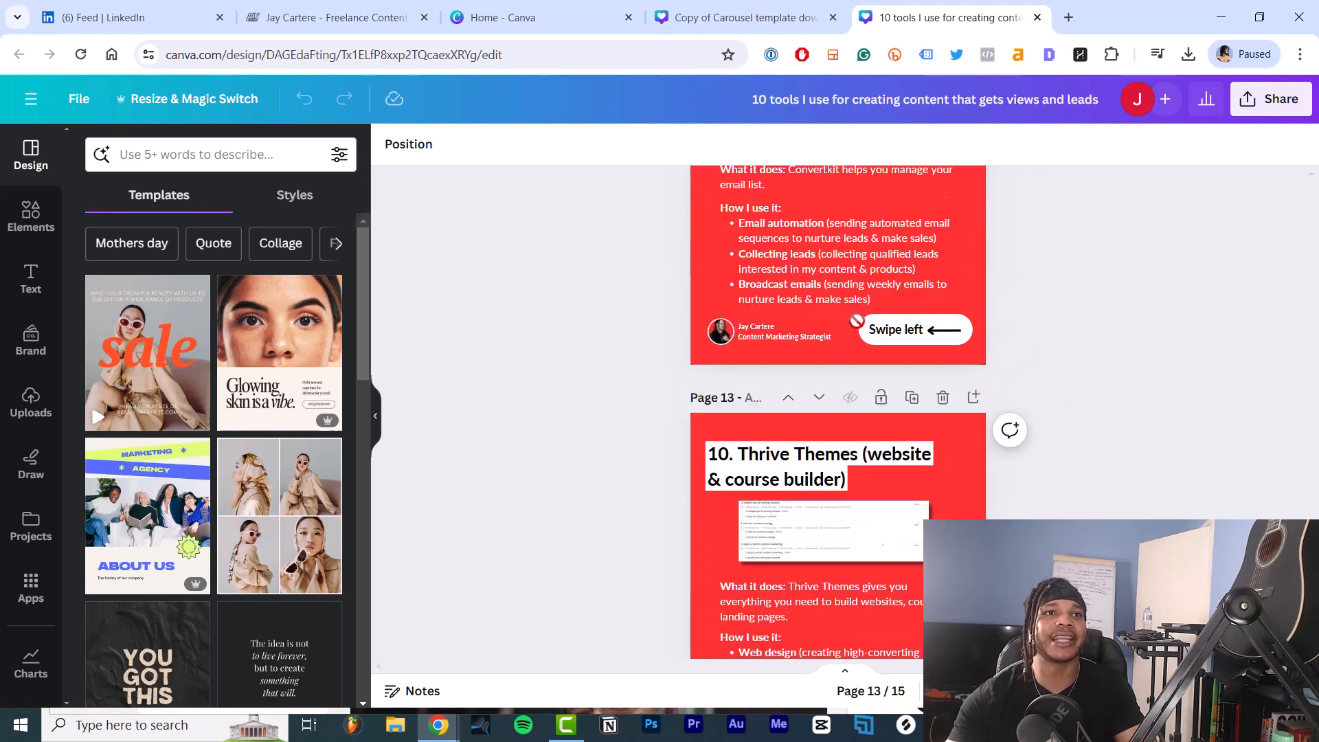
pyautogui.click(502, 16)
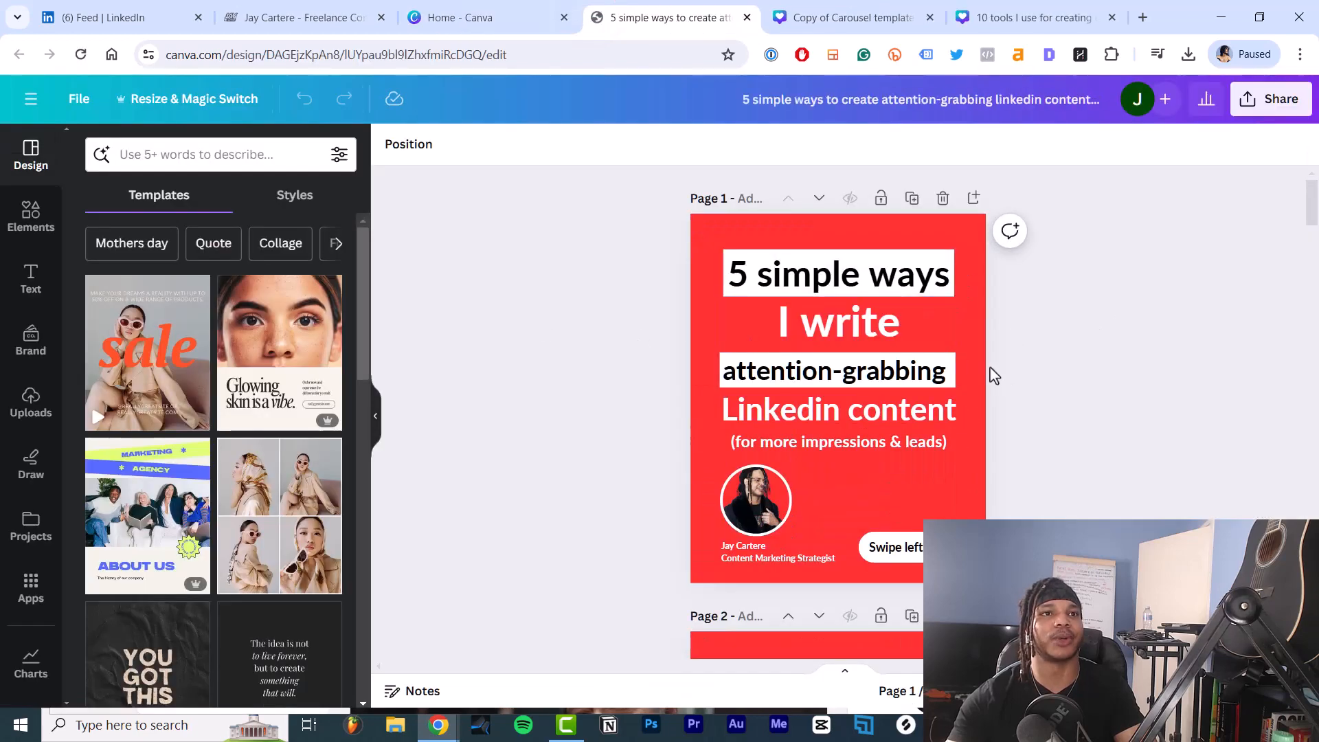
pyautogui.moveTo(1099, 400)
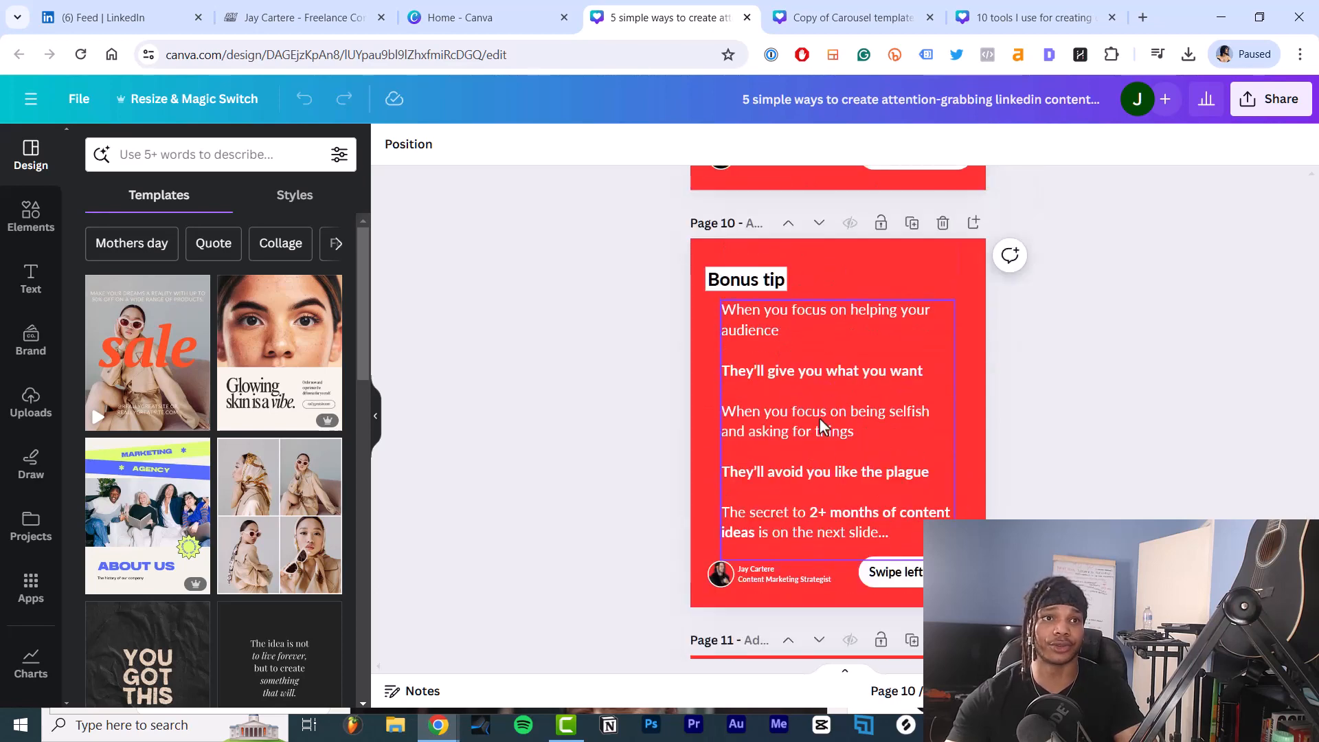
# Review the '5 simple ways' carousel through its page 12 QR slide and return to the cover.
pyautogui.scroll(-3)
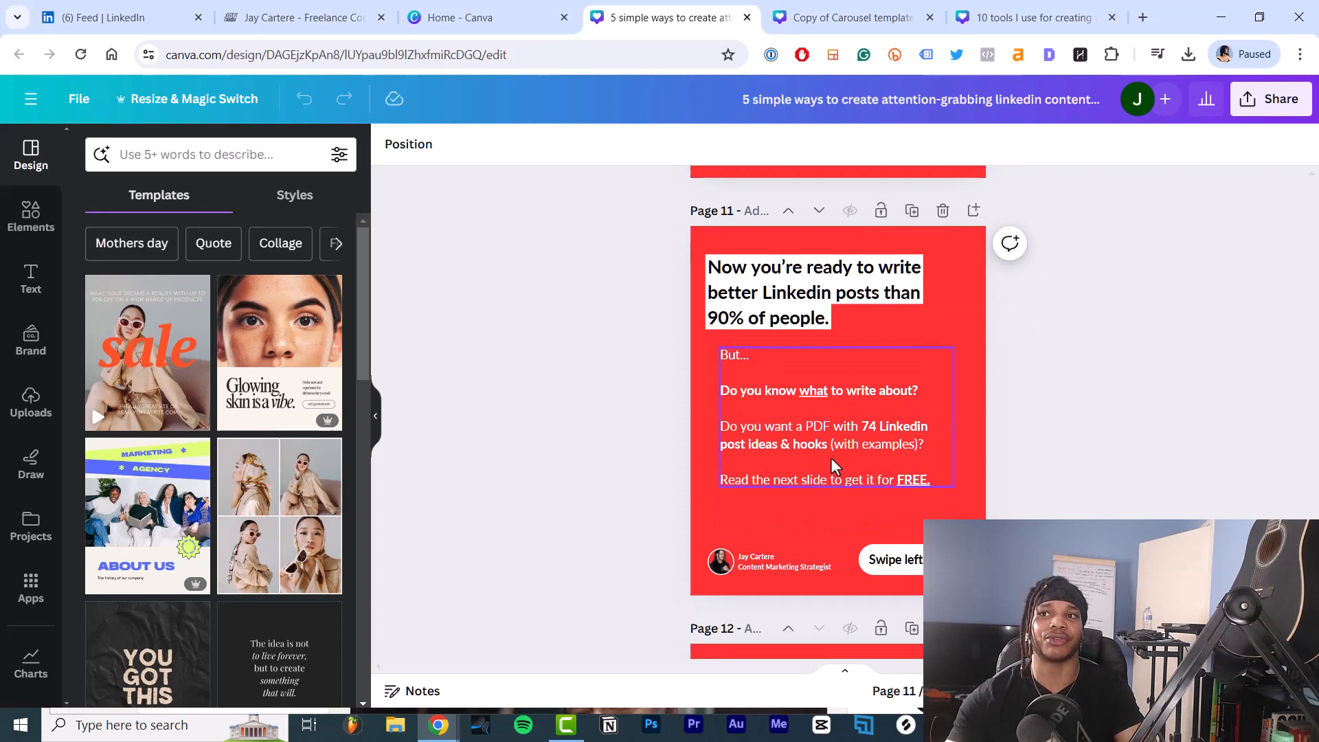
pyautogui.click(814, 292)
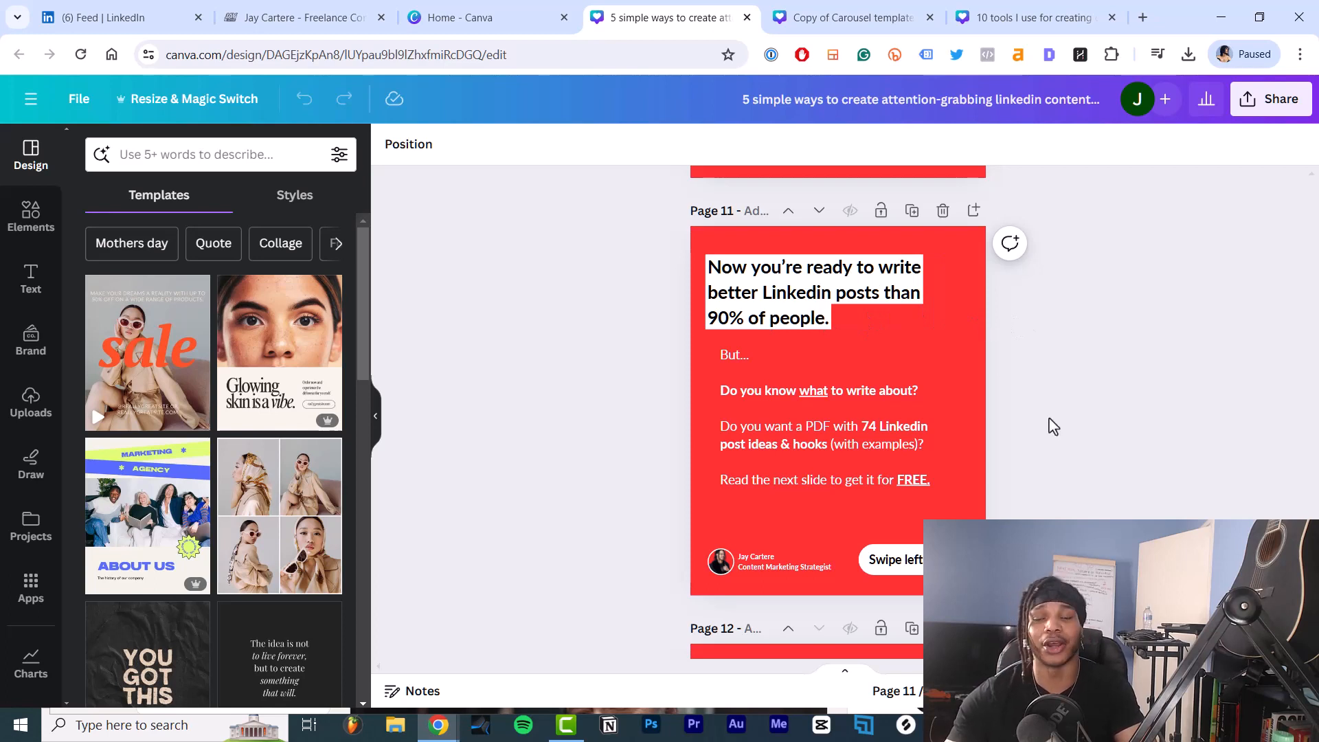
pyautogui.click(807, 395)
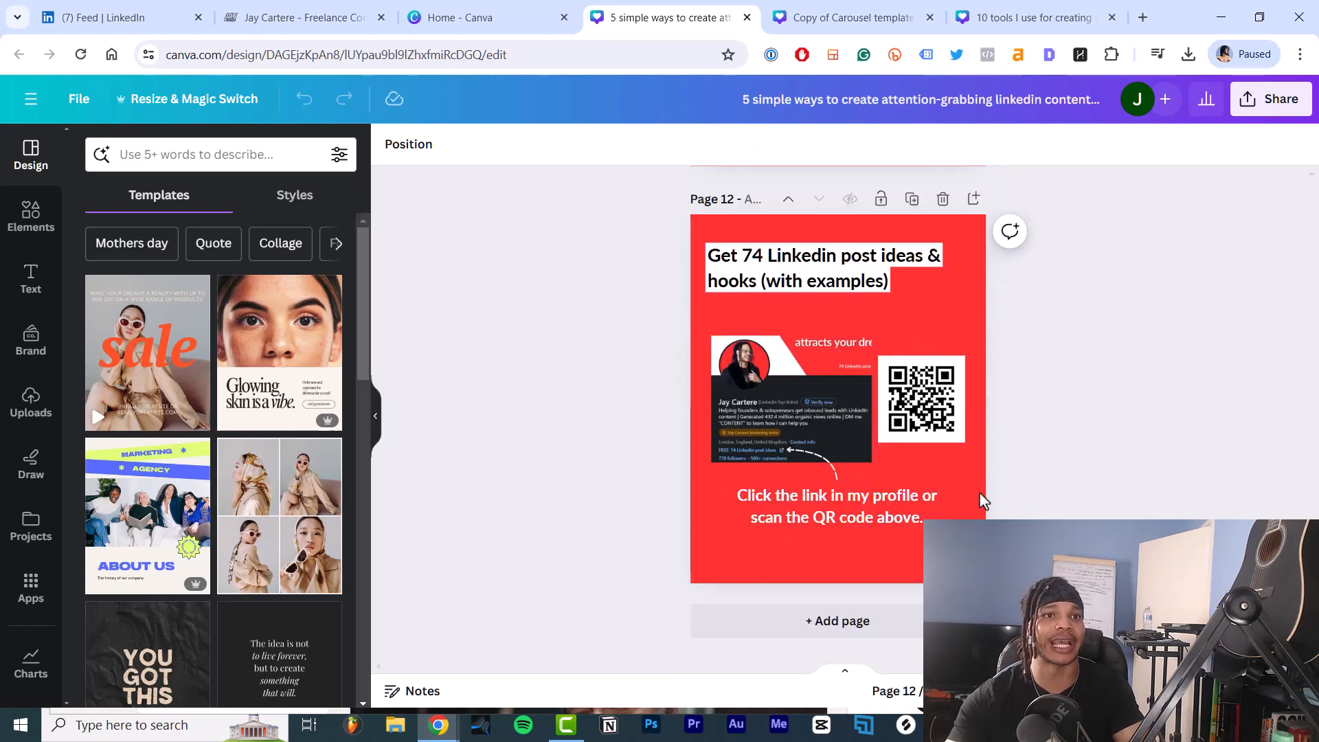
pyautogui.click(922, 400)
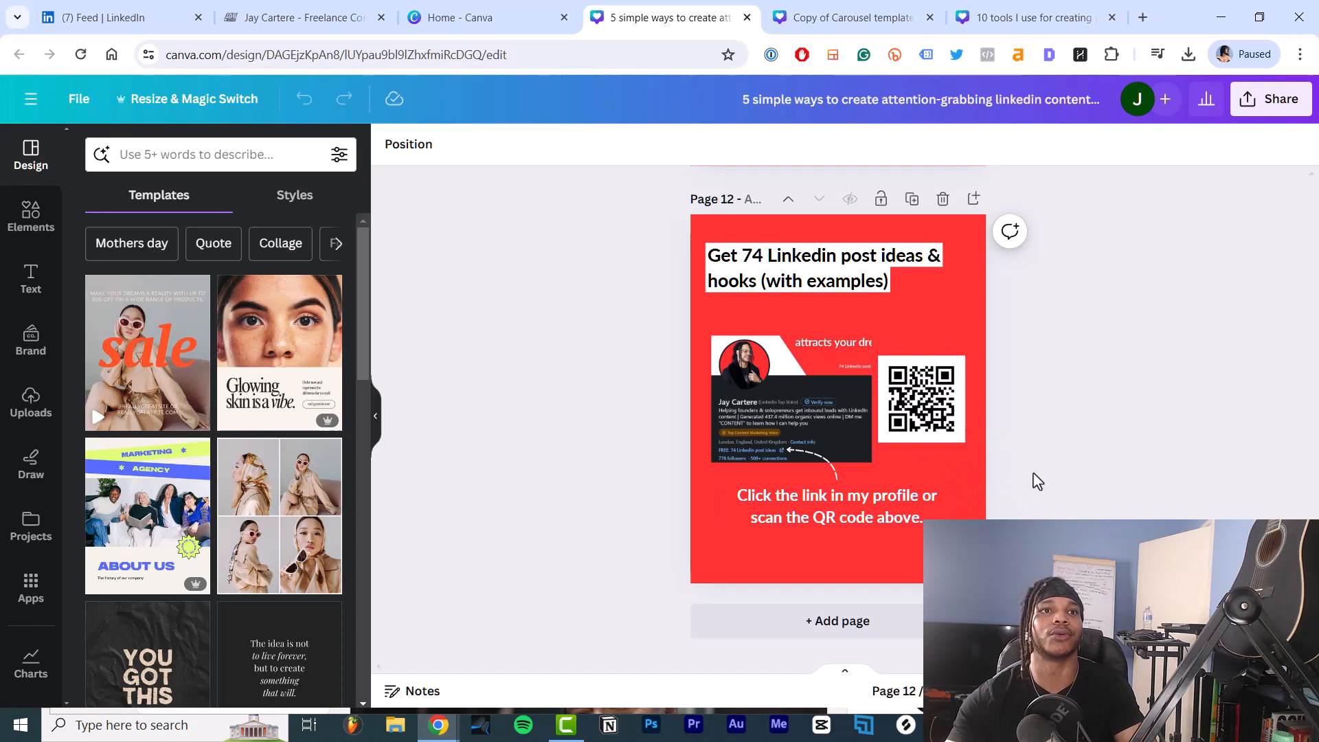
pyautogui.click(836, 505)
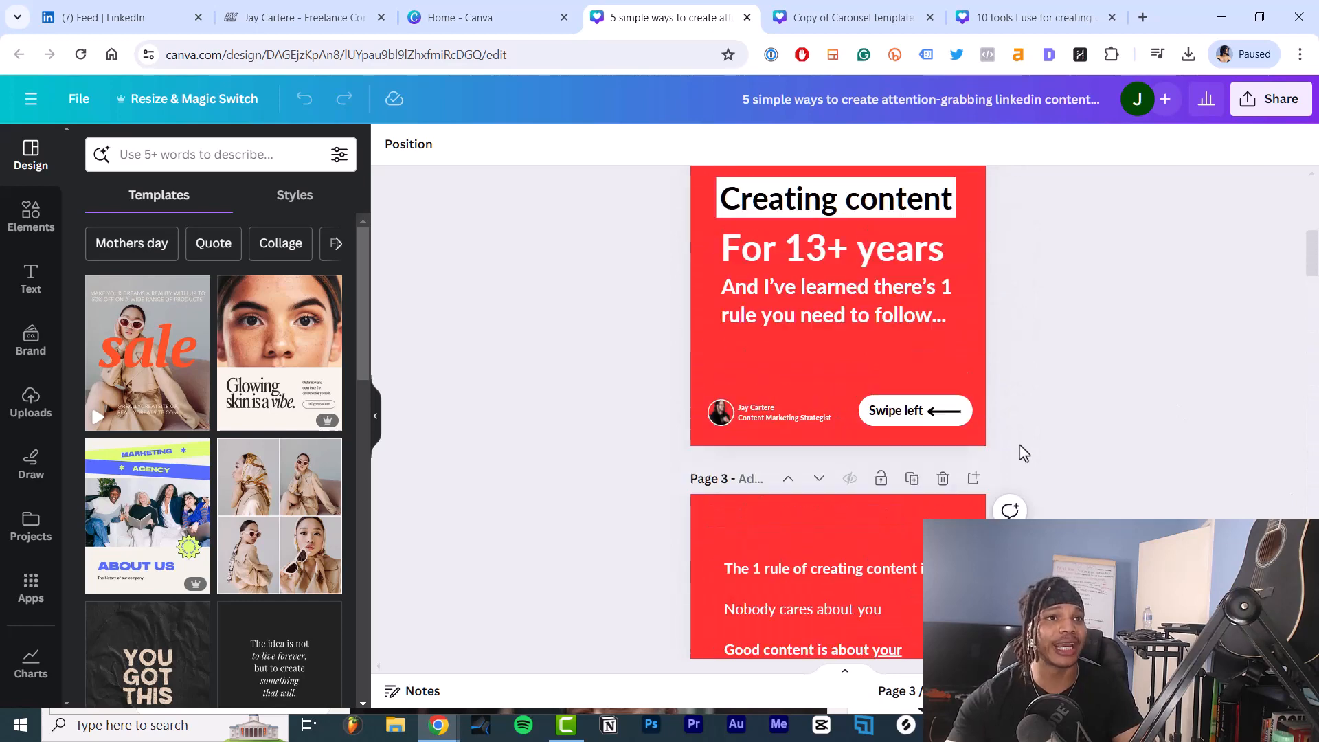
pyautogui.scroll(3)
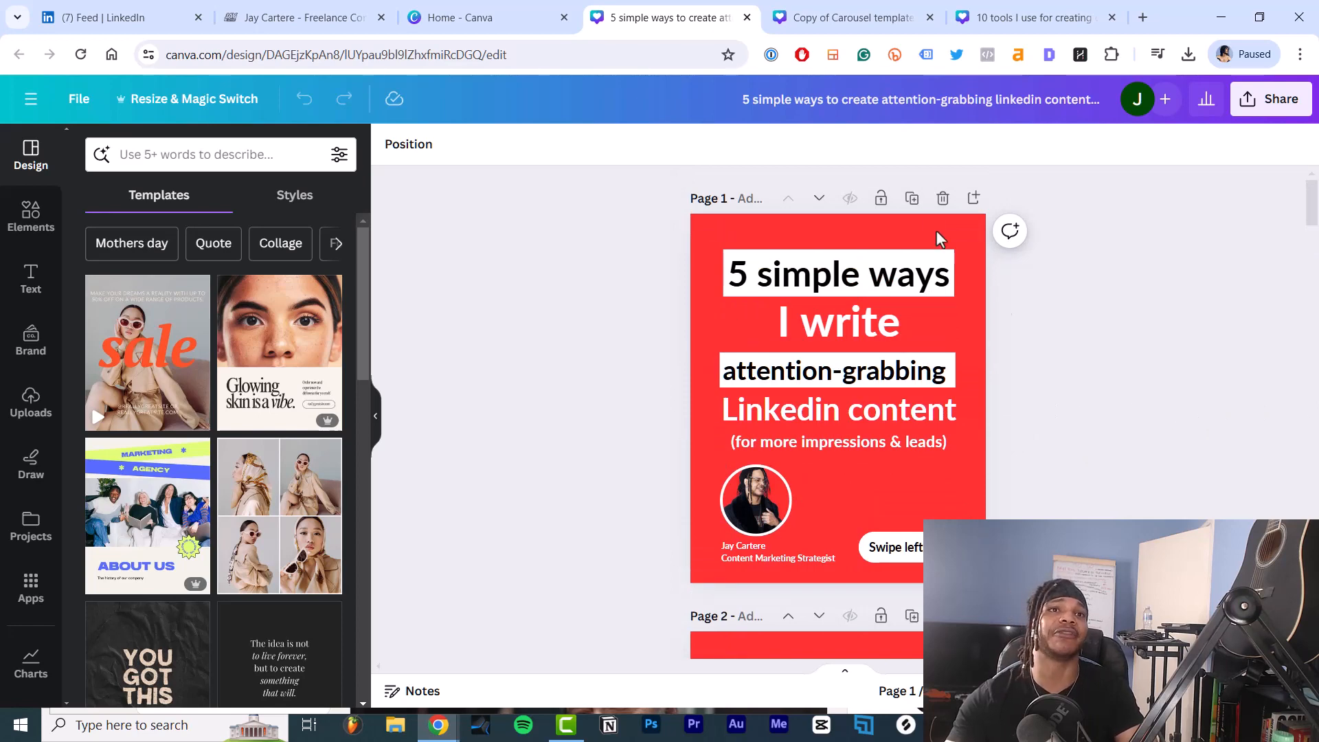
# In 'Copy of Carousel template', fill the emptied cover page with a red background.
pyautogui.click(852, 16)
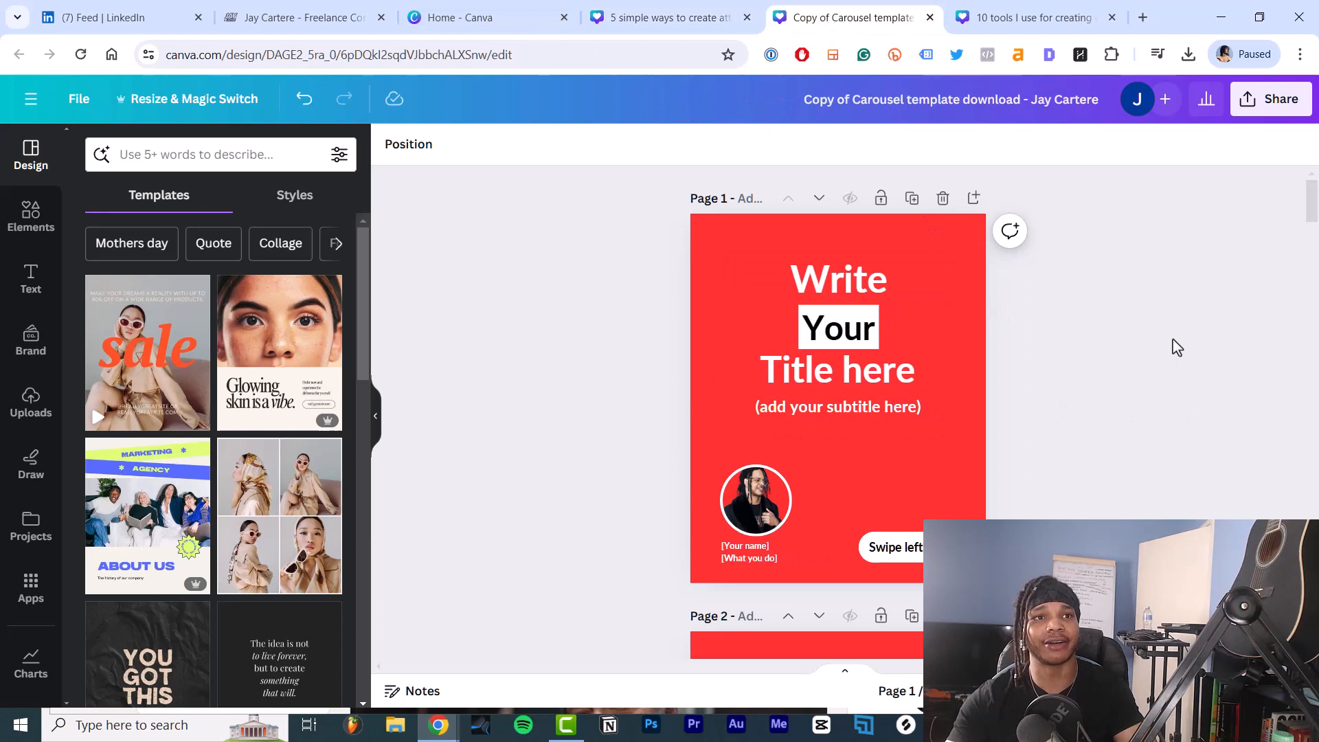
pyautogui.moveTo(1186, 336)
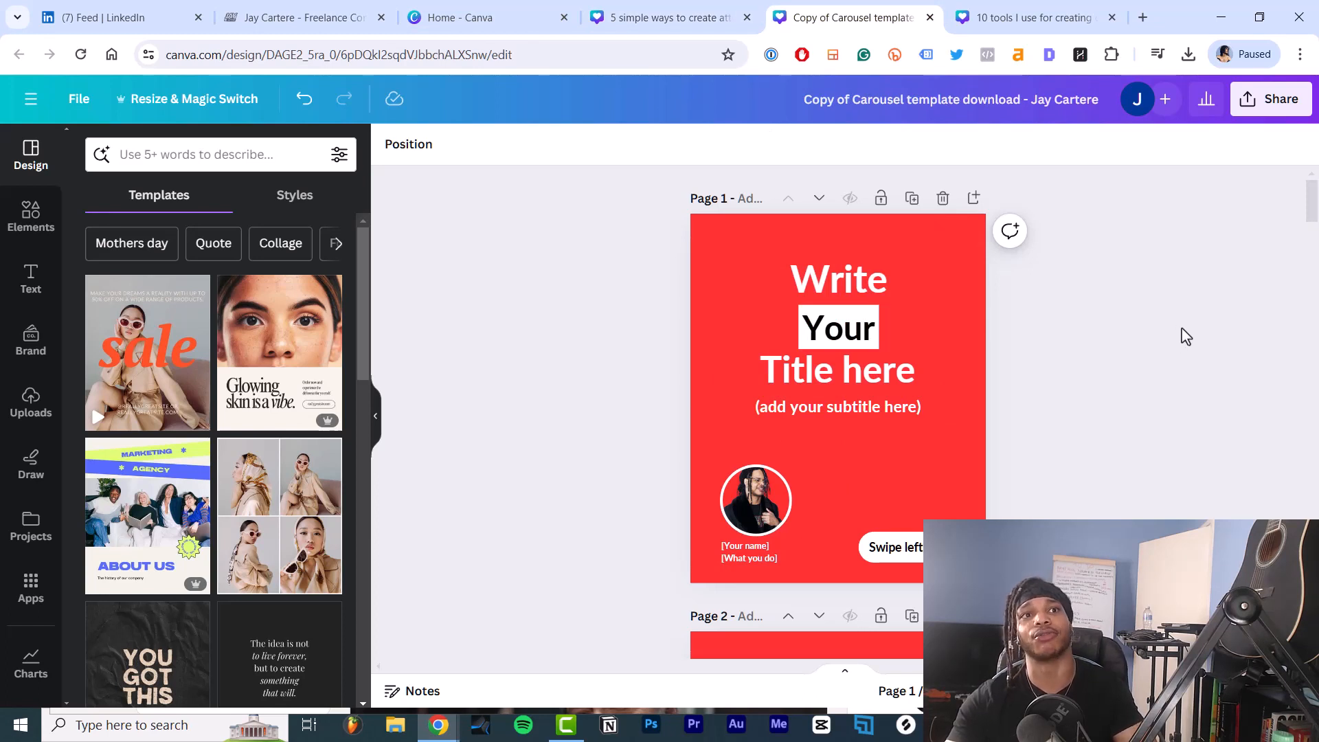
pyautogui.moveTo(1168, 375)
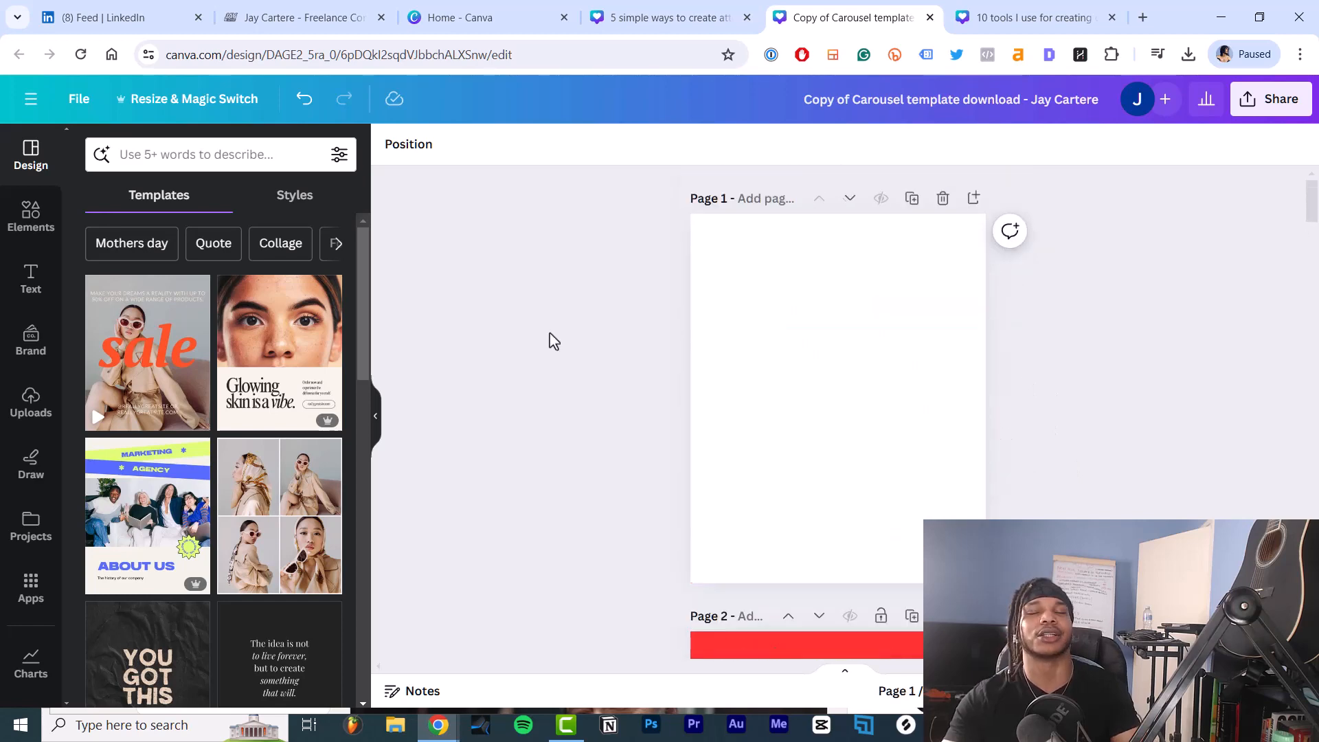
pyautogui.moveTo(780, 326)
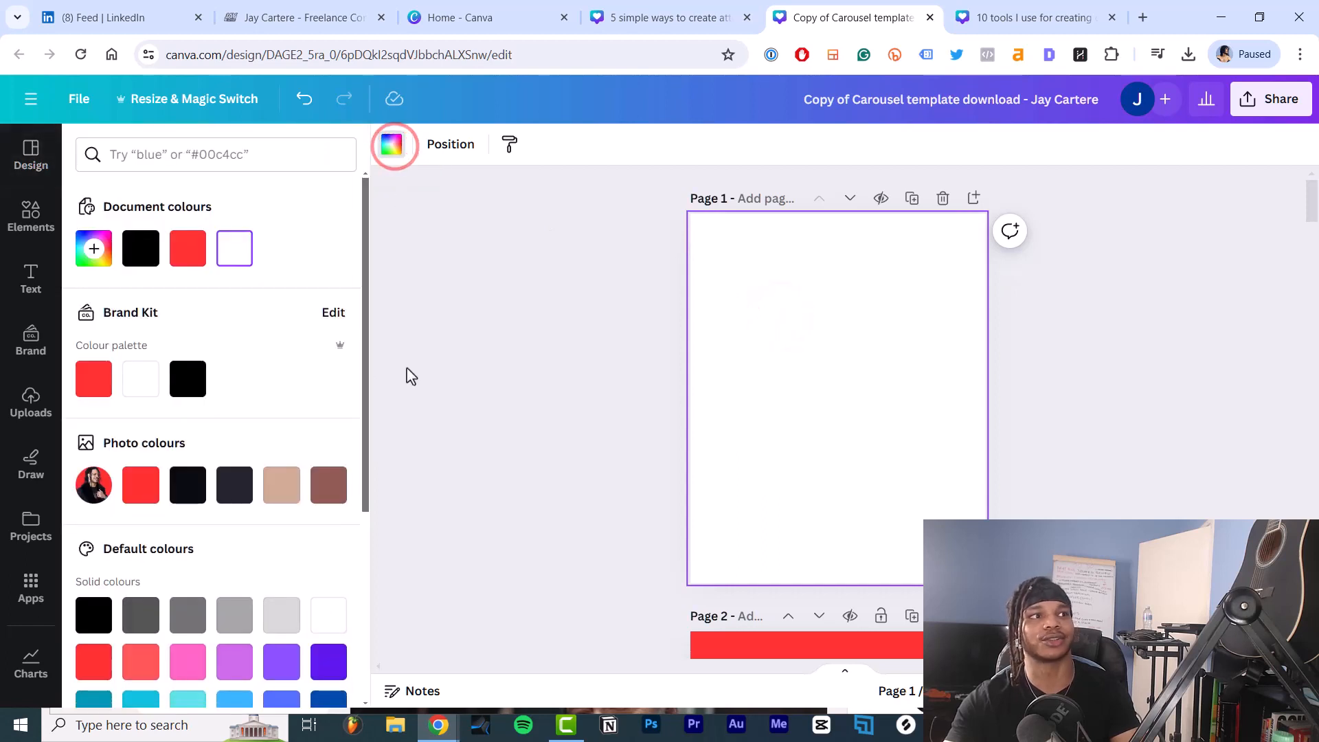
pyautogui.click(186, 248)
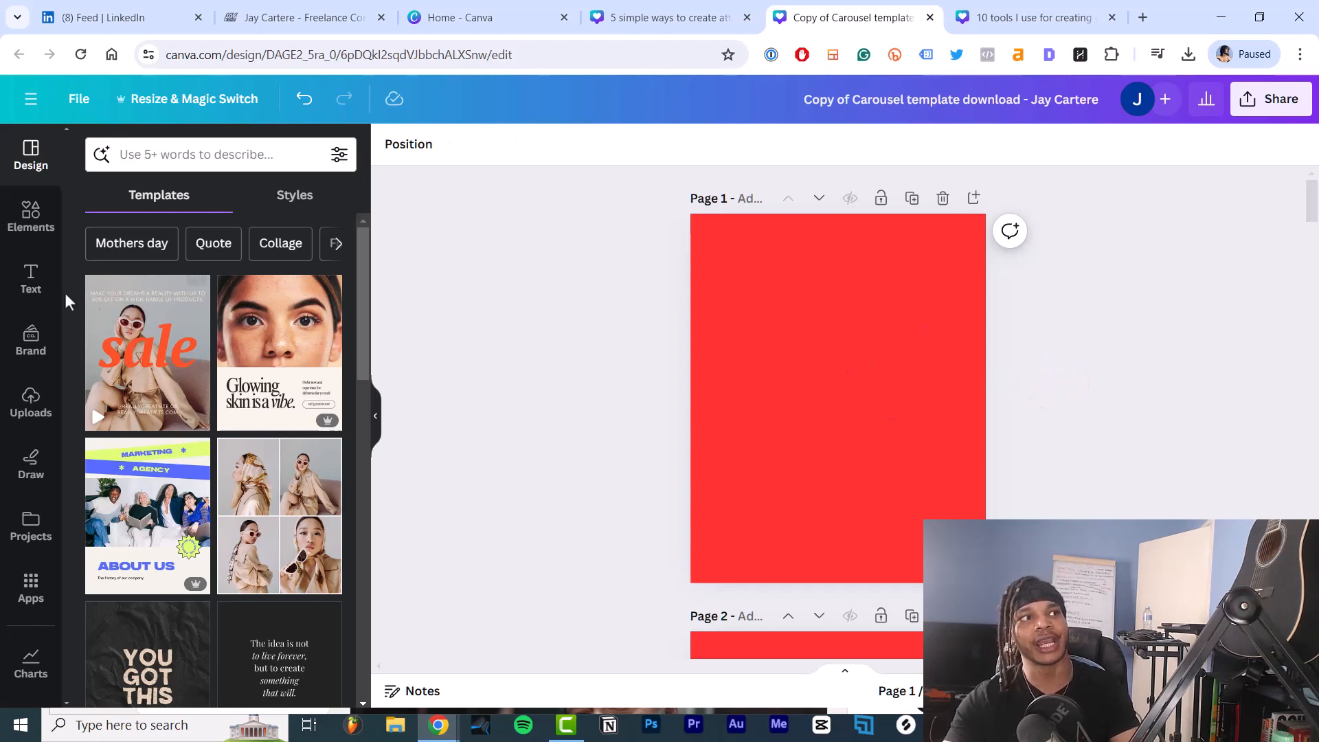
# Overlay a speckled background graphic on the red cover, lower its transparency, and add a heading.
pyautogui.click(30, 217)
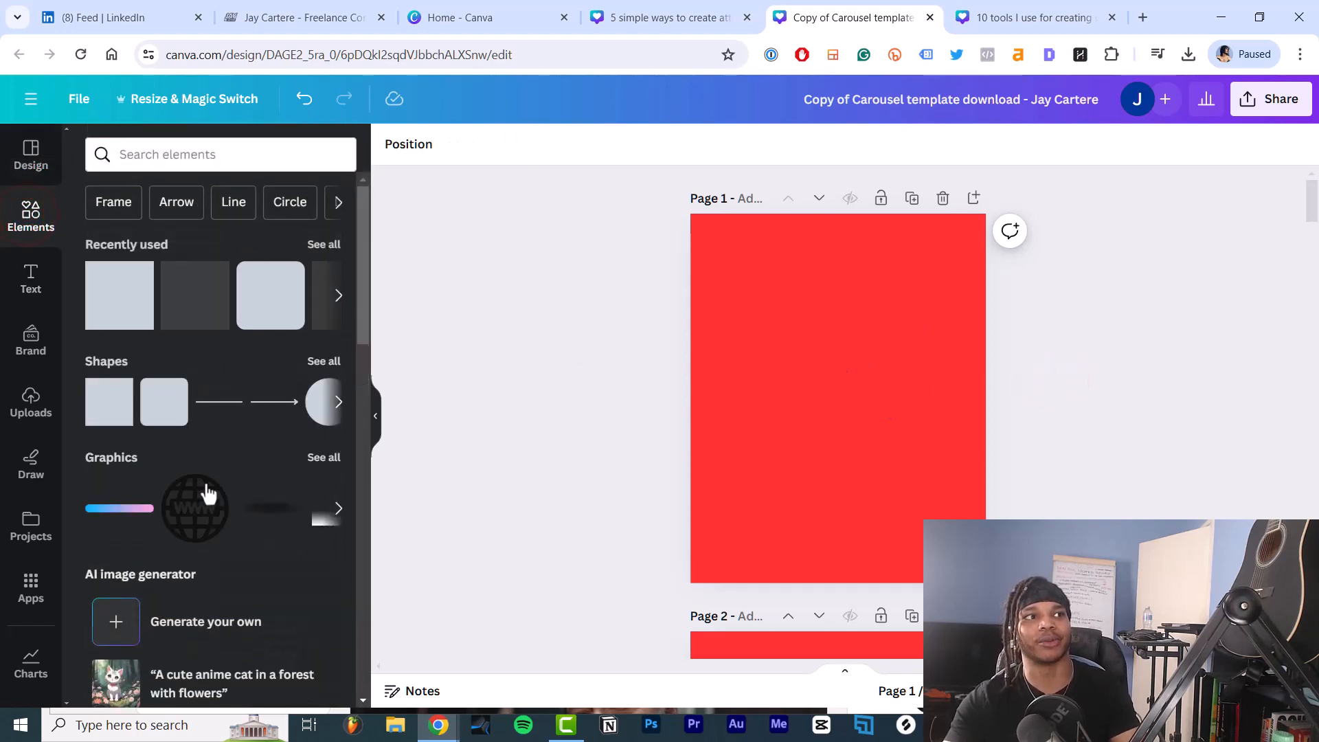
pyautogui.click(221, 153)
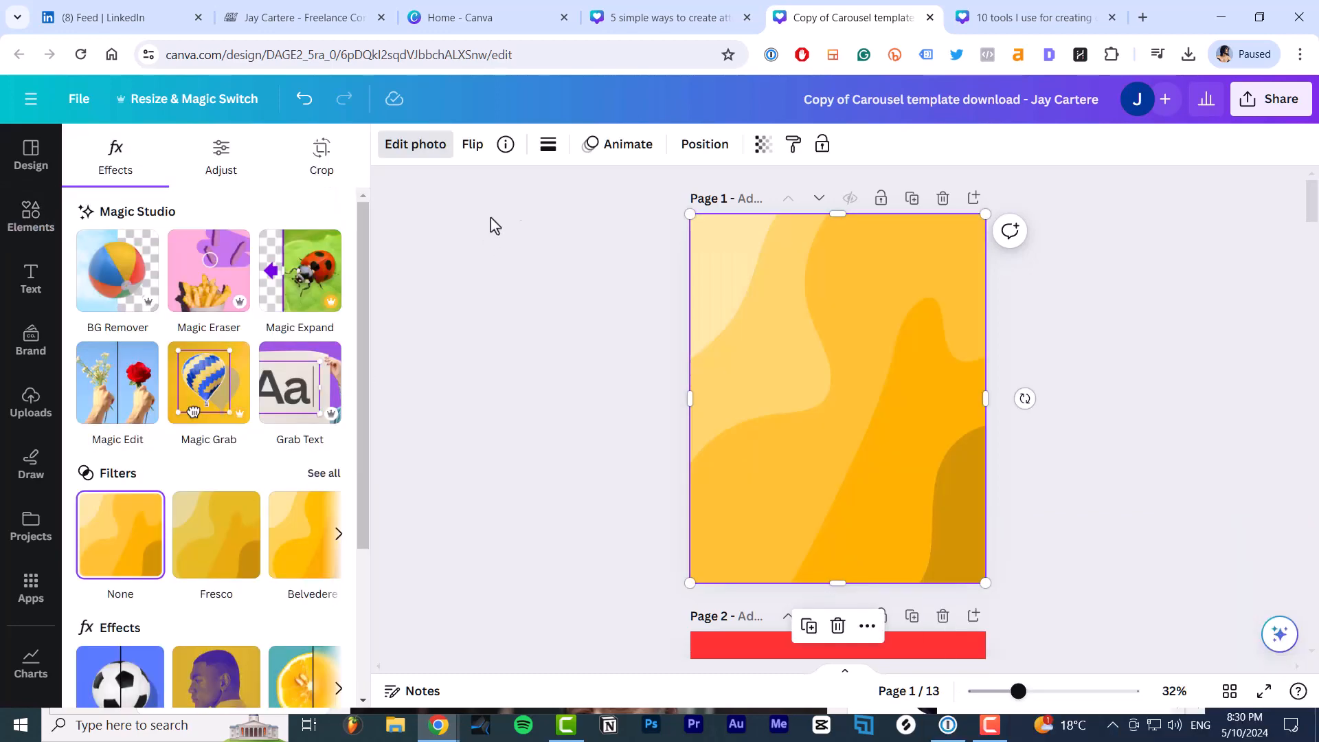
pyautogui.click(763, 144)
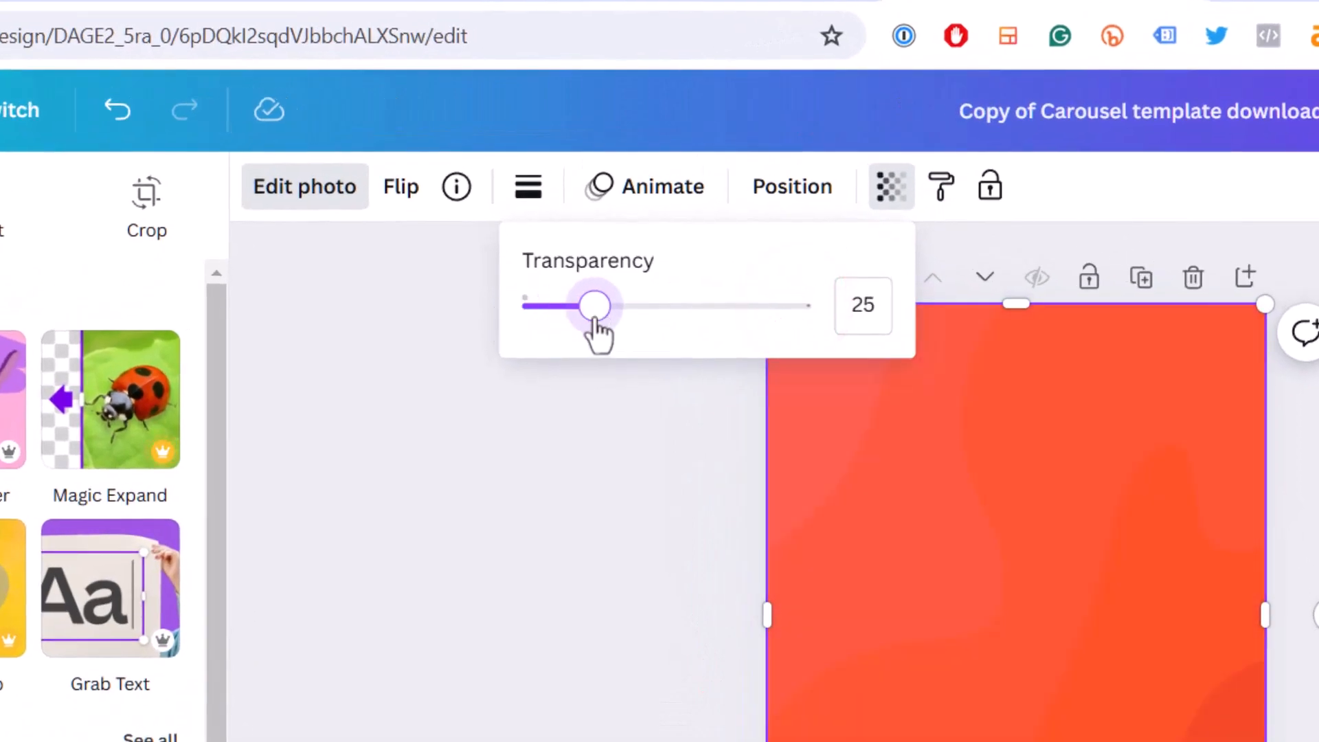
pyautogui.moveTo(593, 304); pyautogui.dragTo(588, 304)
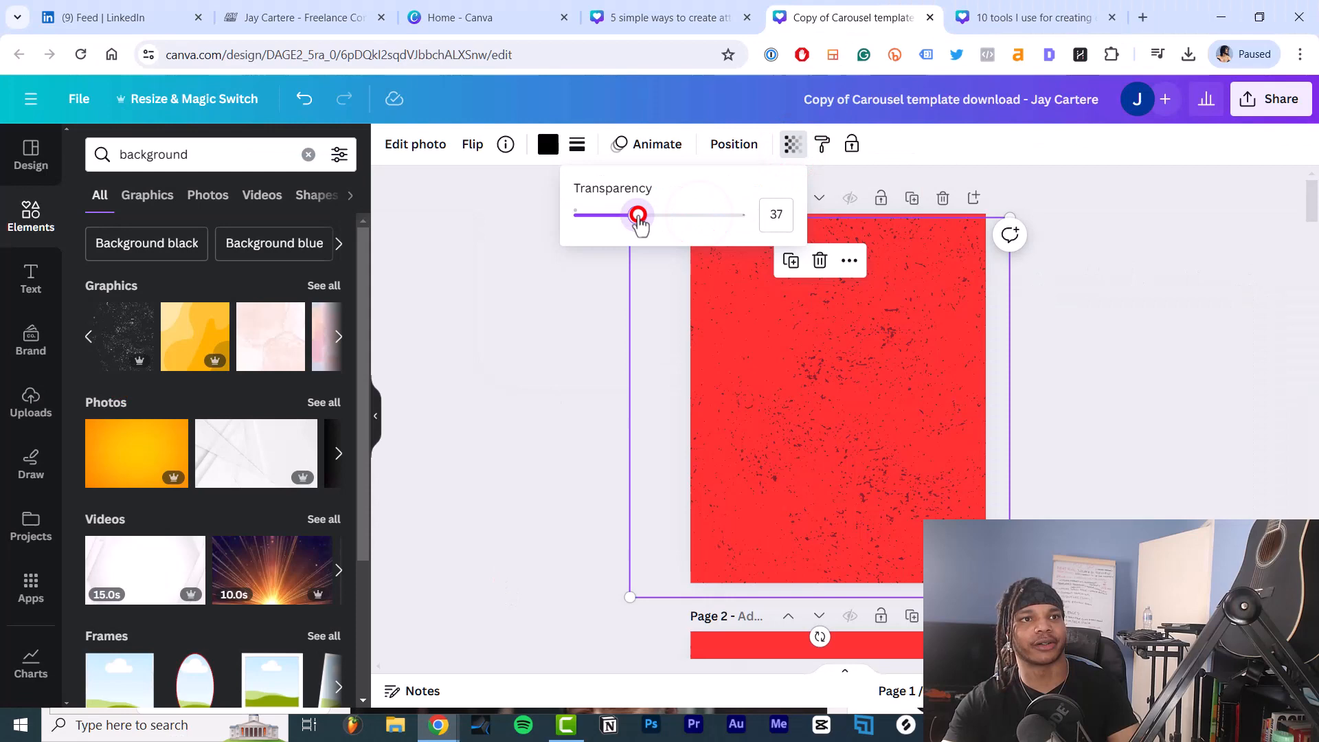
pyautogui.moveTo(637, 214); pyautogui.dragTo(626, 214)
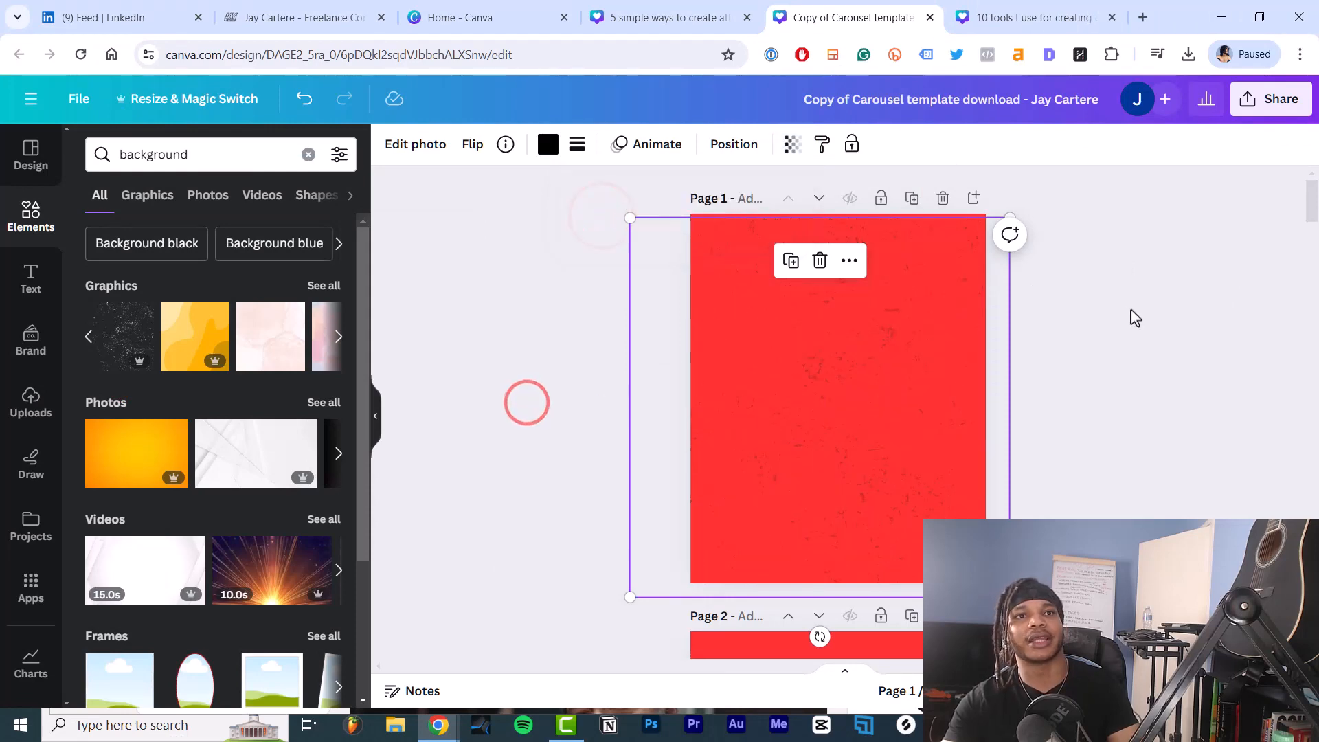
pyautogui.scroll(-3)
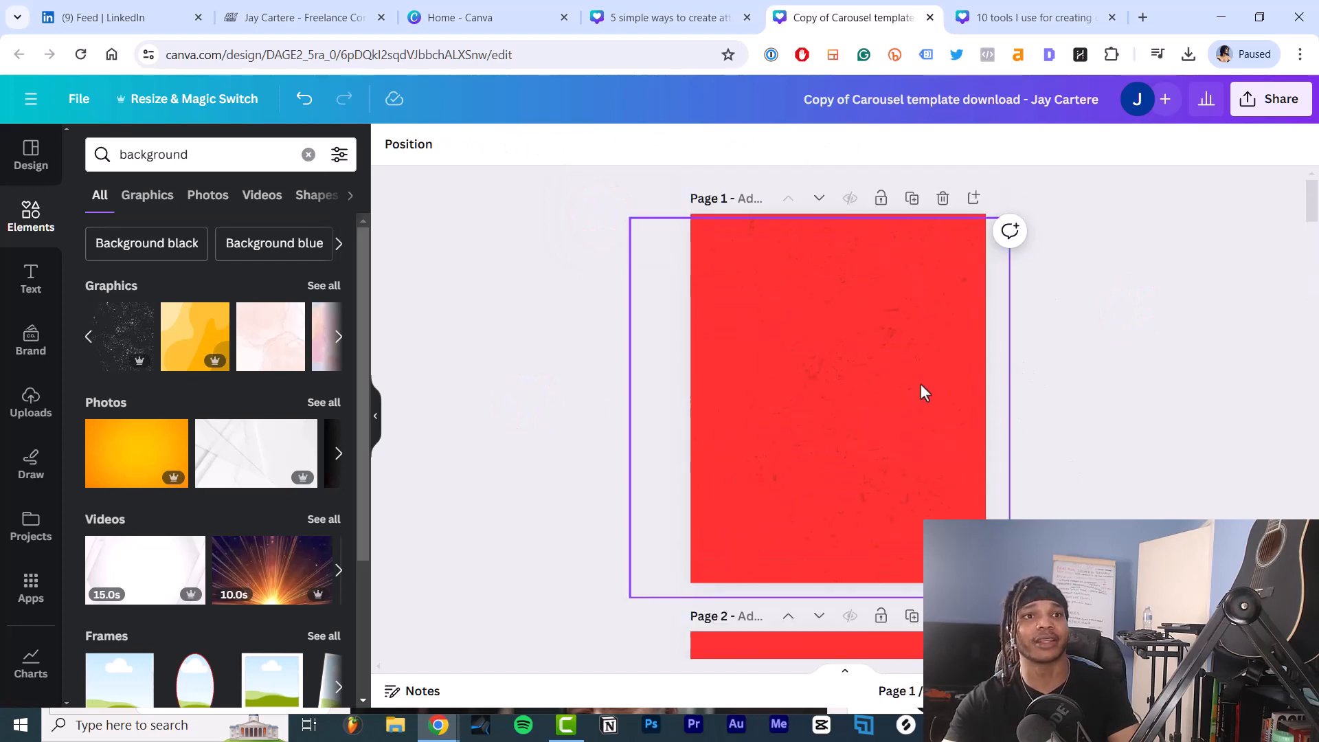
pyautogui.click(547, 287)
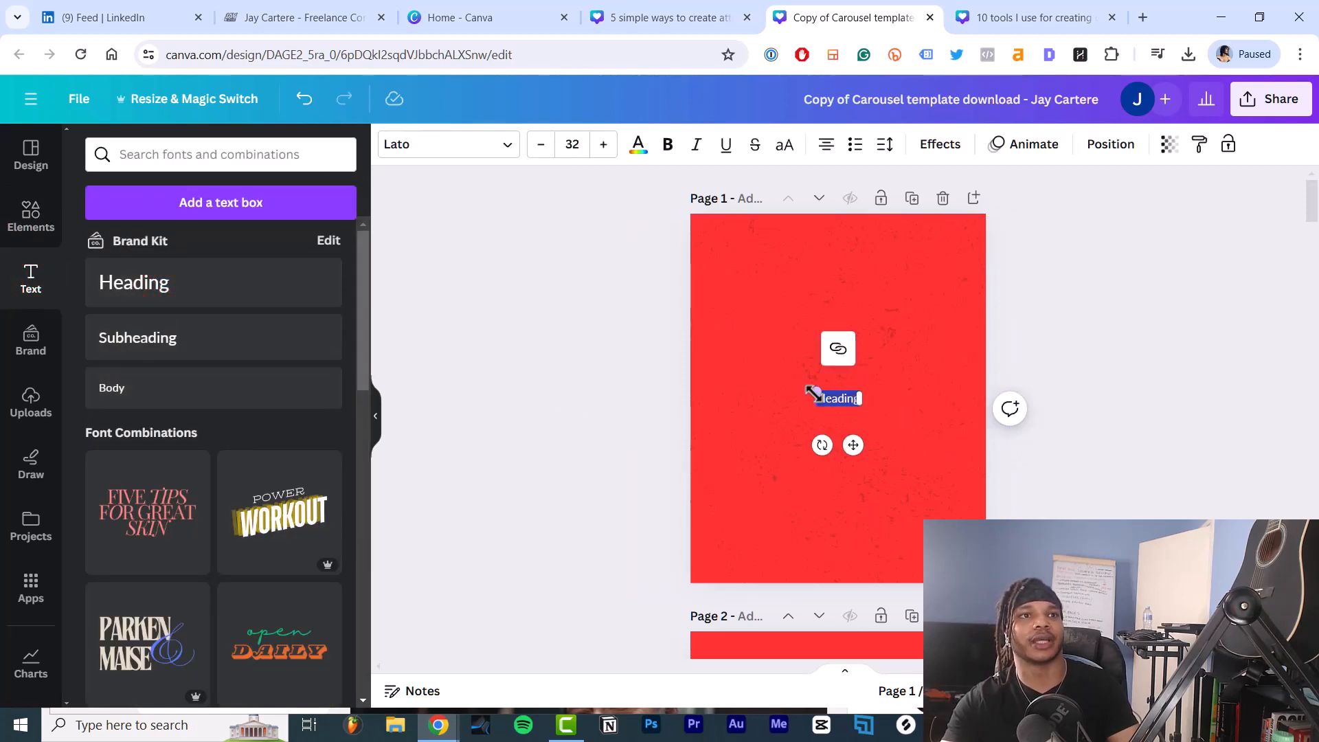
# Enlarge the 'How to' heading and duplicate it for the 'create carousels' and 'in canva' lines.
pyautogui.click(573, 144)
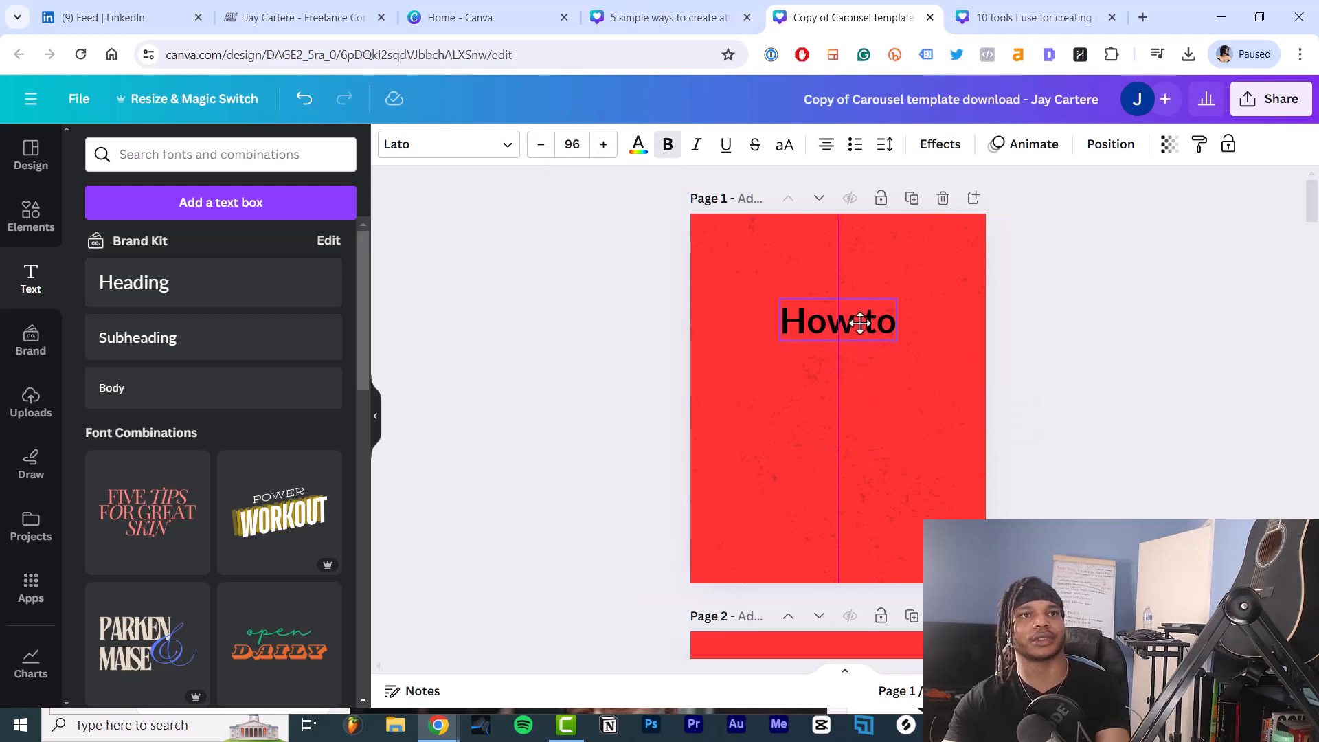
pyautogui.click(602, 144)
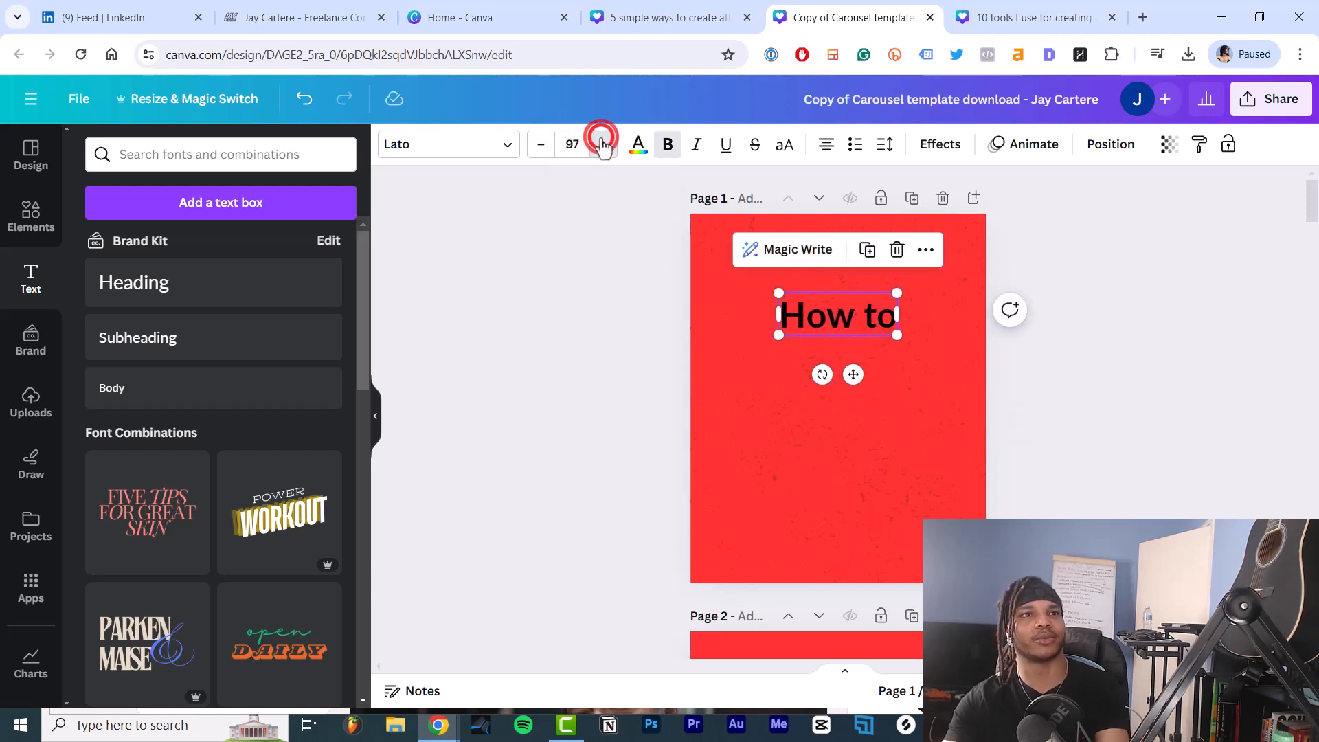
pyautogui.click(603, 144)
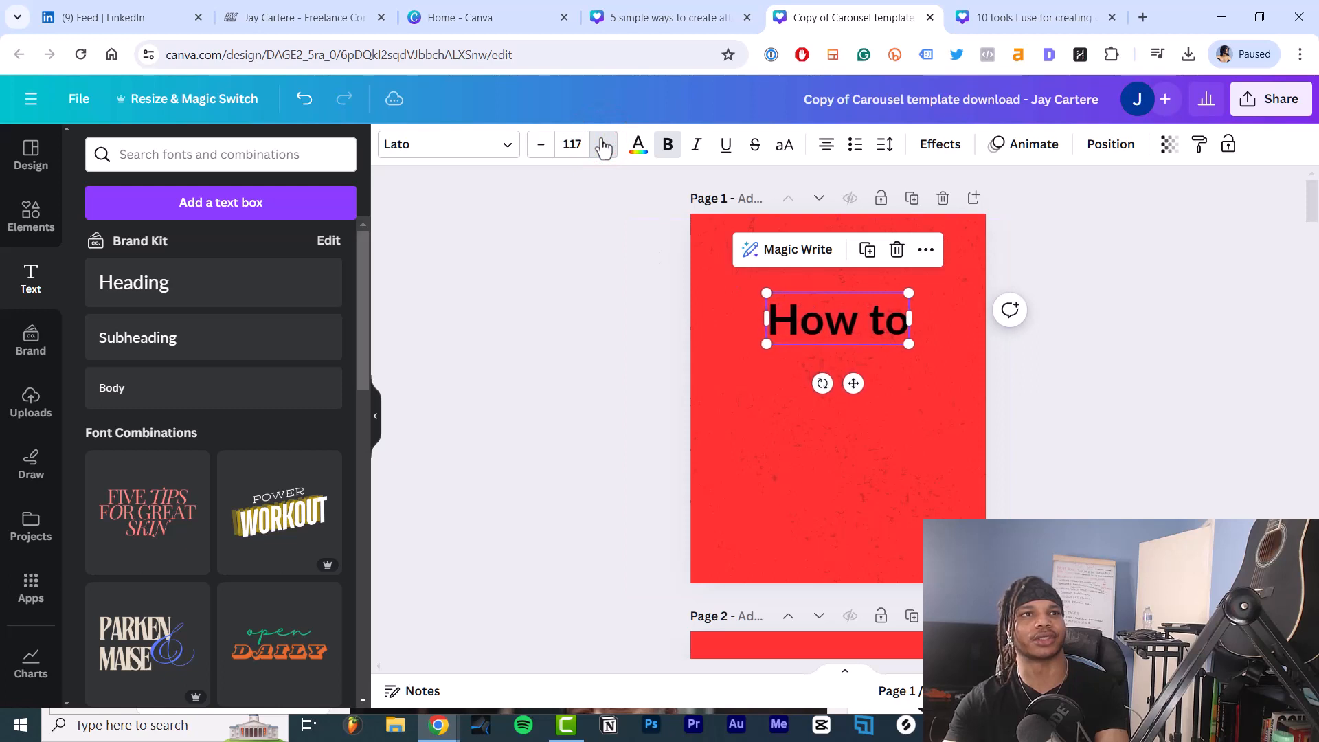
pyautogui.click(602, 143)
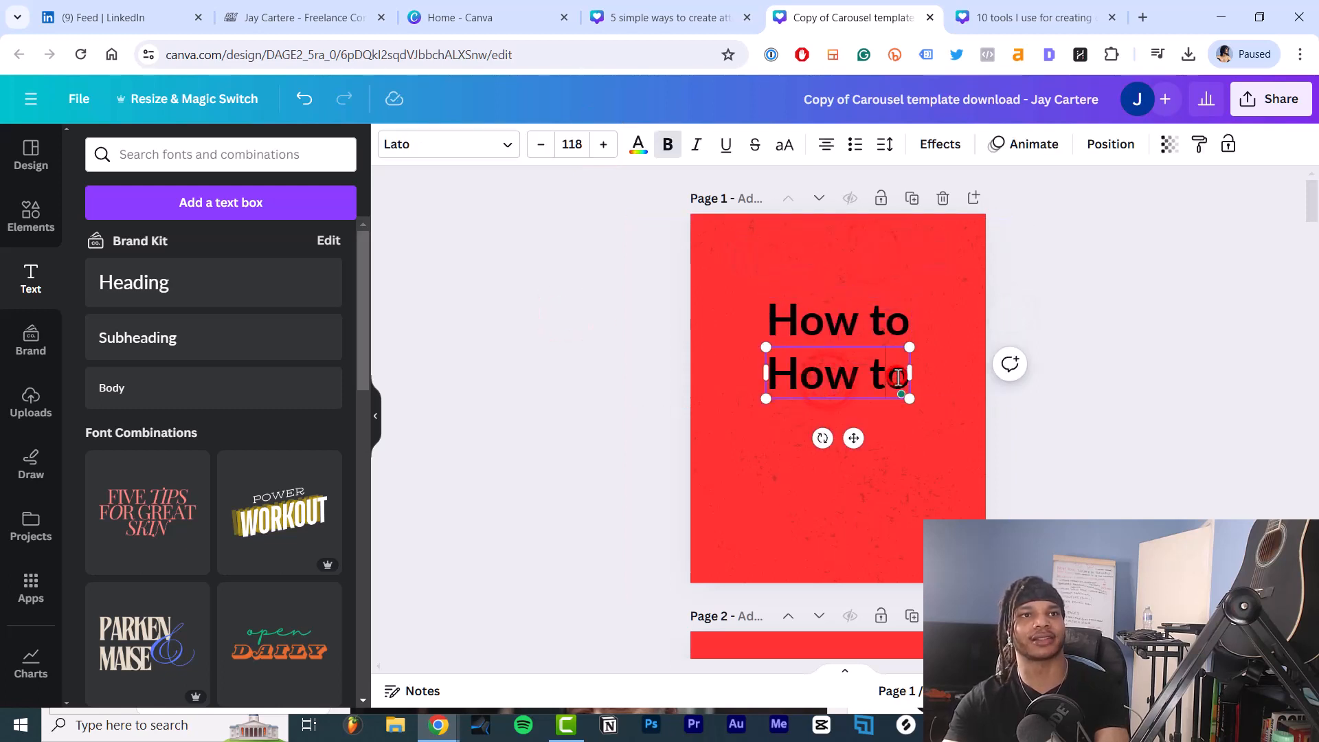
pyautogui.tripleClick(837, 374)
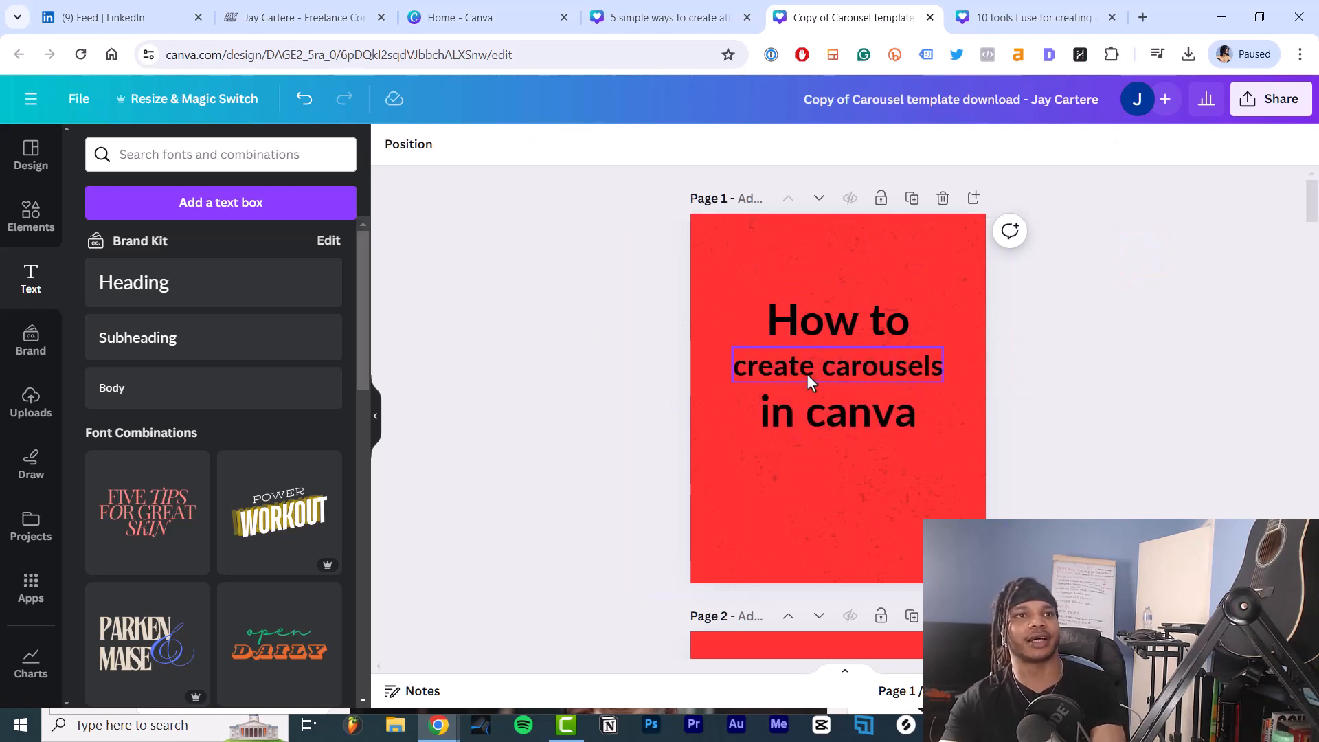
# Add a white Background-effect highlight with adjusted spread behind 'create carousels'.
pyautogui.click(836, 365)
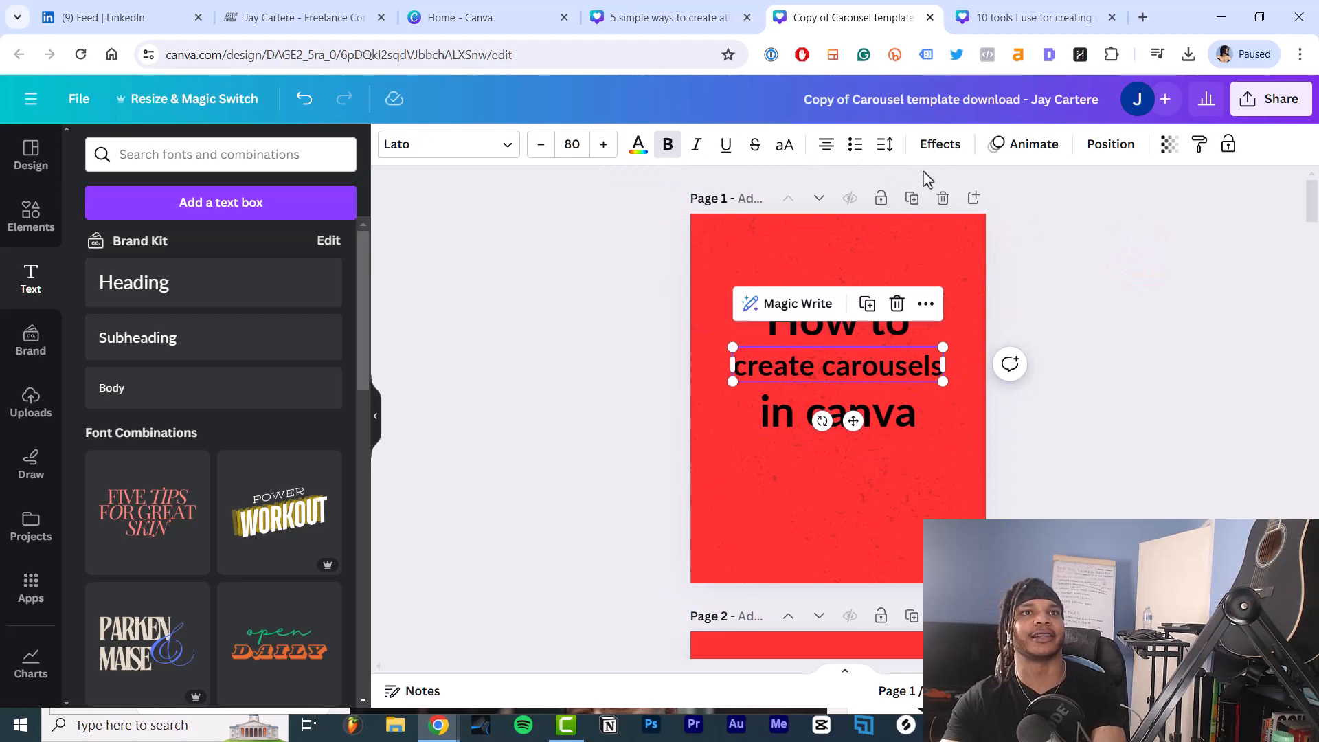
pyautogui.click(939, 144)
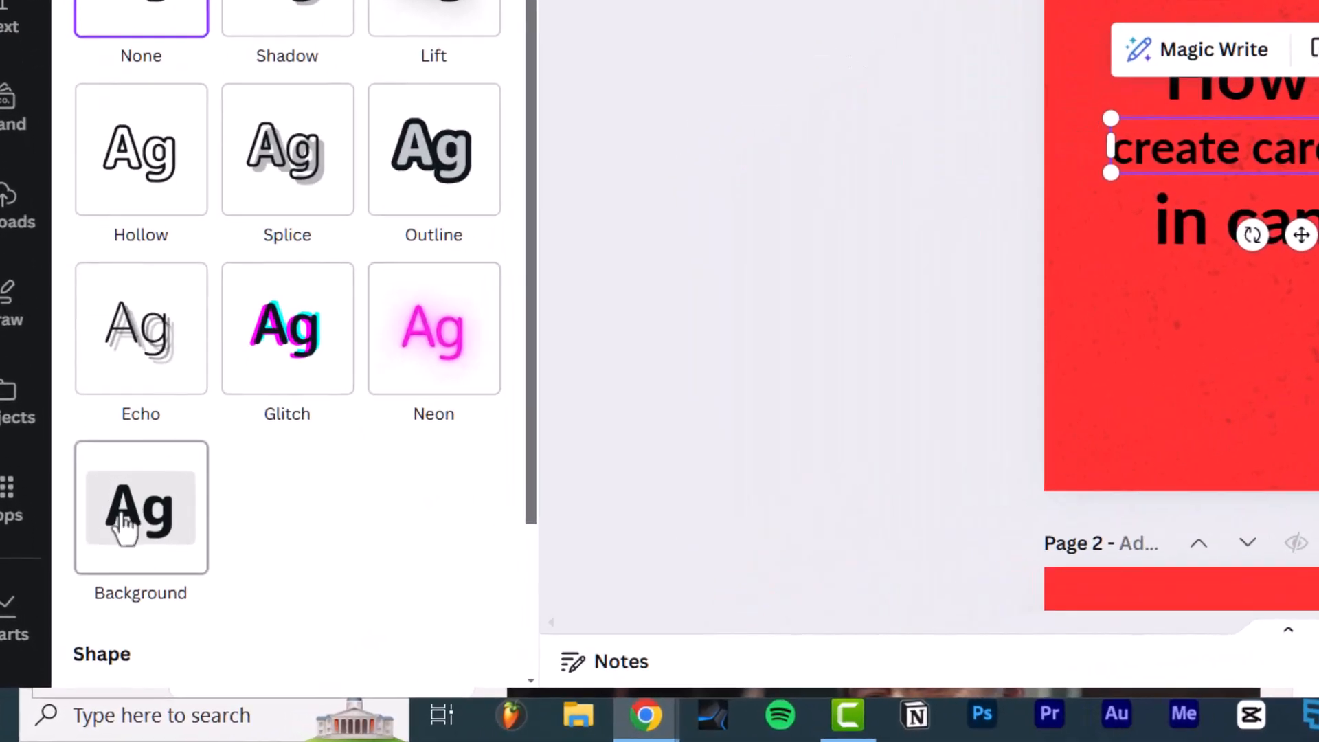
pyautogui.click(140, 505)
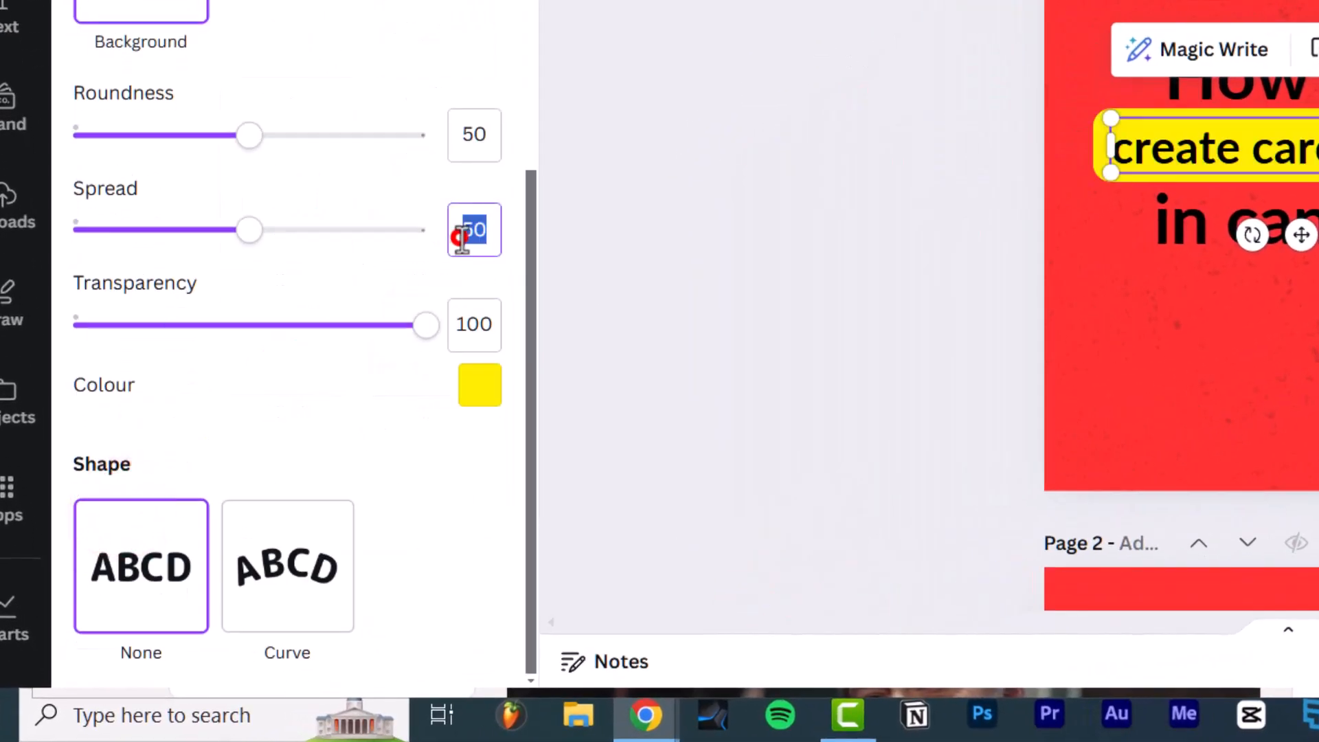
pyautogui.moveTo(248, 228); pyautogui.dragTo(123, 228)
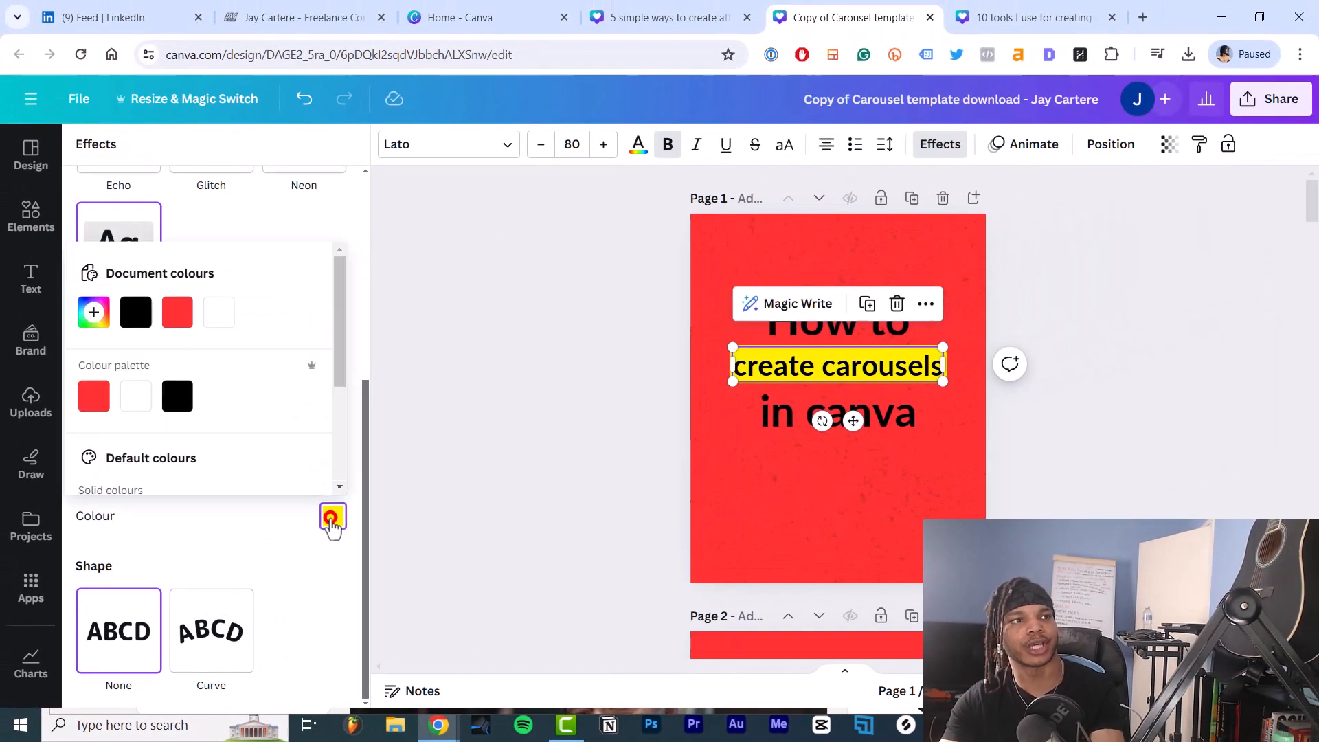
pyautogui.click(332, 517)
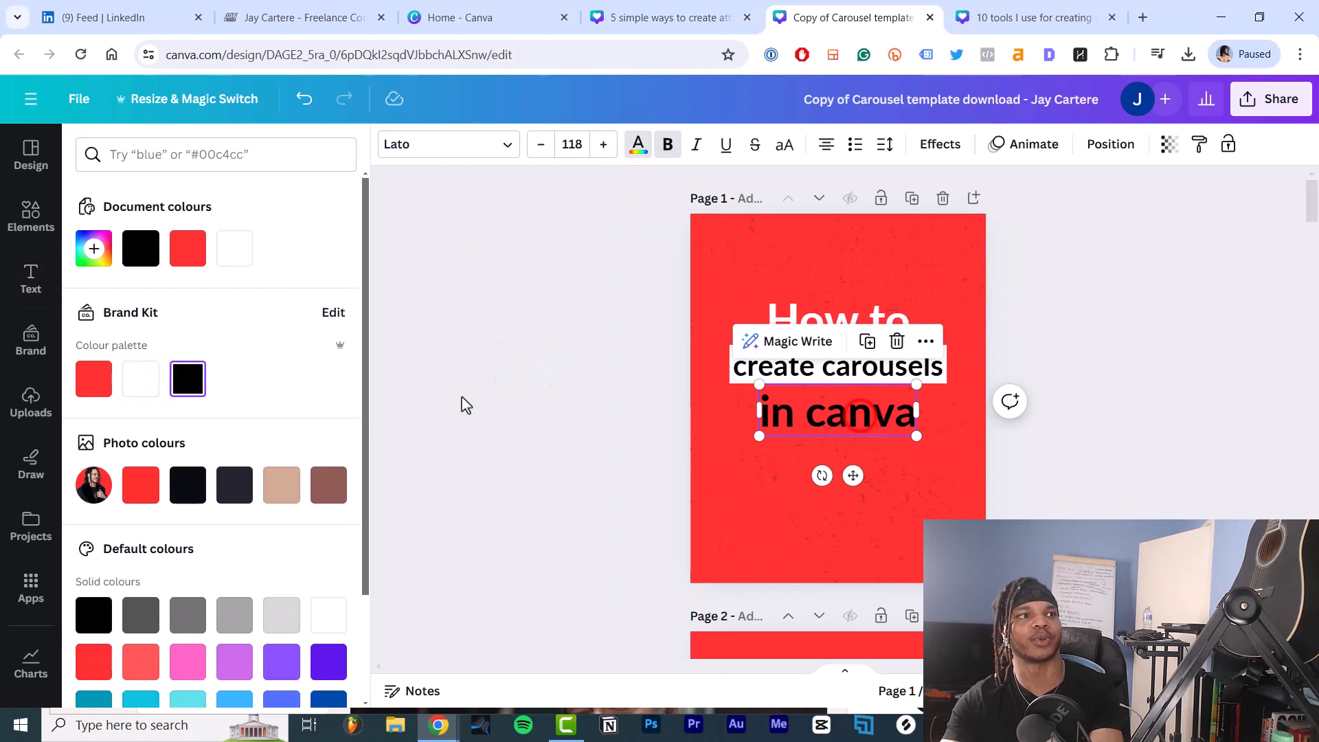
# Make 'in canva' white, lock the red background, then select slide 2's profile photo.
pyautogui.click(30, 280)
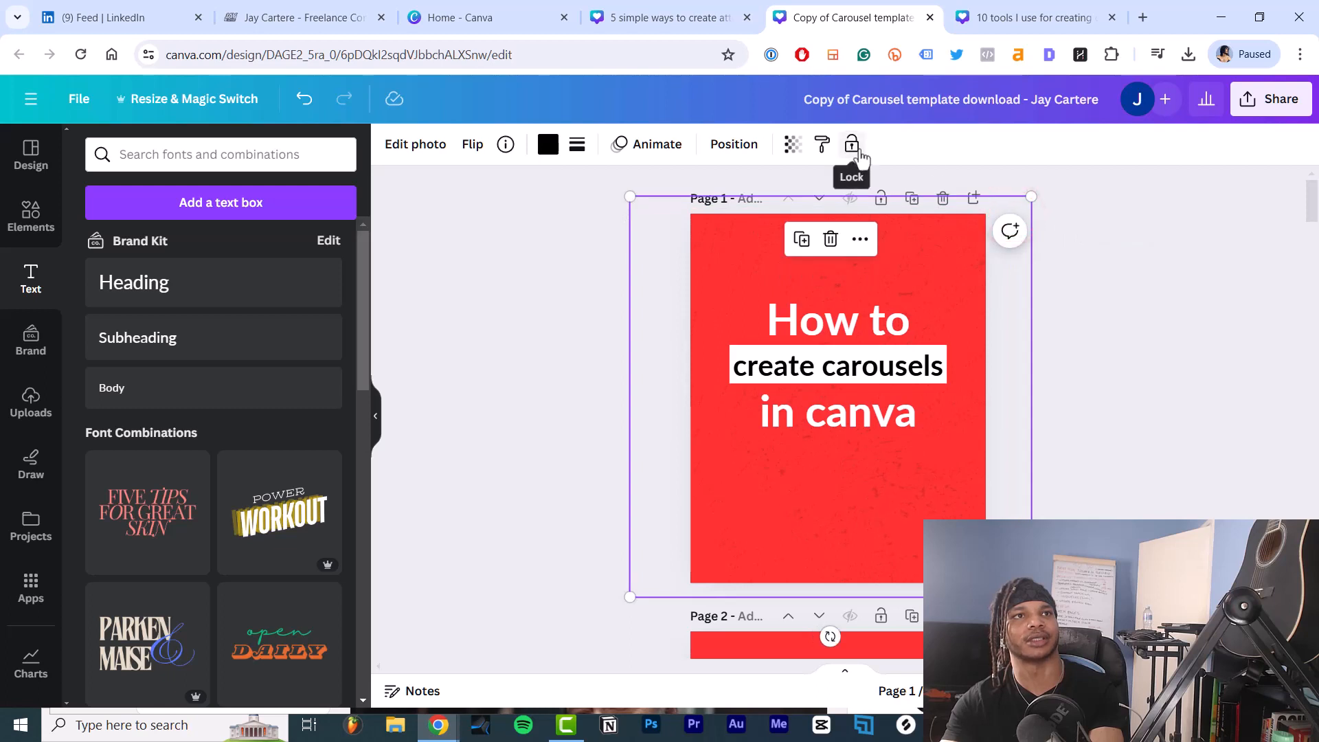
pyautogui.click(837, 319)
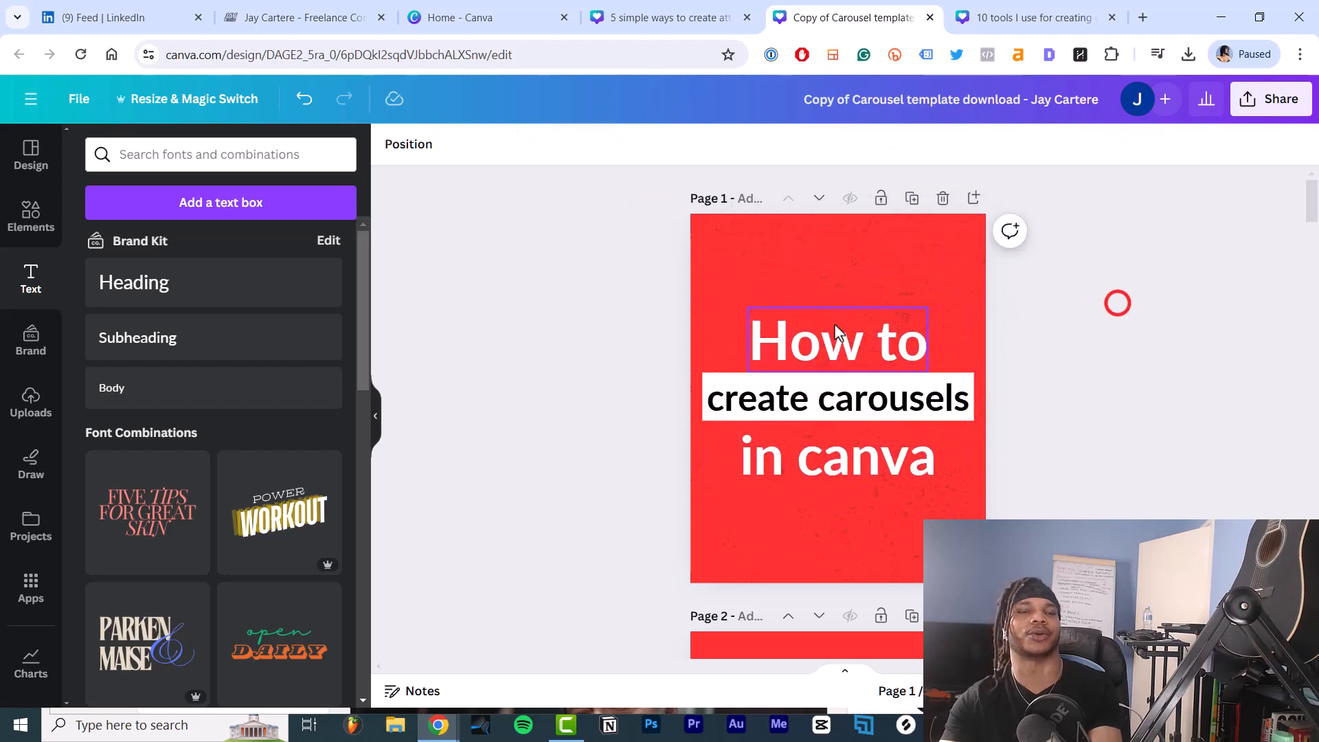
pyautogui.scroll(-3)
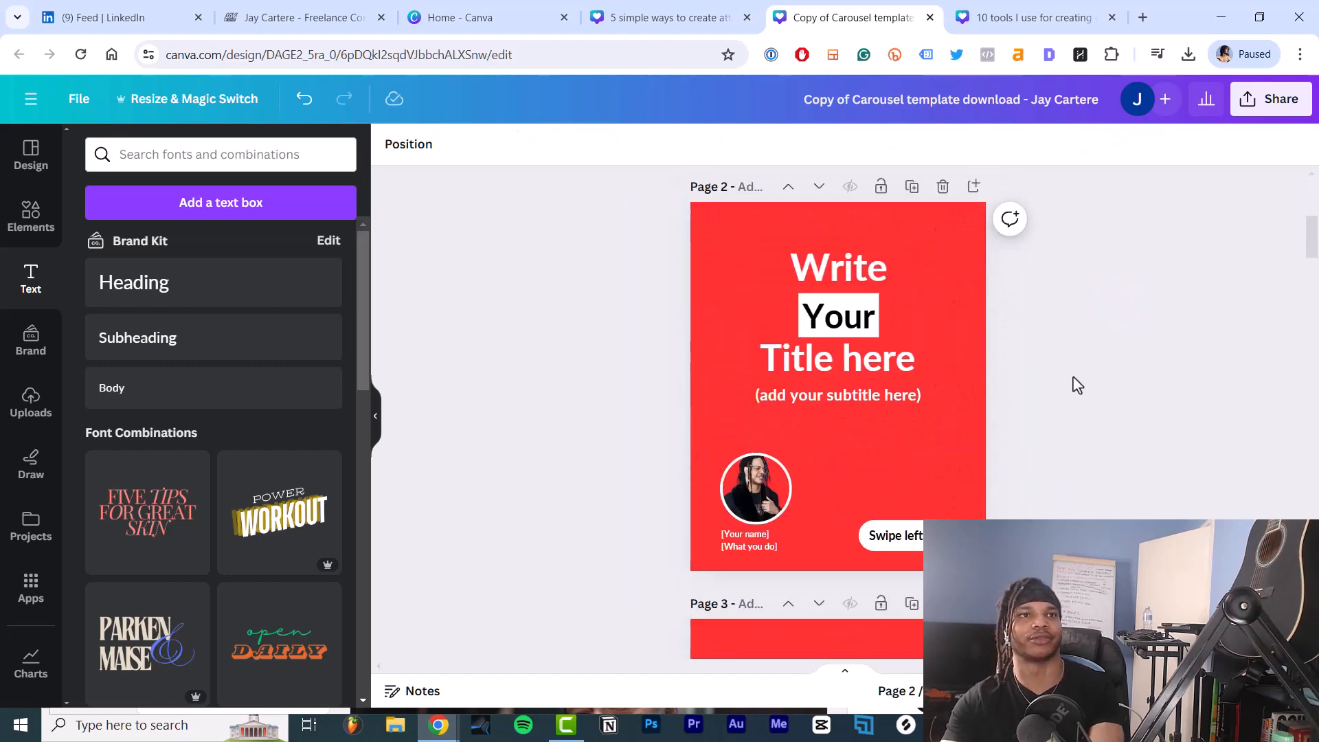
pyautogui.scroll(-3)
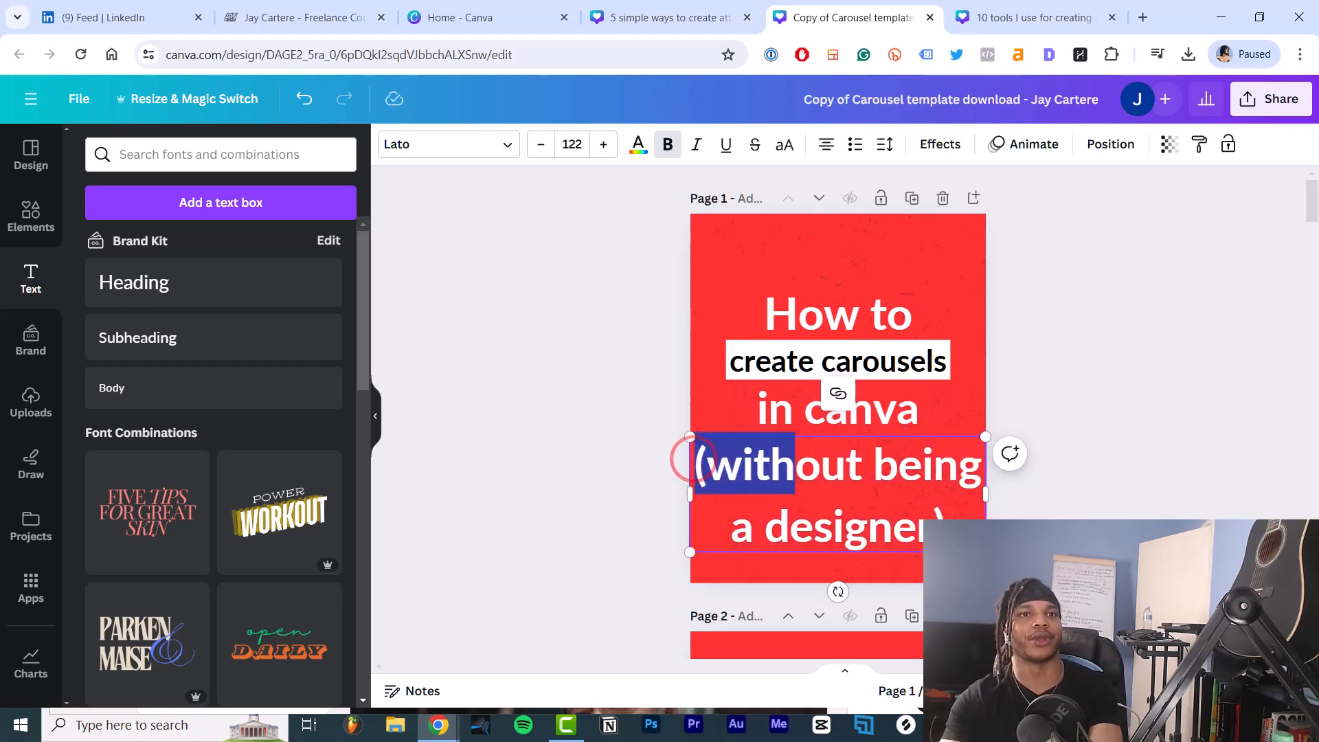
pyautogui.scroll(-3)
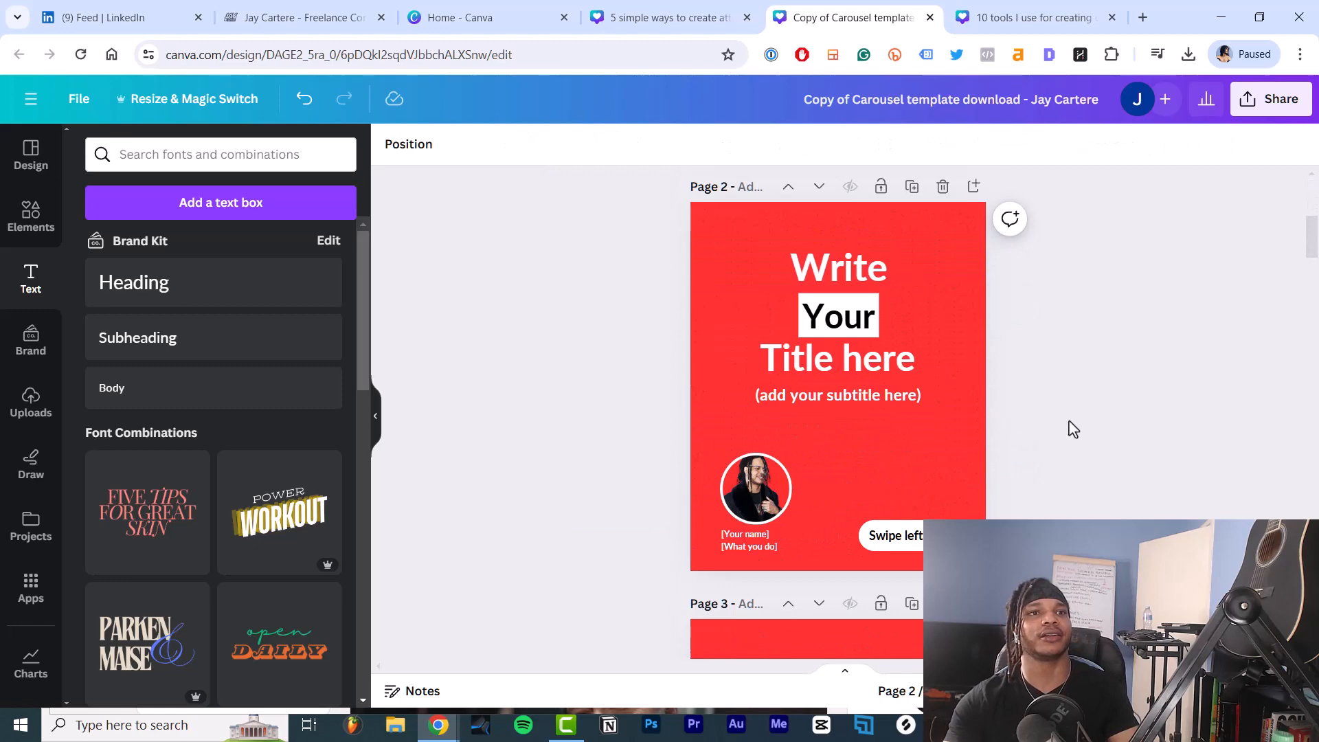
pyautogui.click(754, 488)
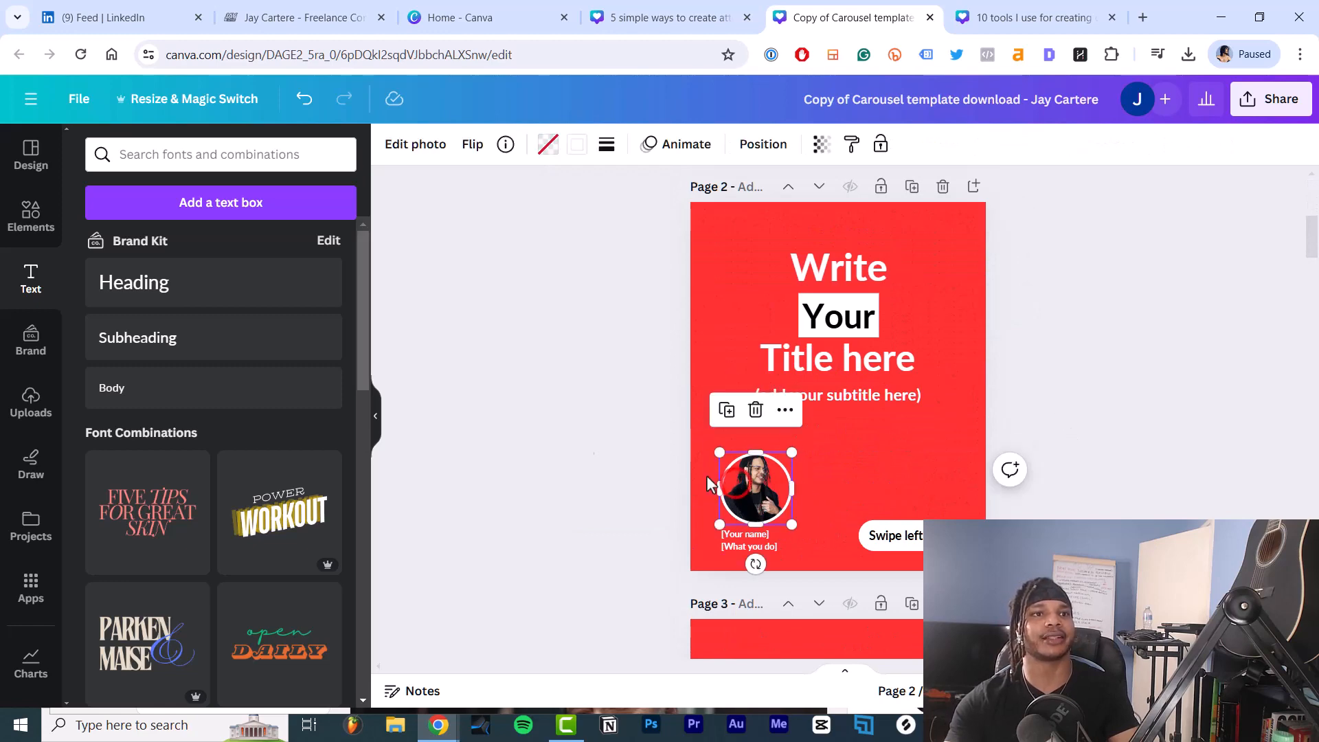
# Place a circle frame at the cover's lower left, fill it with the profile photo, add a white border.
pyautogui.click(31, 218)
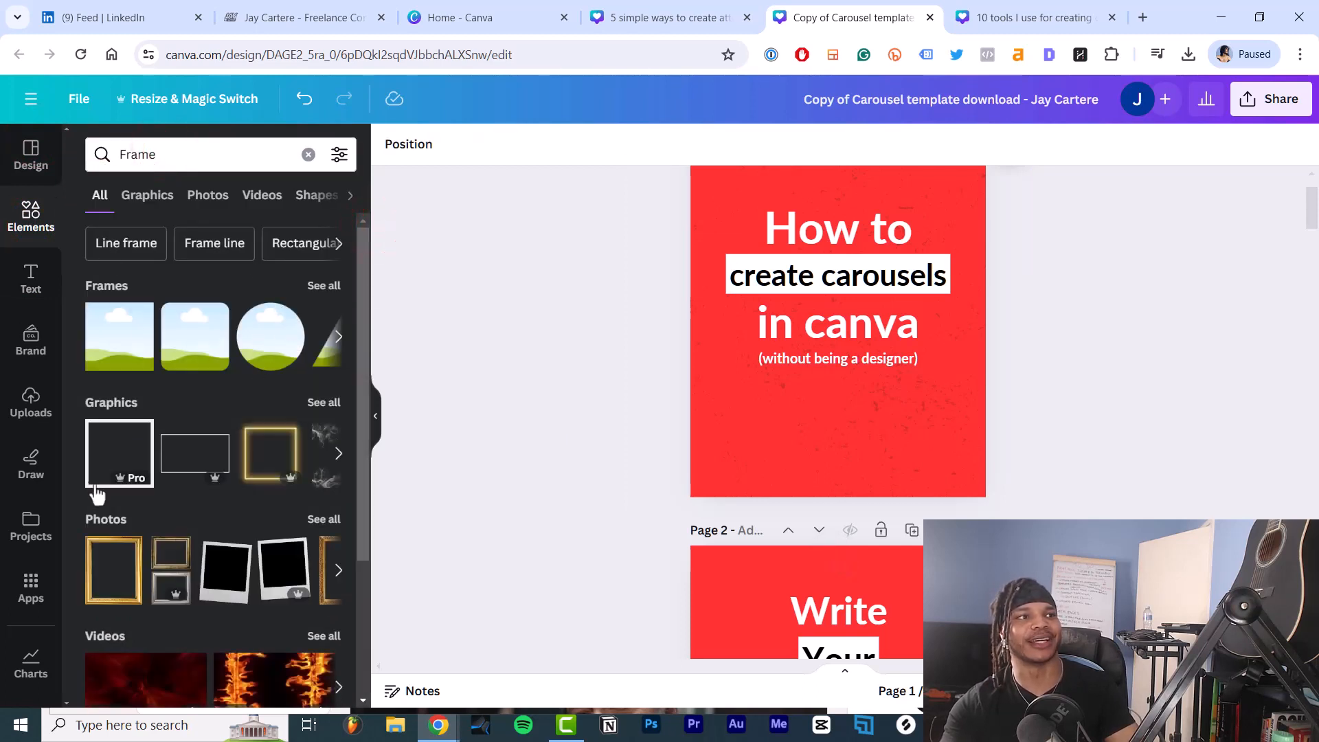
pyautogui.moveTo(290, 353)
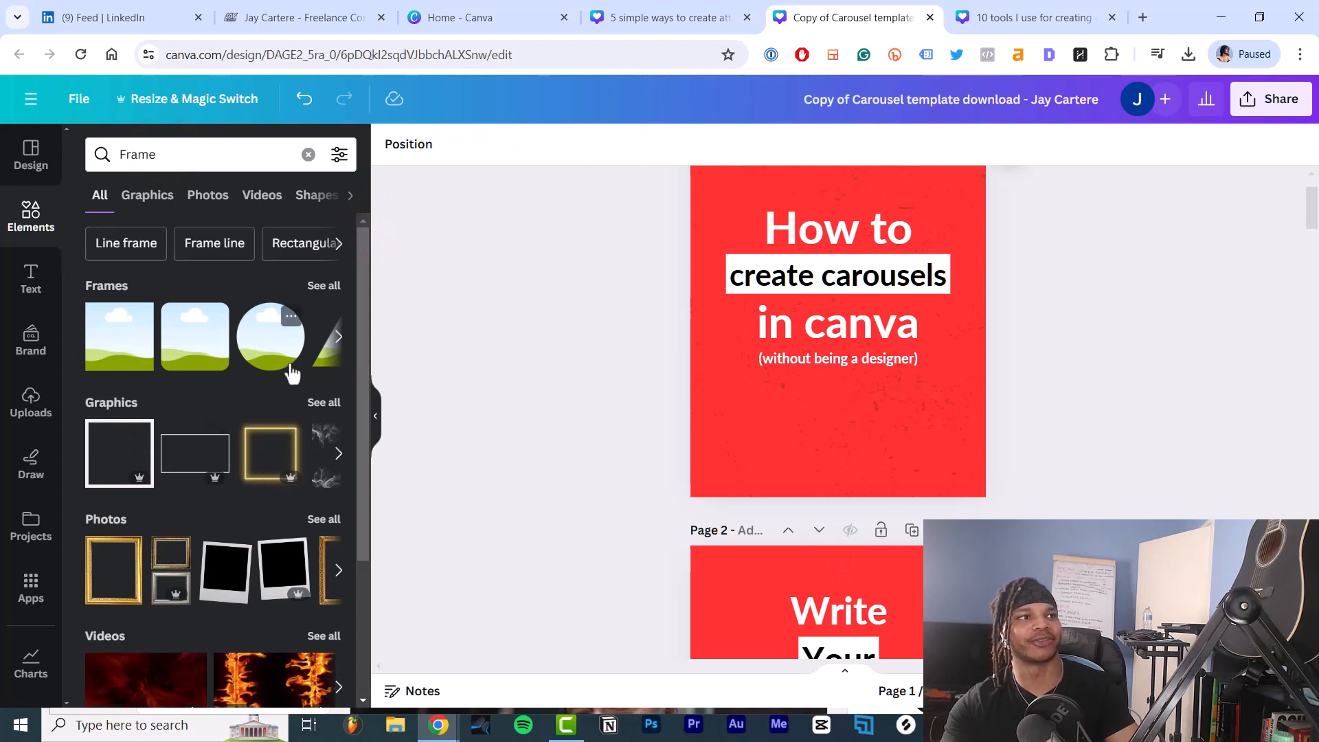
pyautogui.moveTo(270, 337); pyautogui.dragTo(539, 460)
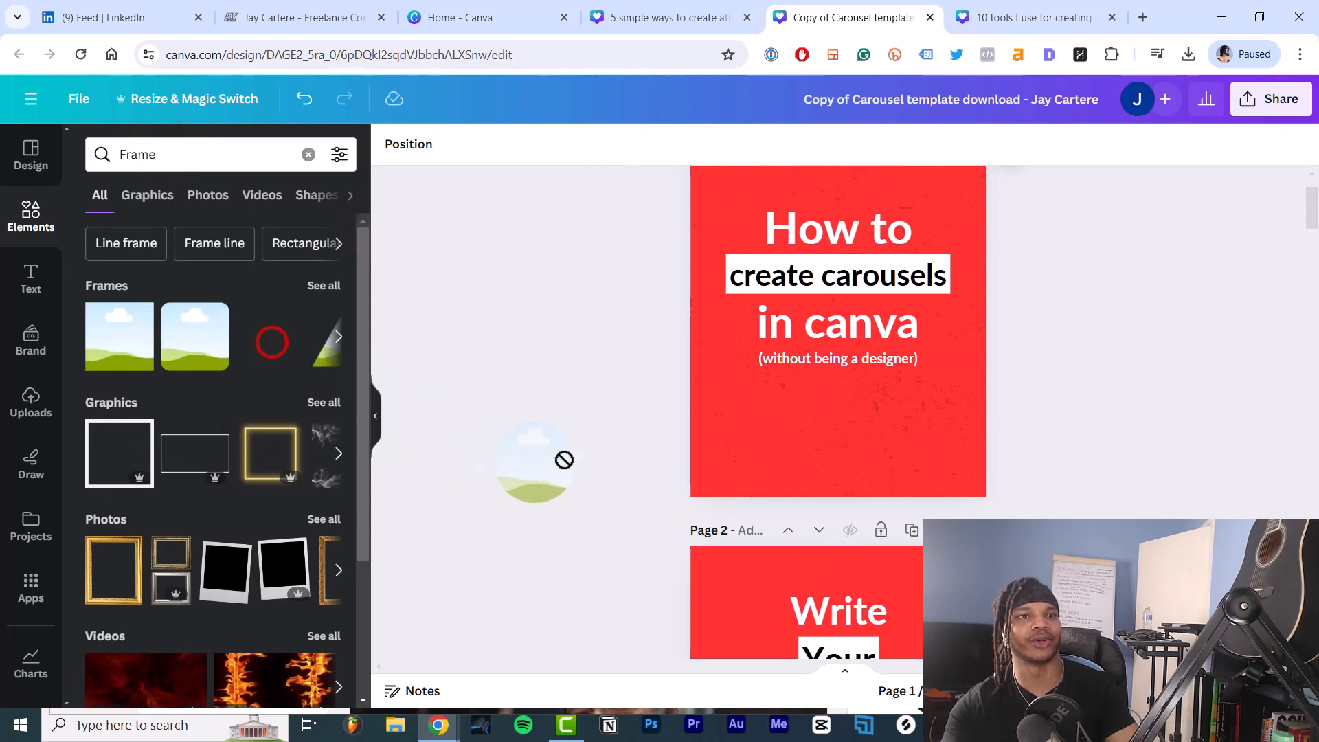
pyautogui.moveTo(535, 460); pyautogui.dragTo(760, 427)
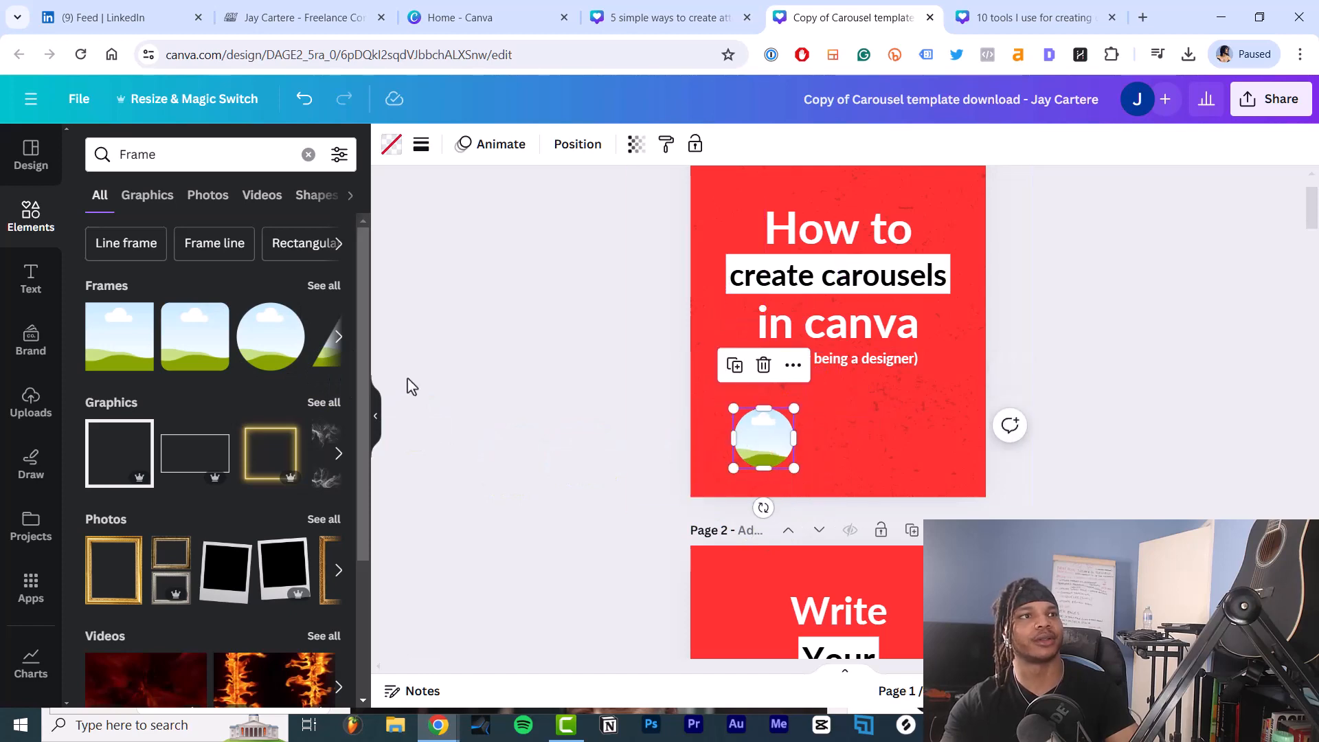
pyautogui.click(30, 401)
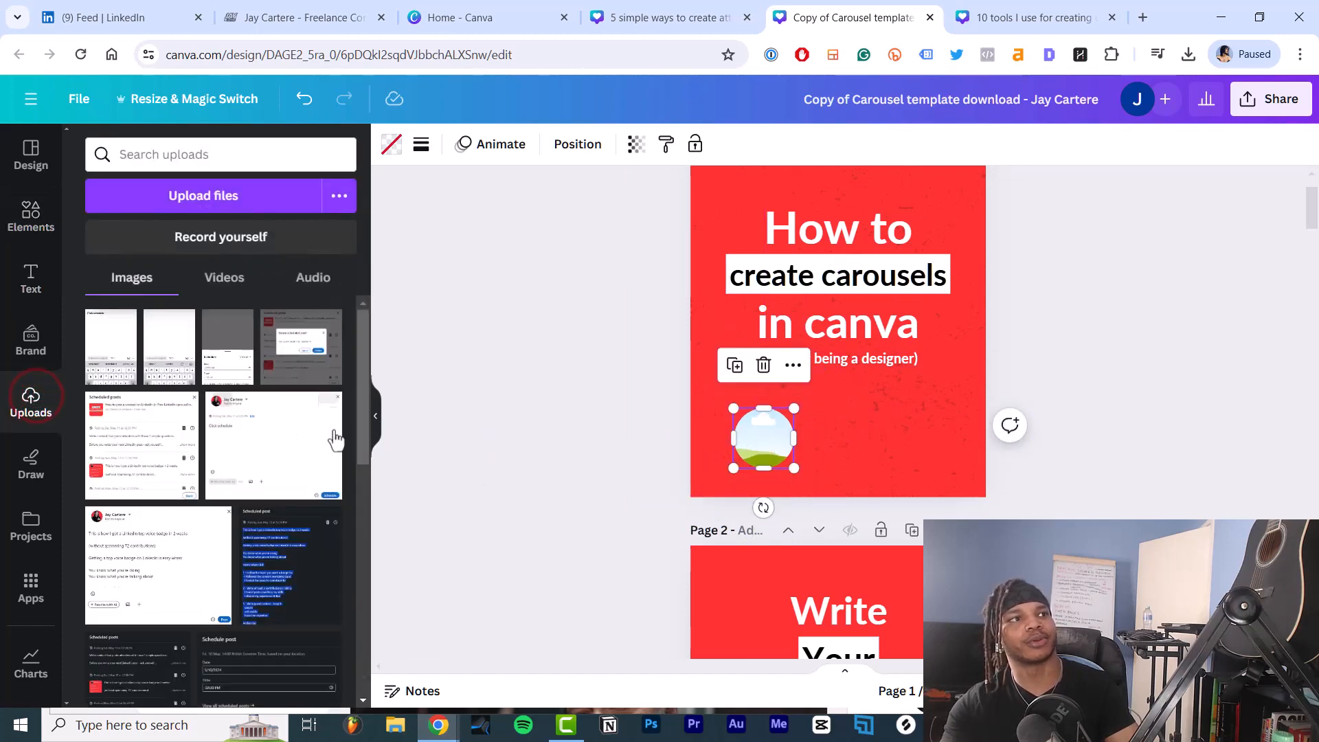
pyautogui.scroll(-3)
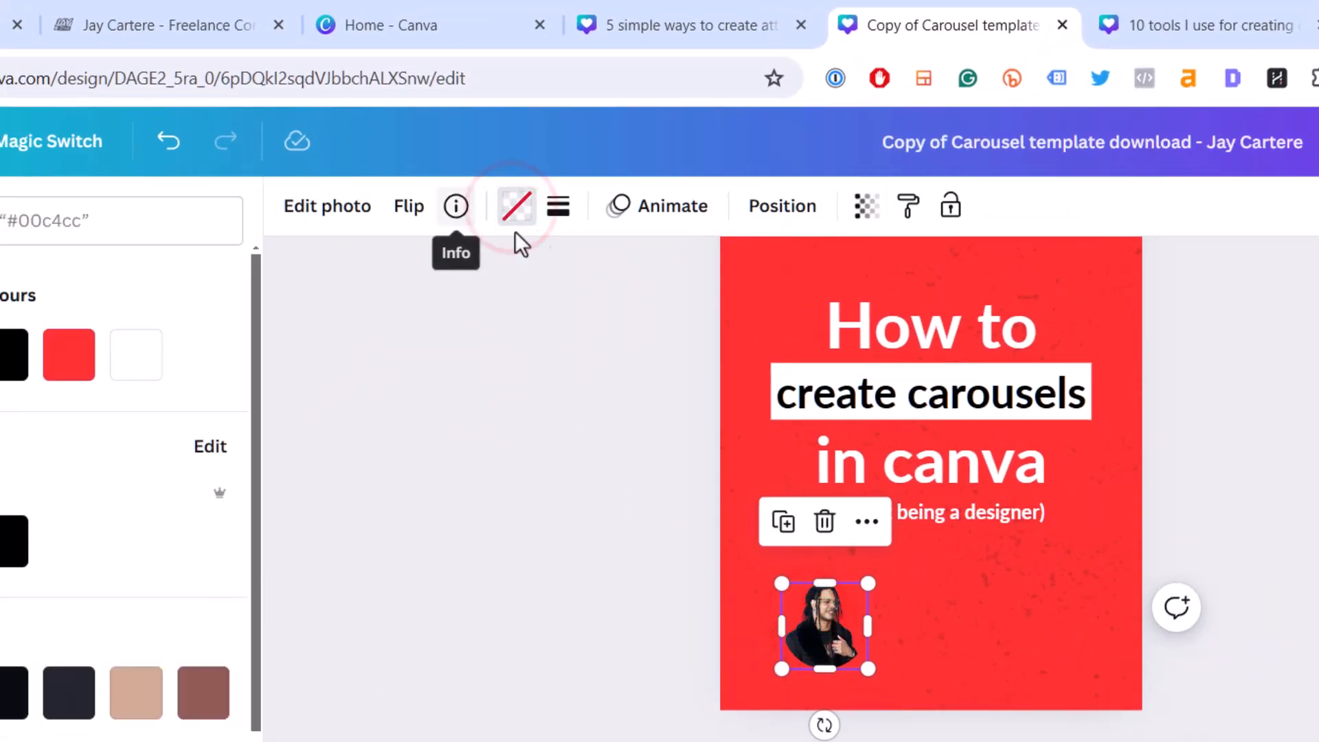
pyautogui.click(558, 206)
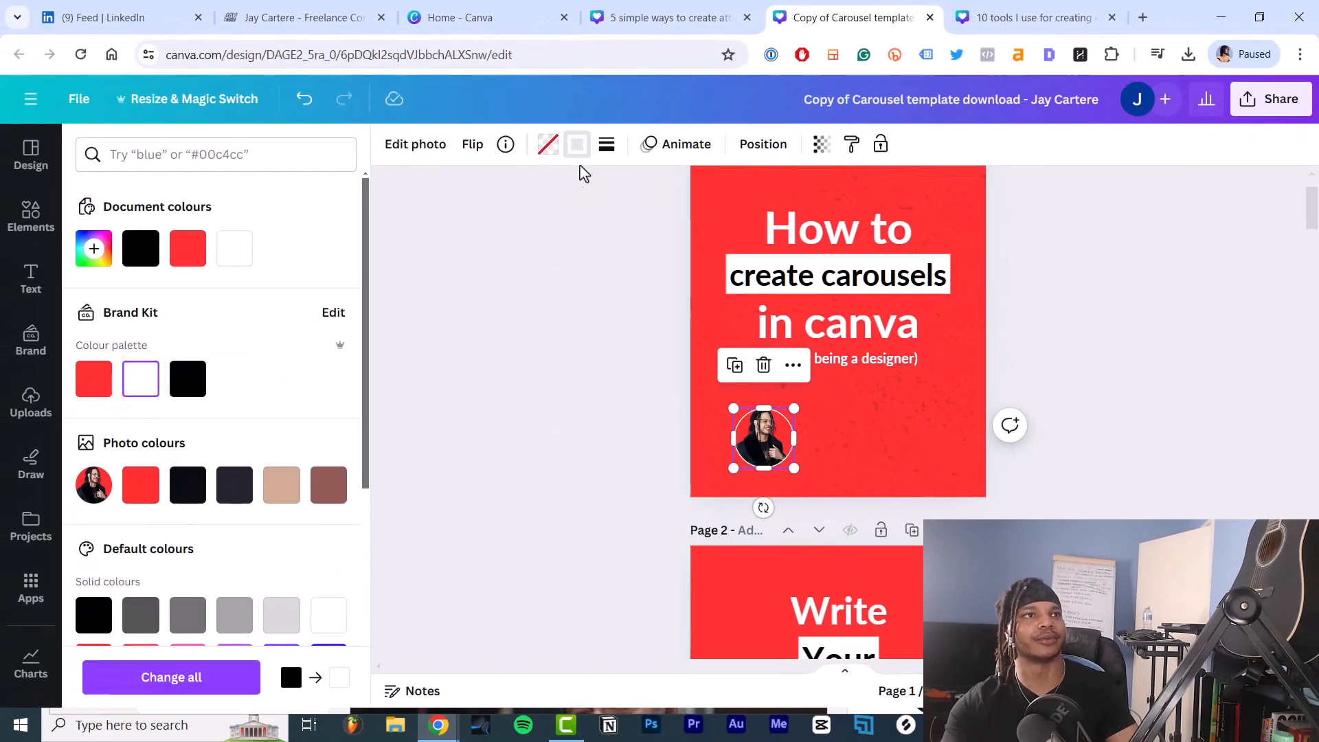
pyautogui.click(607, 144)
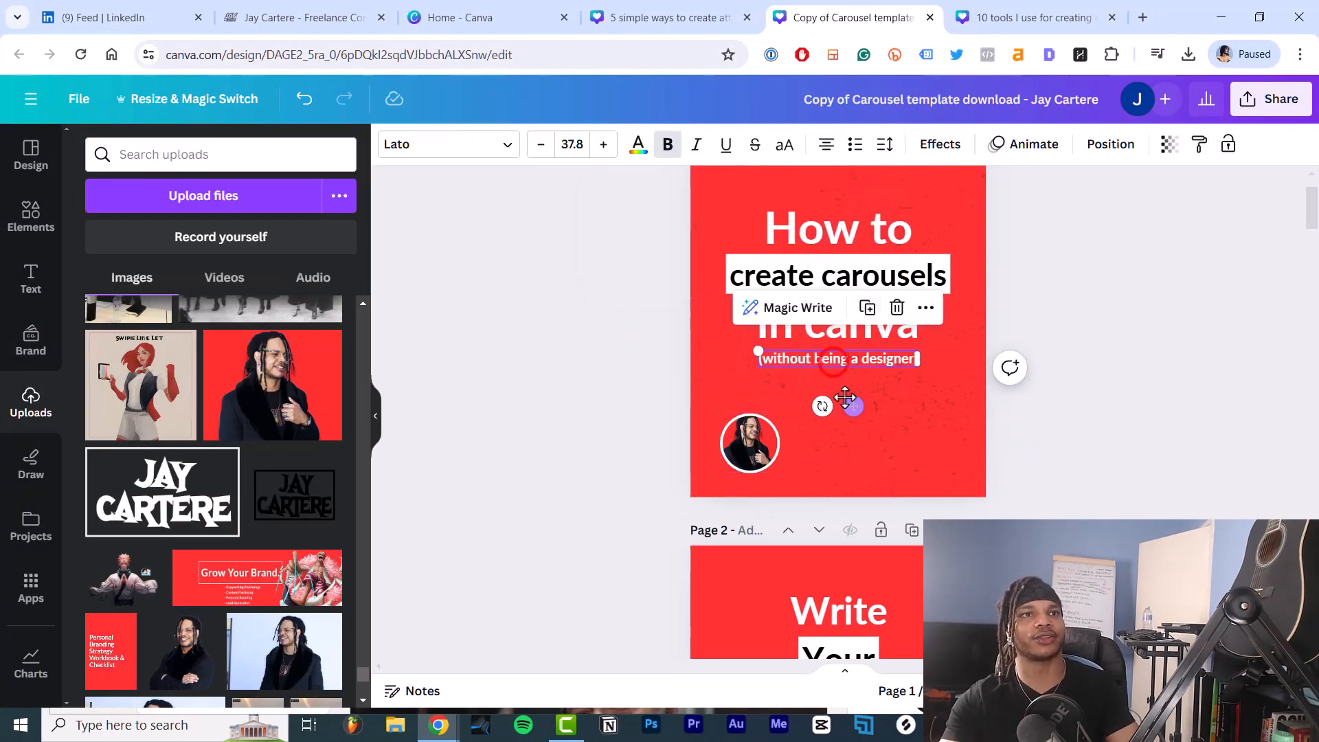
# Position the name and 'Content Strategist' text beside the photo and add the white 'Swipe left' button.
pyautogui.moveTo(837, 358); pyautogui.dragTo(859, 481)
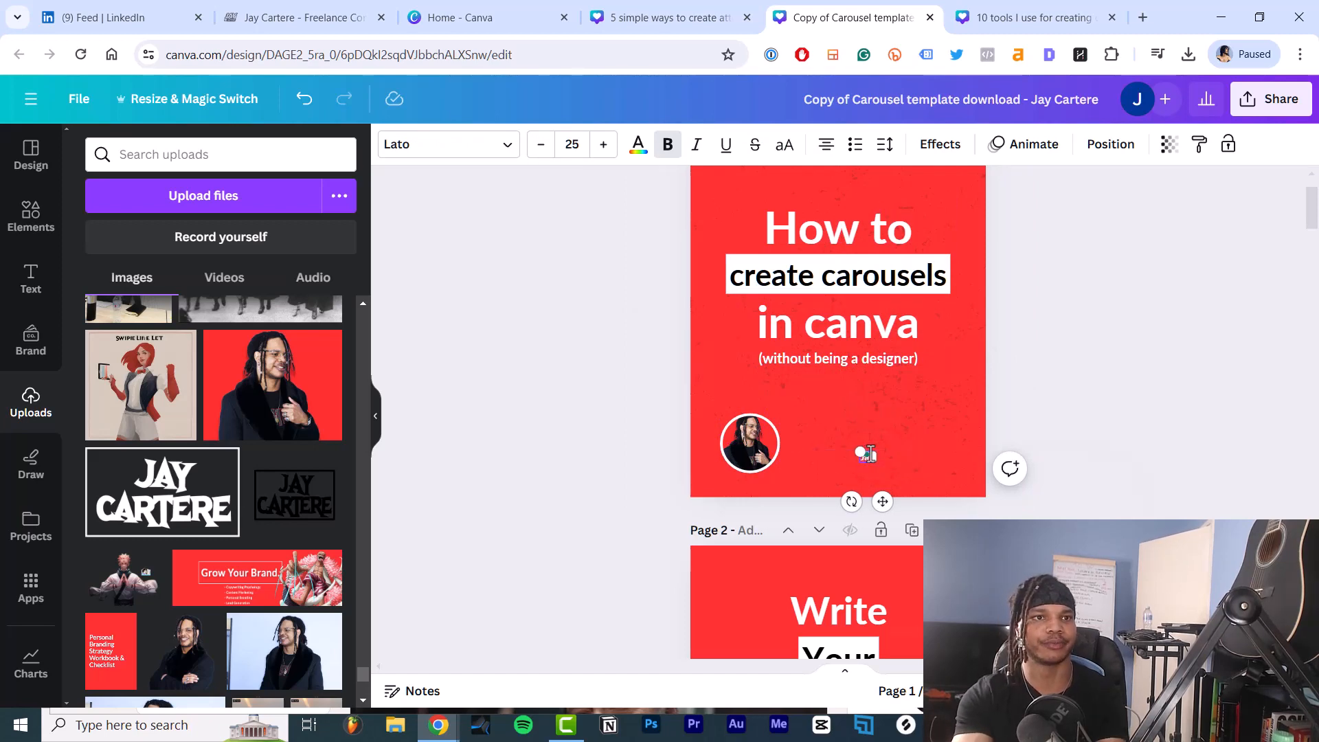
pyautogui.click(865, 454)
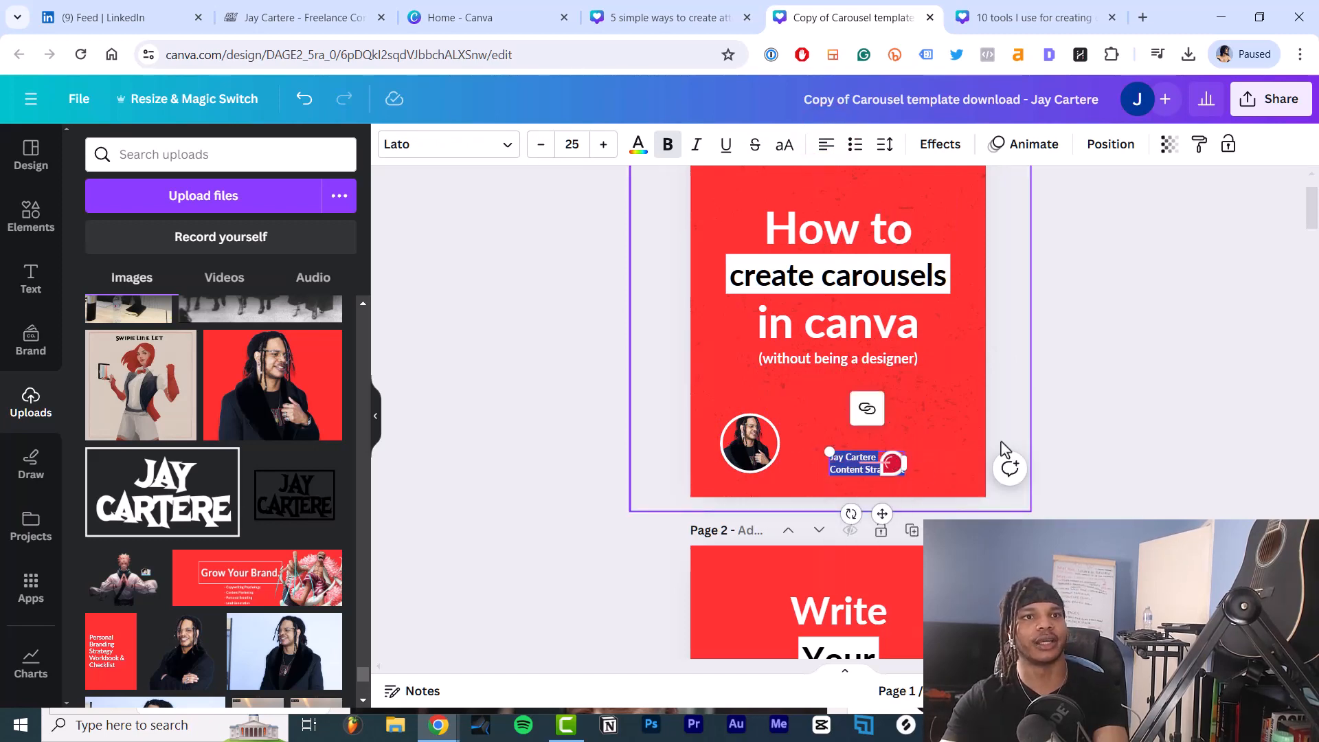
pyautogui.scroll(-3)
pyautogui.write('shape')
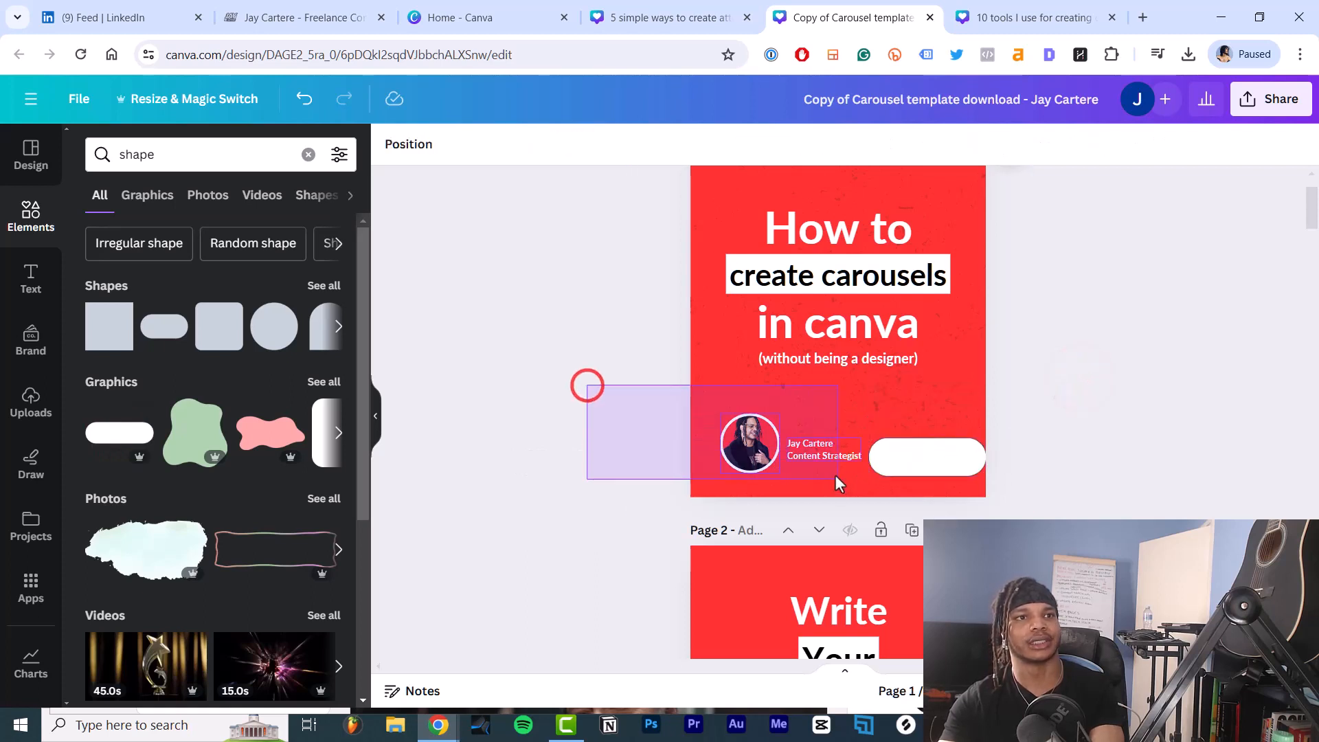
pyautogui.click(927, 457)
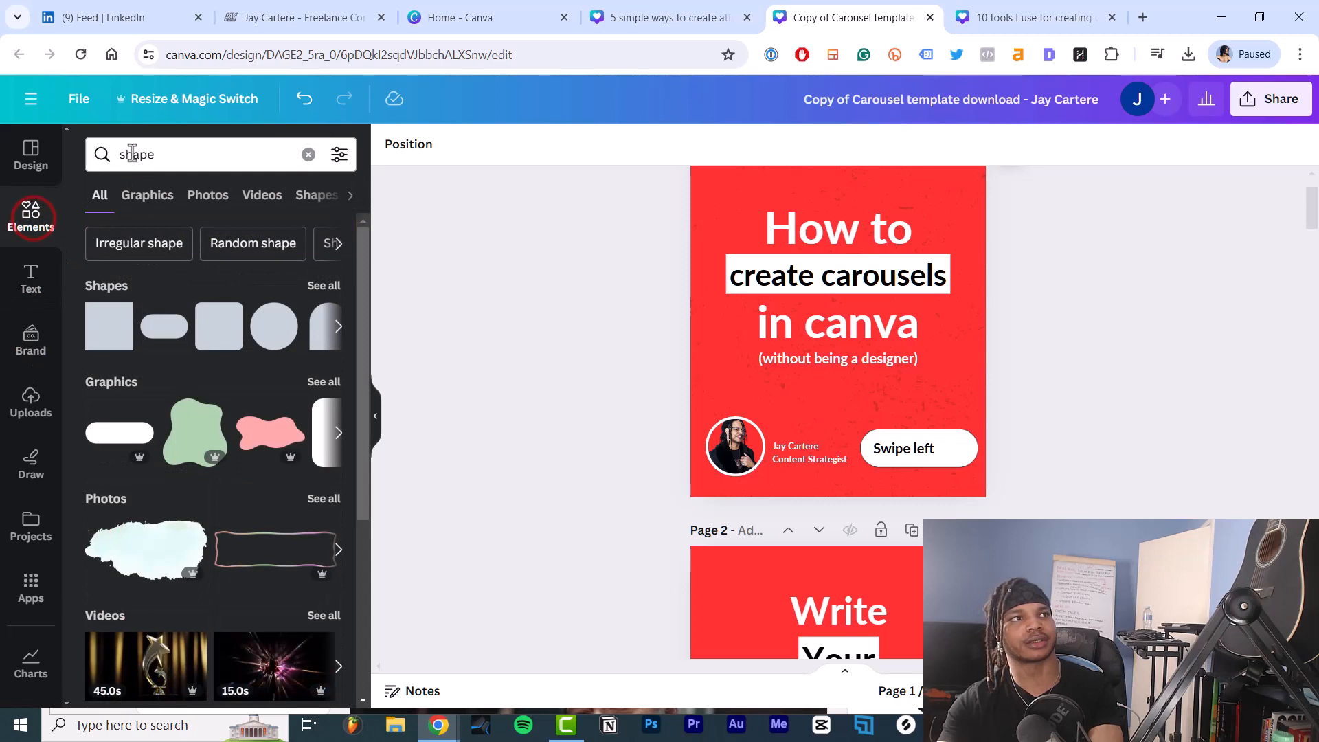
# Add a thick black line arrow after 'Swipe left' inside the cover's white button.
pyautogui.write('arro')
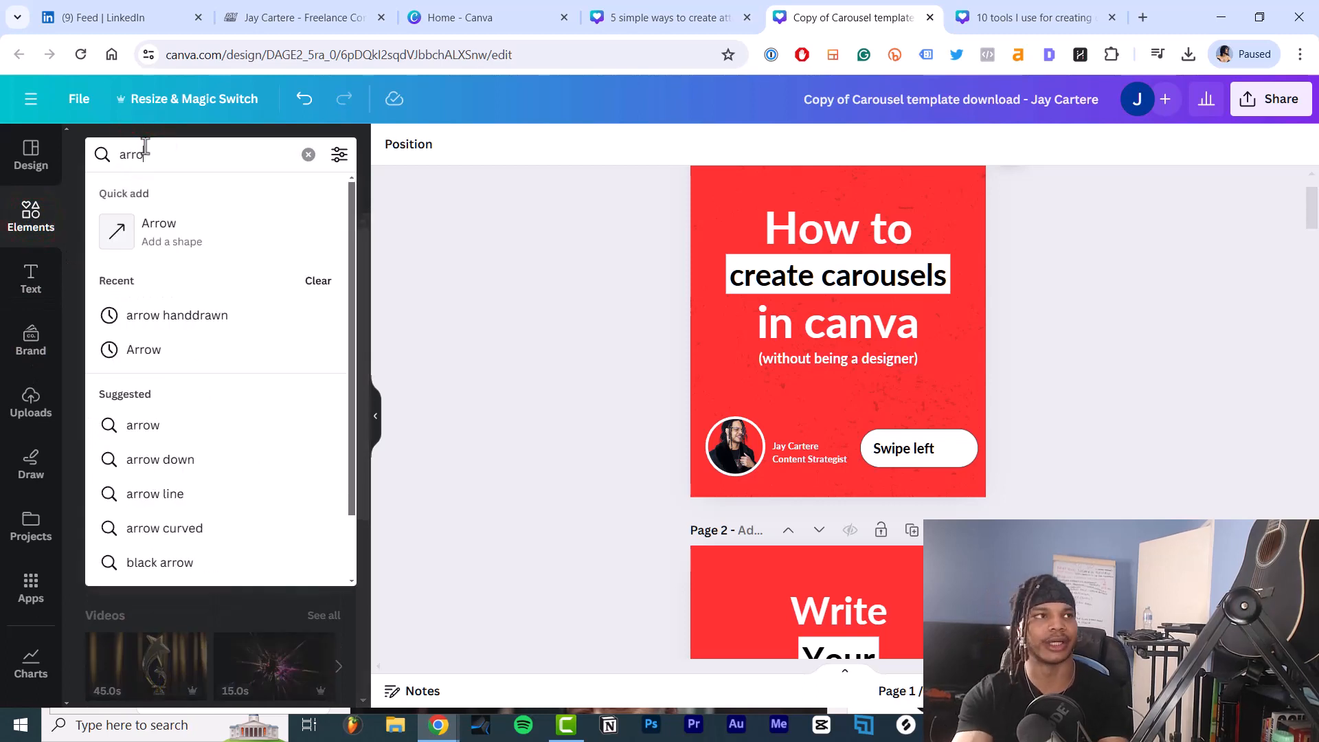
pyautogui.click(959, 449)
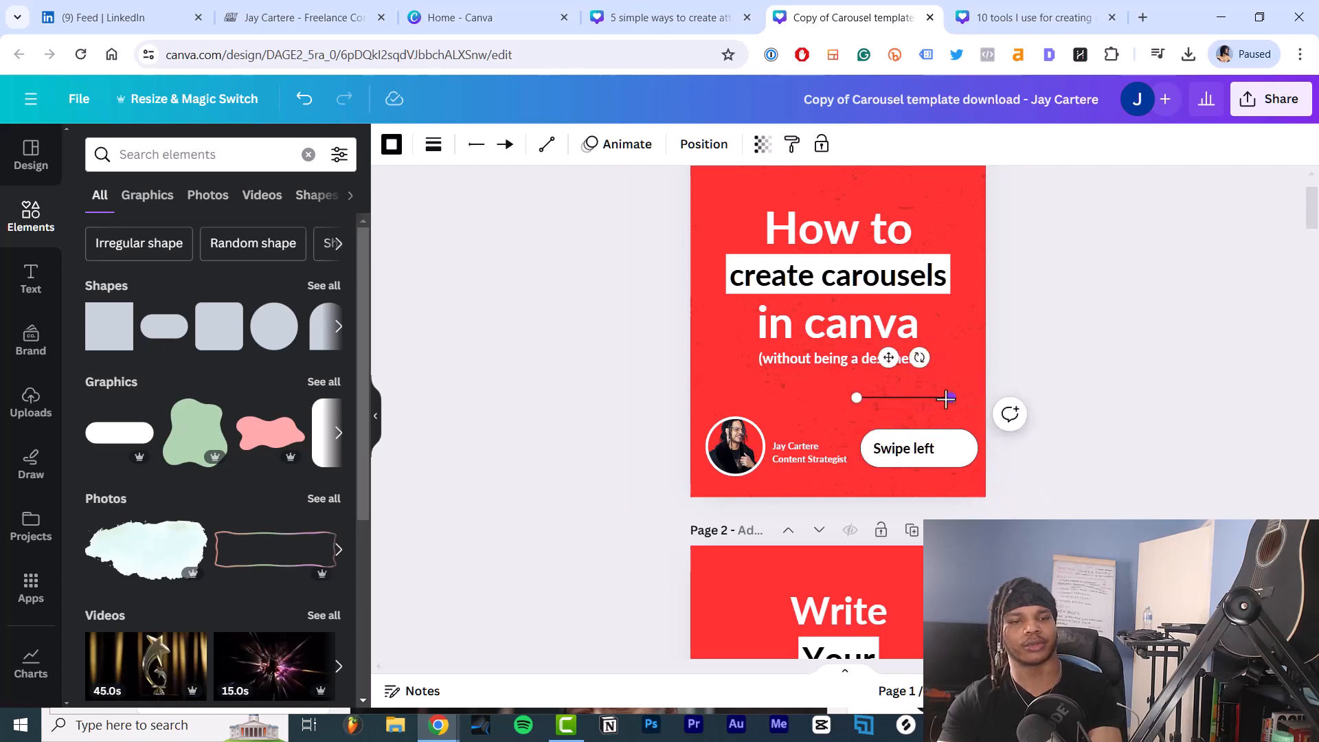
pyautogui.click(436, 144)
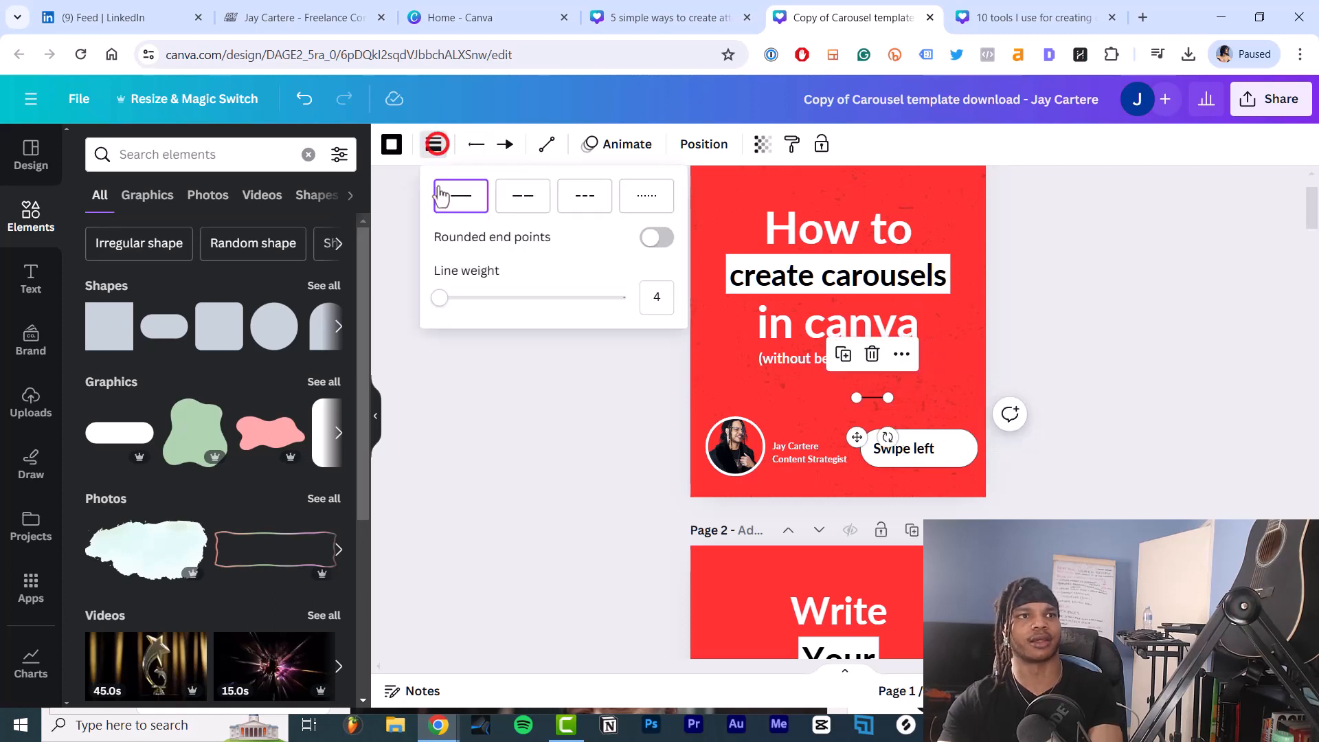
pyautogui.moveTo(439, 296); pyautogui.dragTo(468, 297)
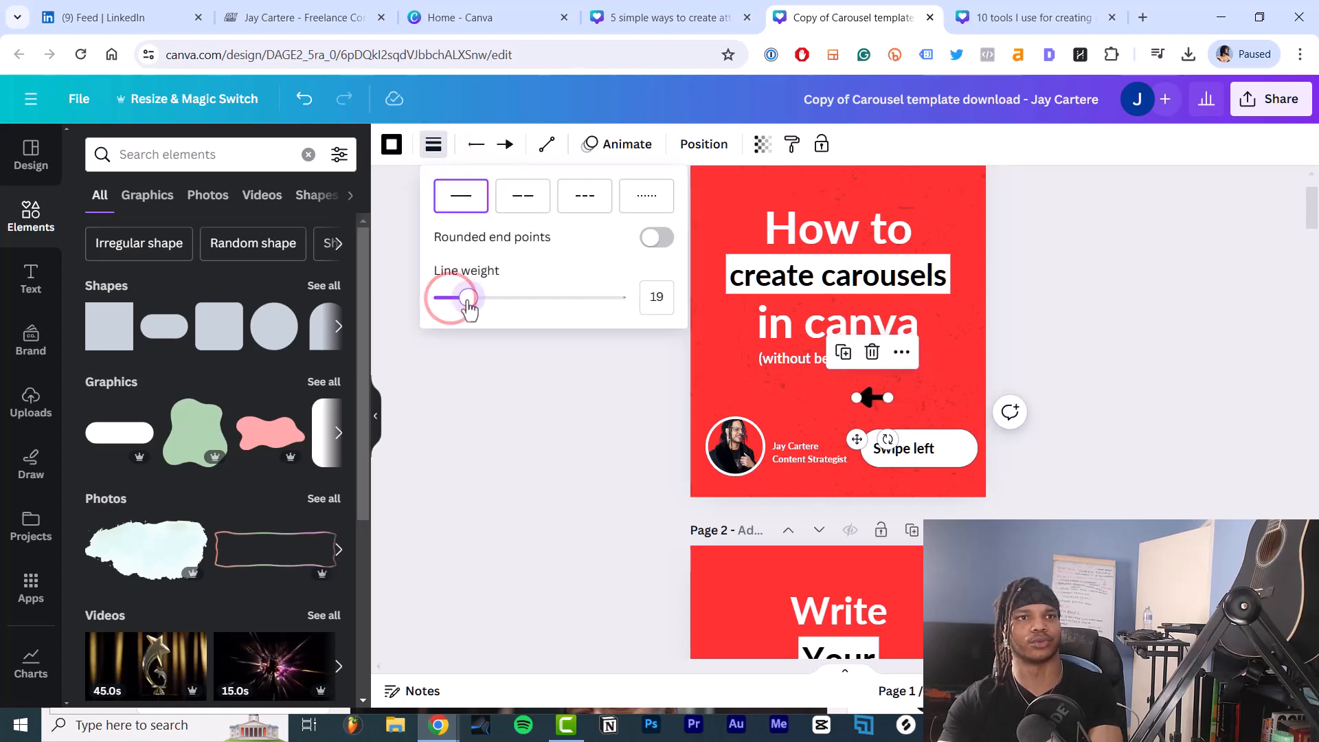
pyautogui.moveTo(467, 297); pyautogui.dragTo(457, 296)
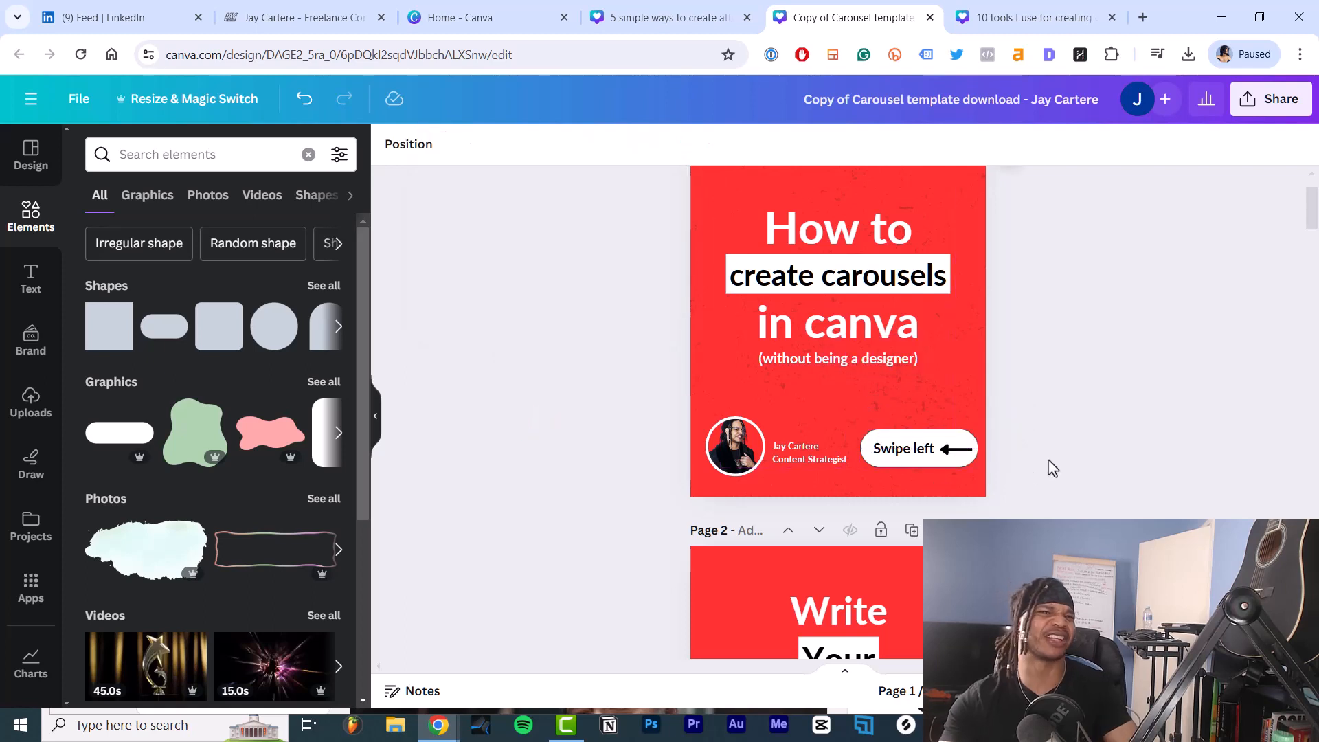
pyautogui.click(903, 449)
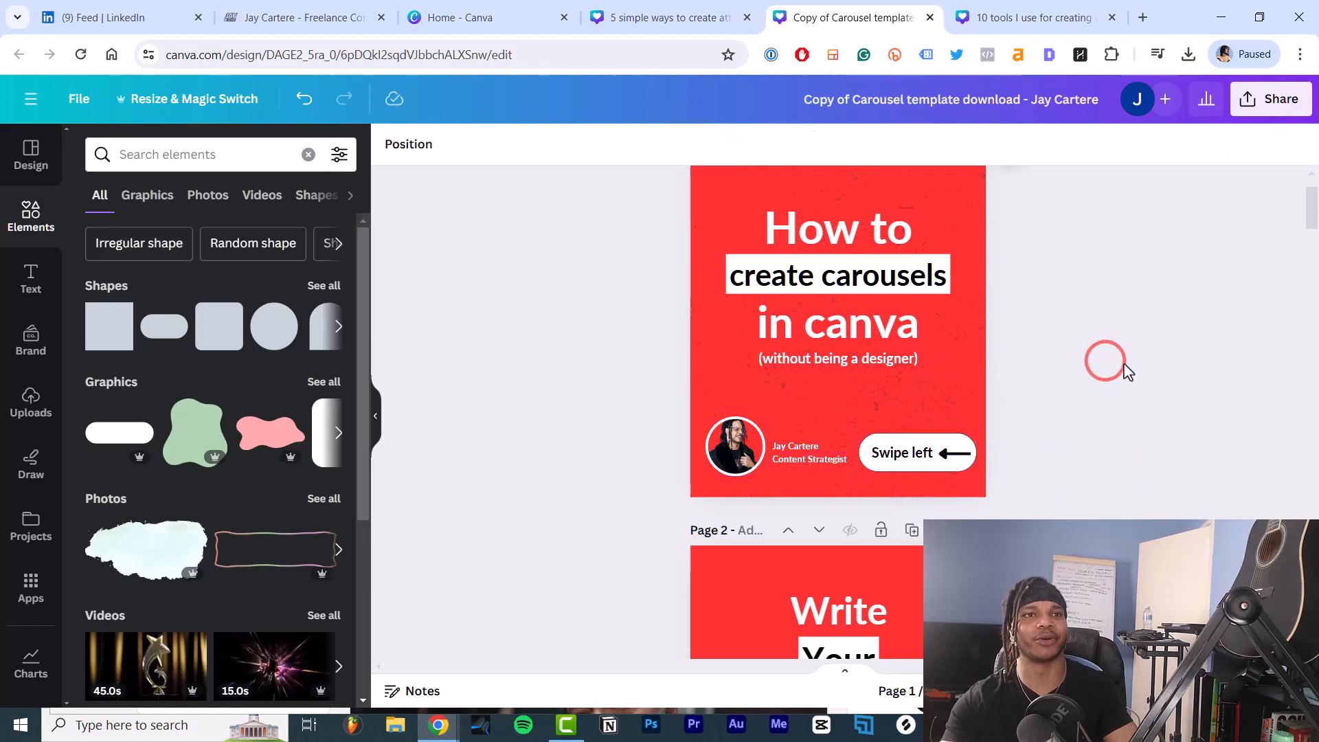
pyautogui.scroll(-3)
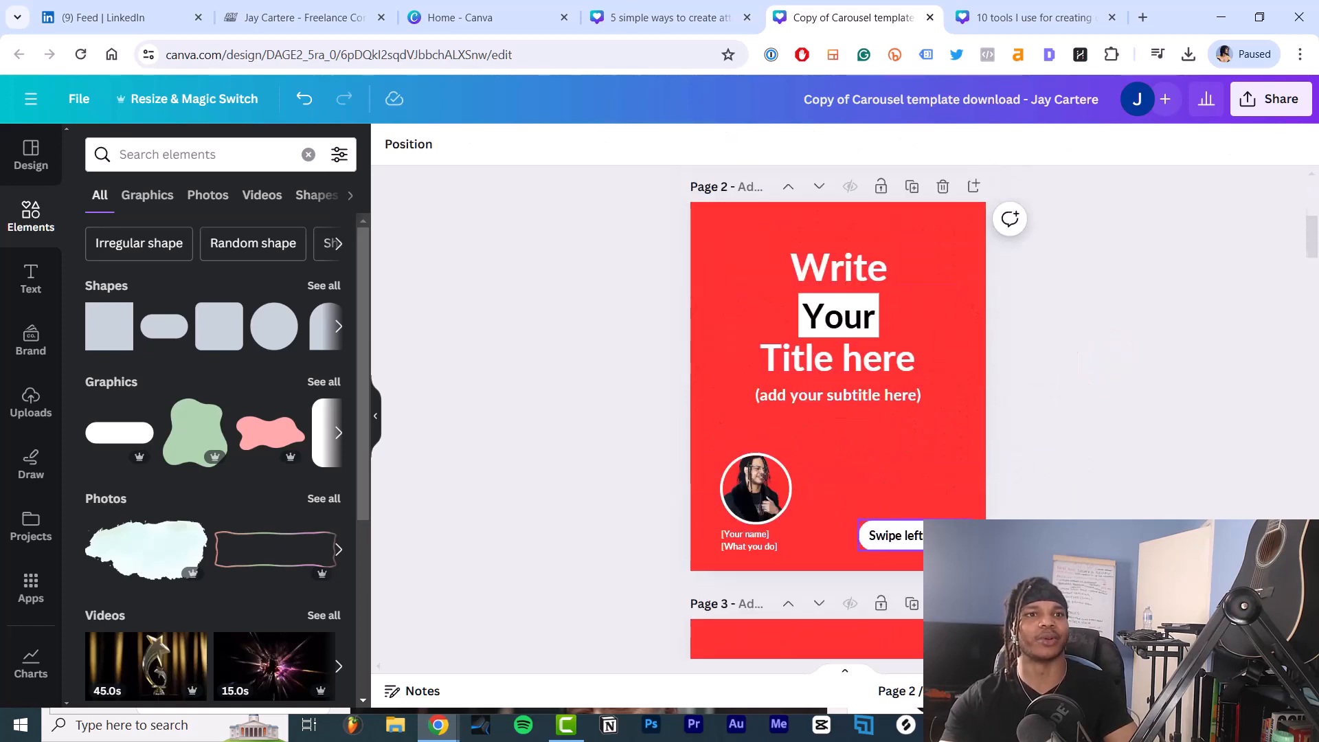
pyautogui.scroll(-3)
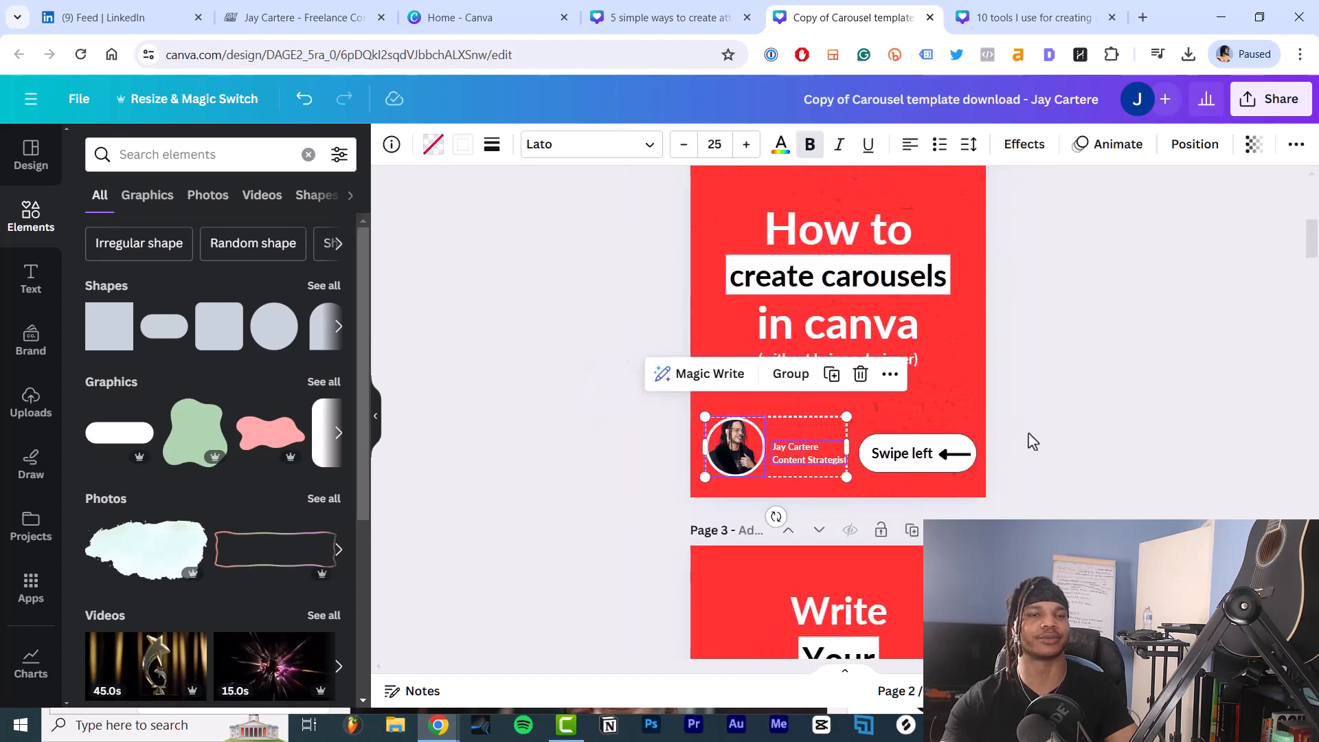
pyautogui.scroll(-3)
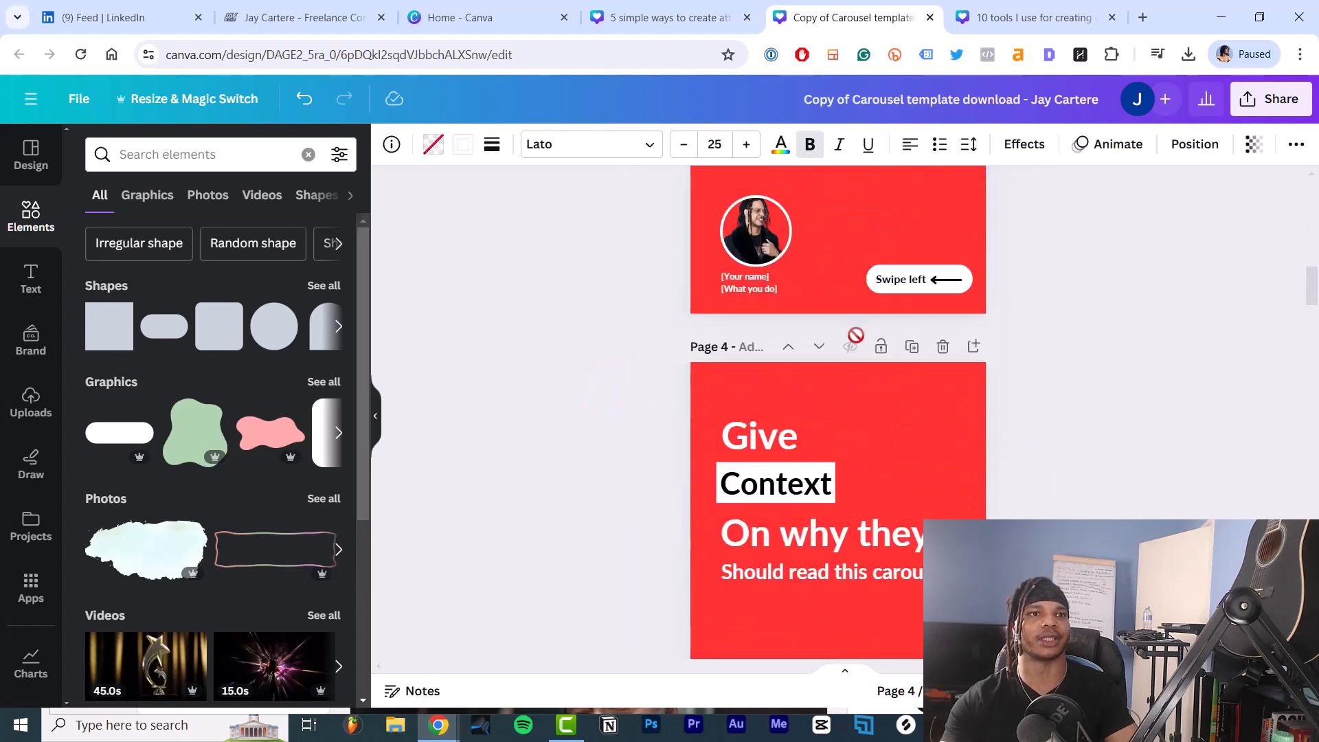
pyautogui.scroll(-3)
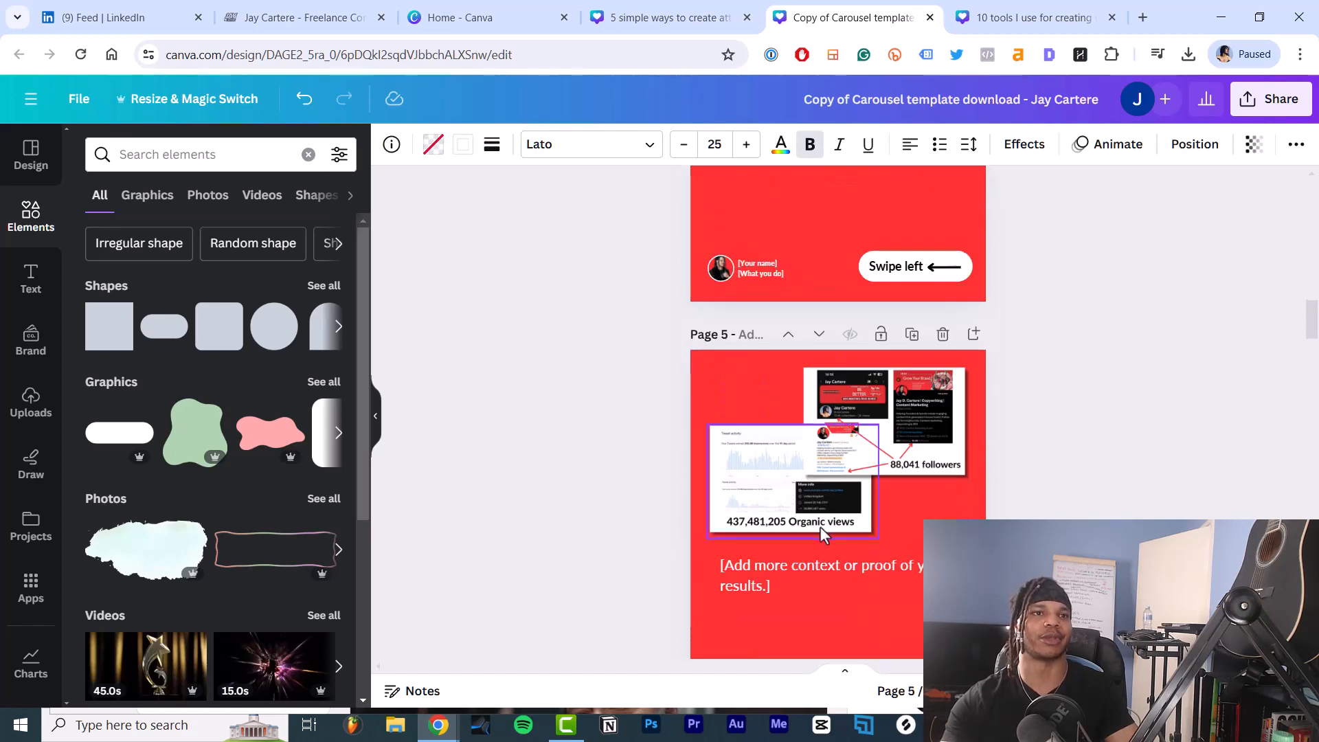
pyautogui.scroll(-3)
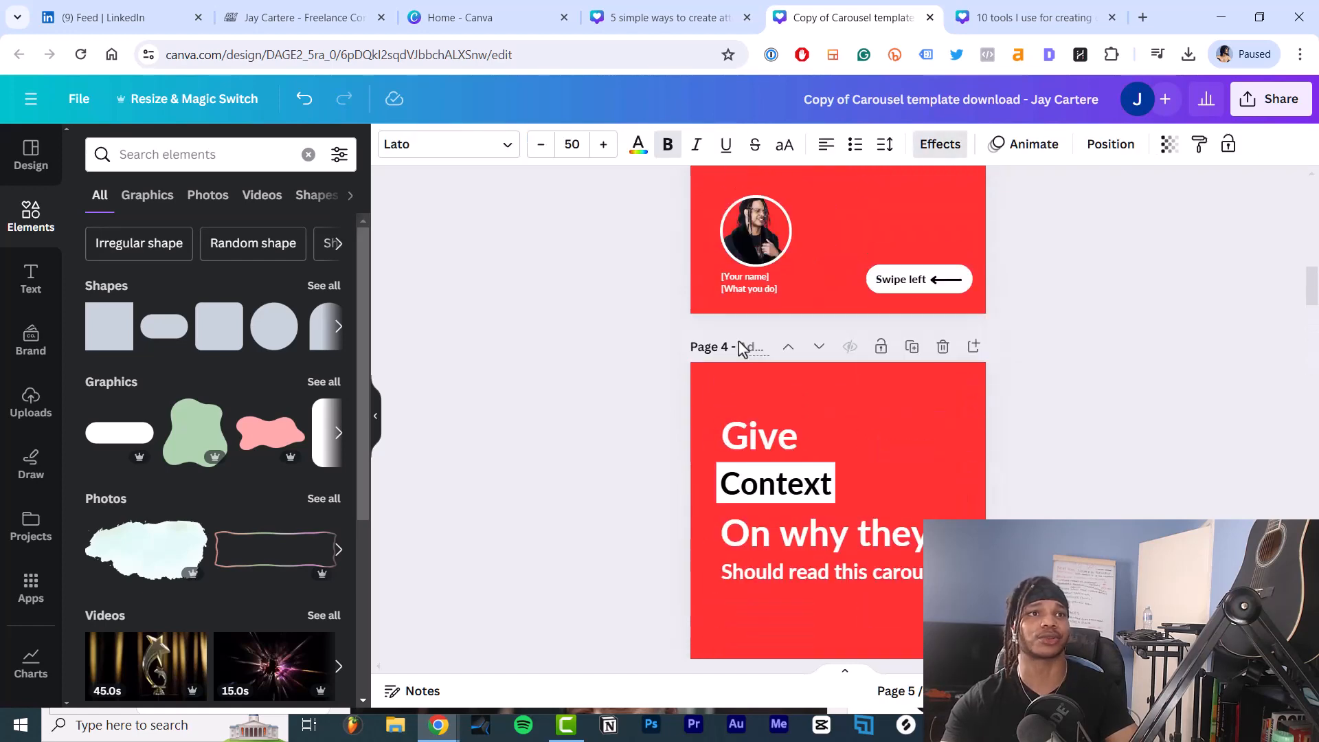
pyautogui.click(757, 435)
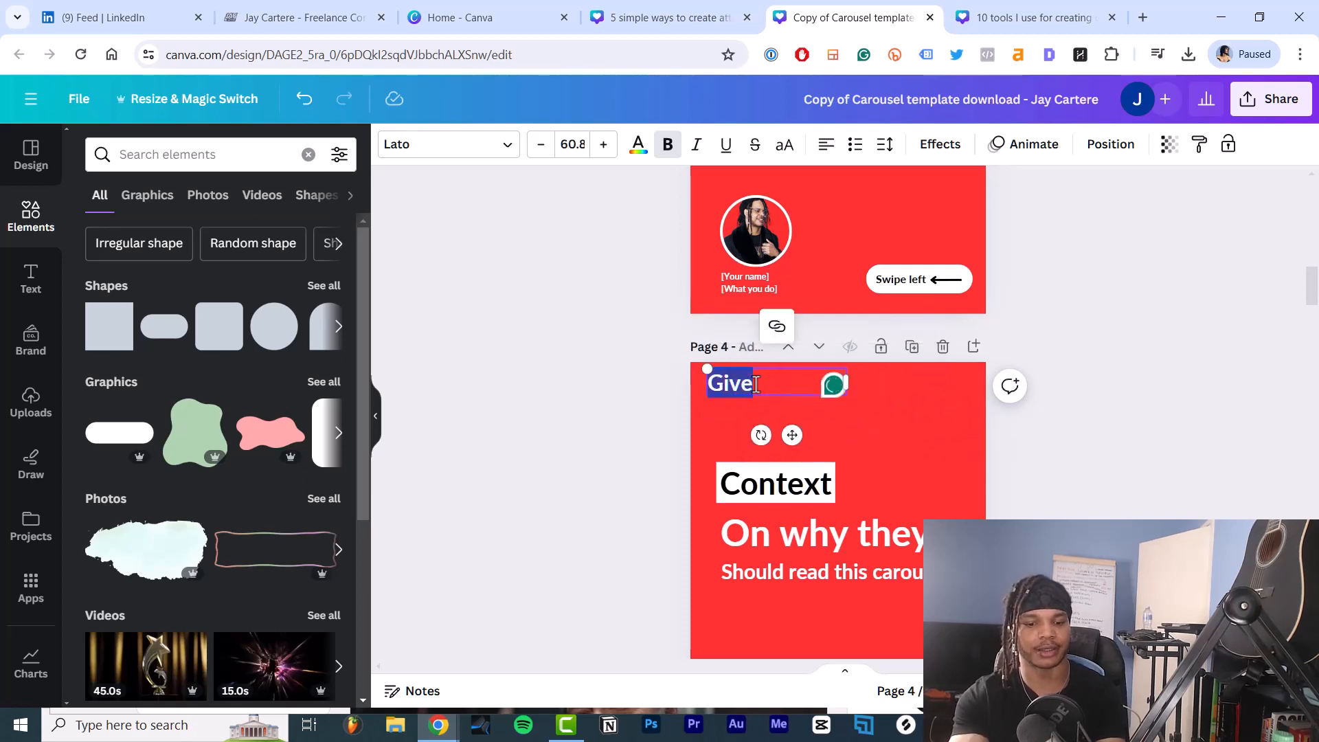
# Retype the heading as 'step 1' with a rounded dark background highlight and new text colour.
pyautogui.write('step 1')
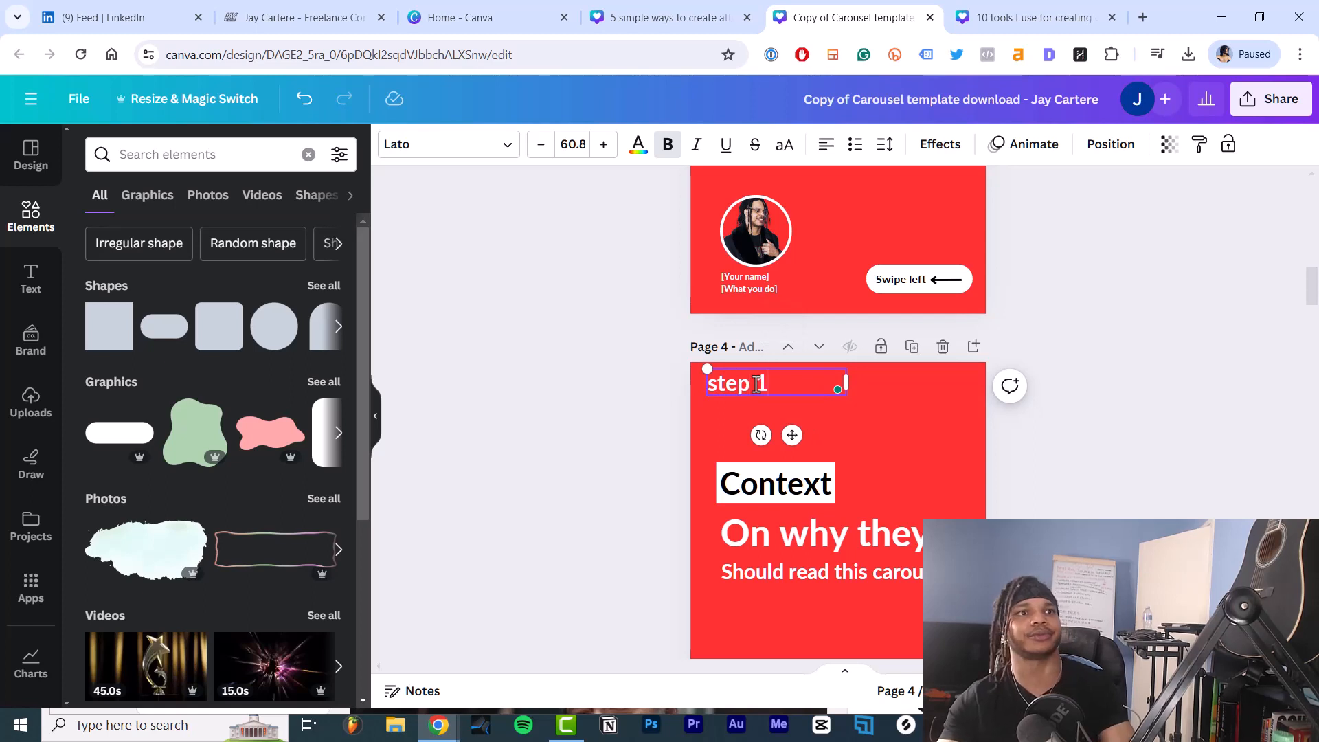
pyautogui.click(939, 144)
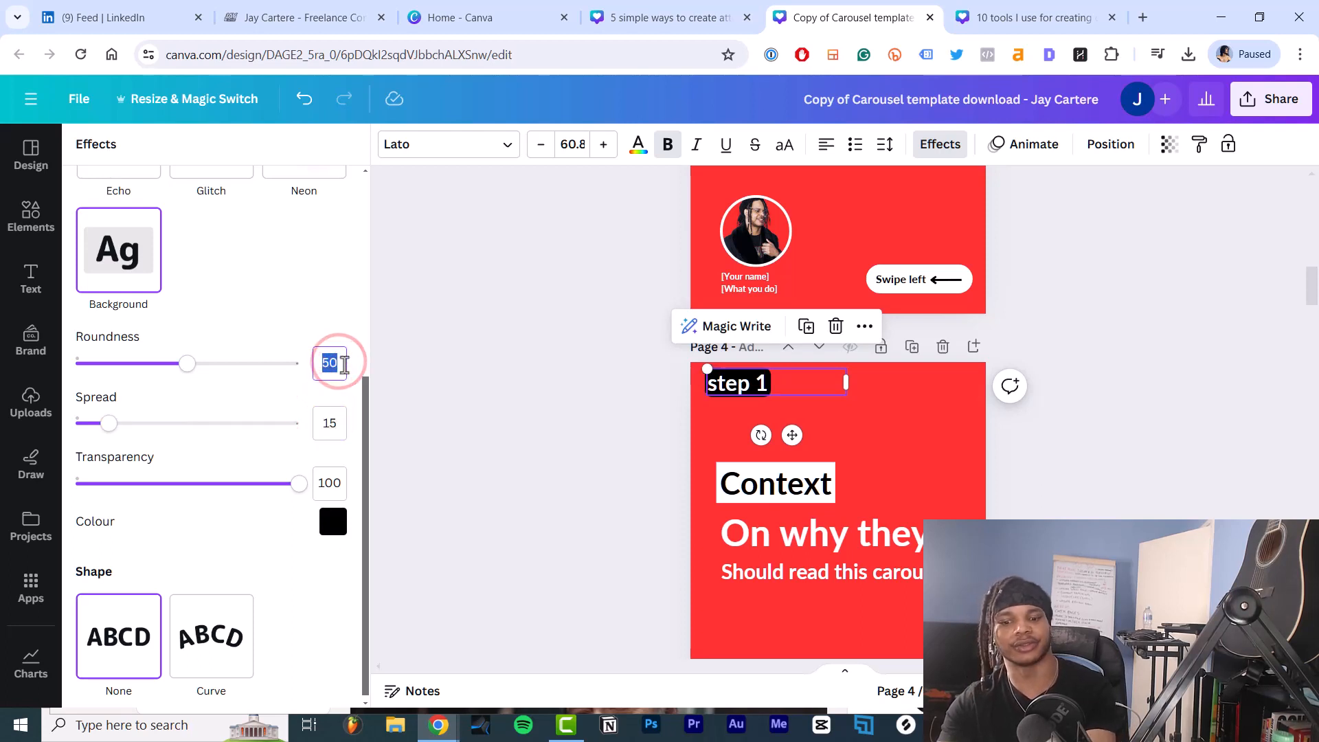
pyautogui.click(333, 521)
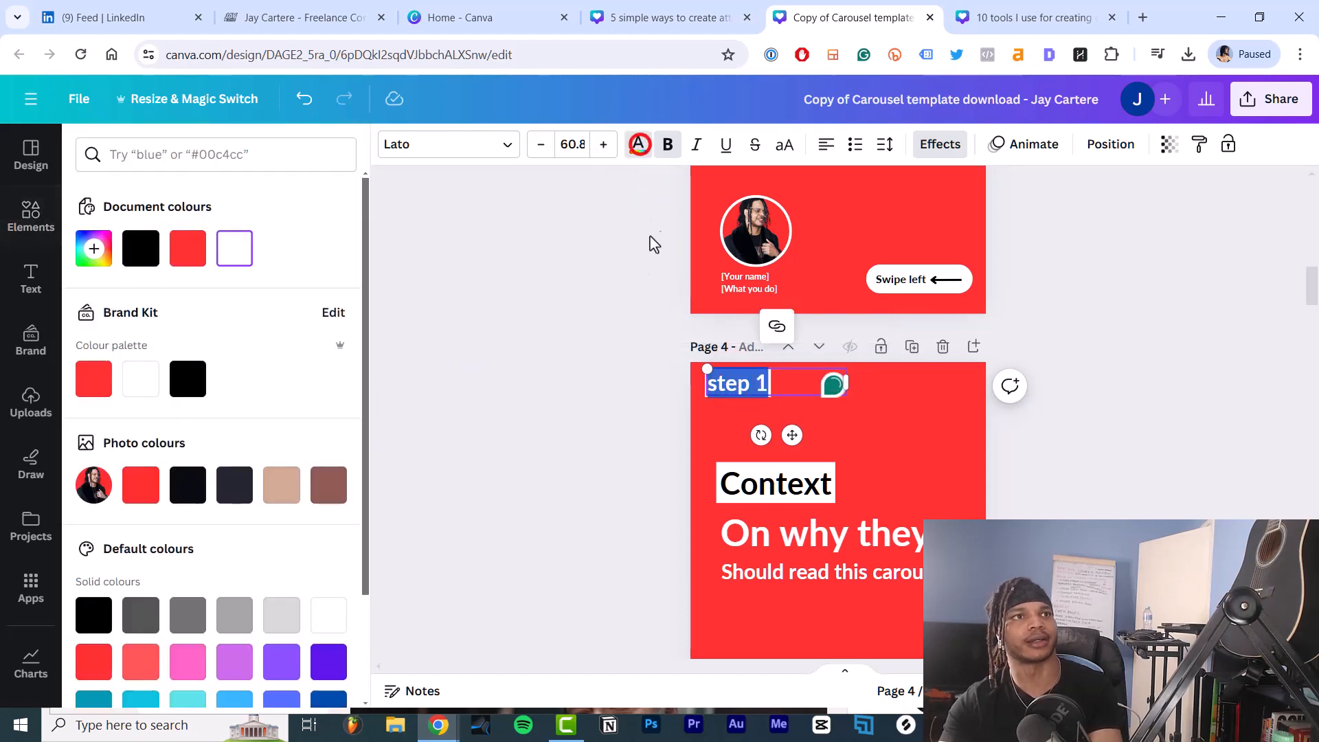
pyautogui.click(30, 217)
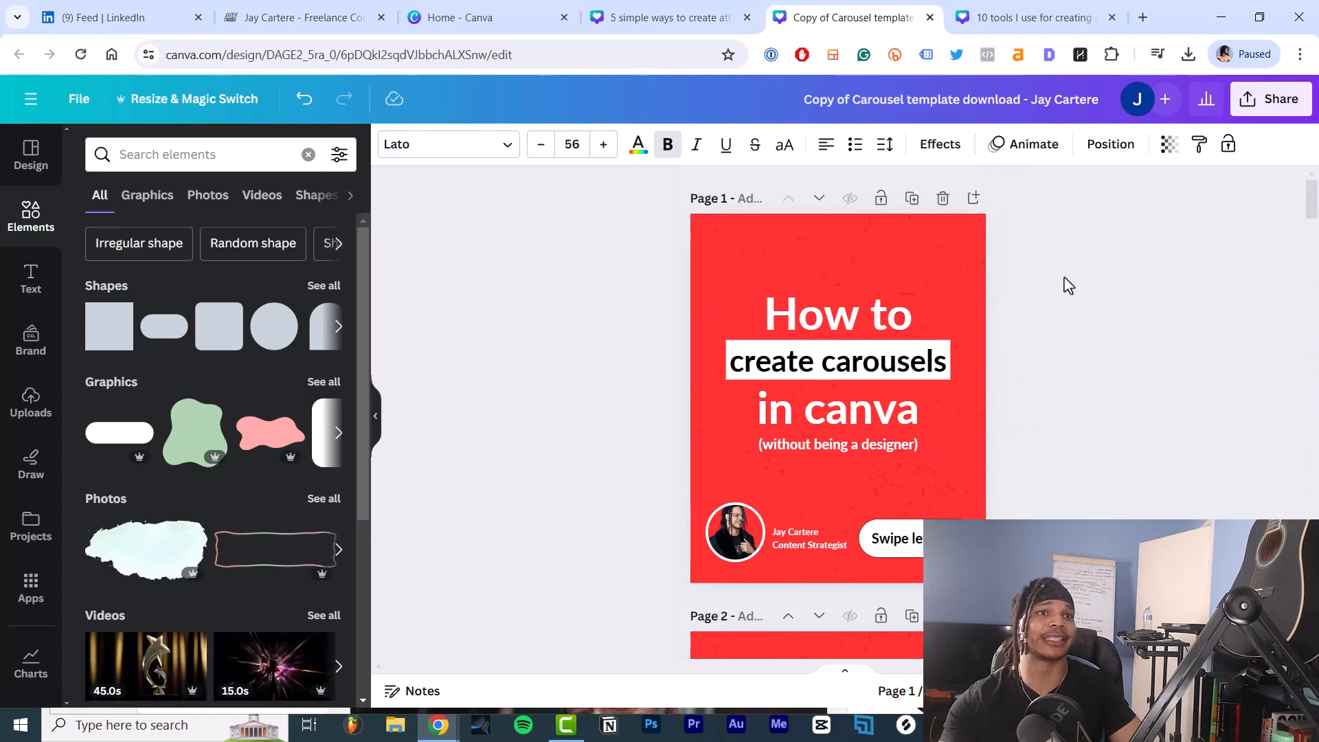
pyautogui.scroll(-3)
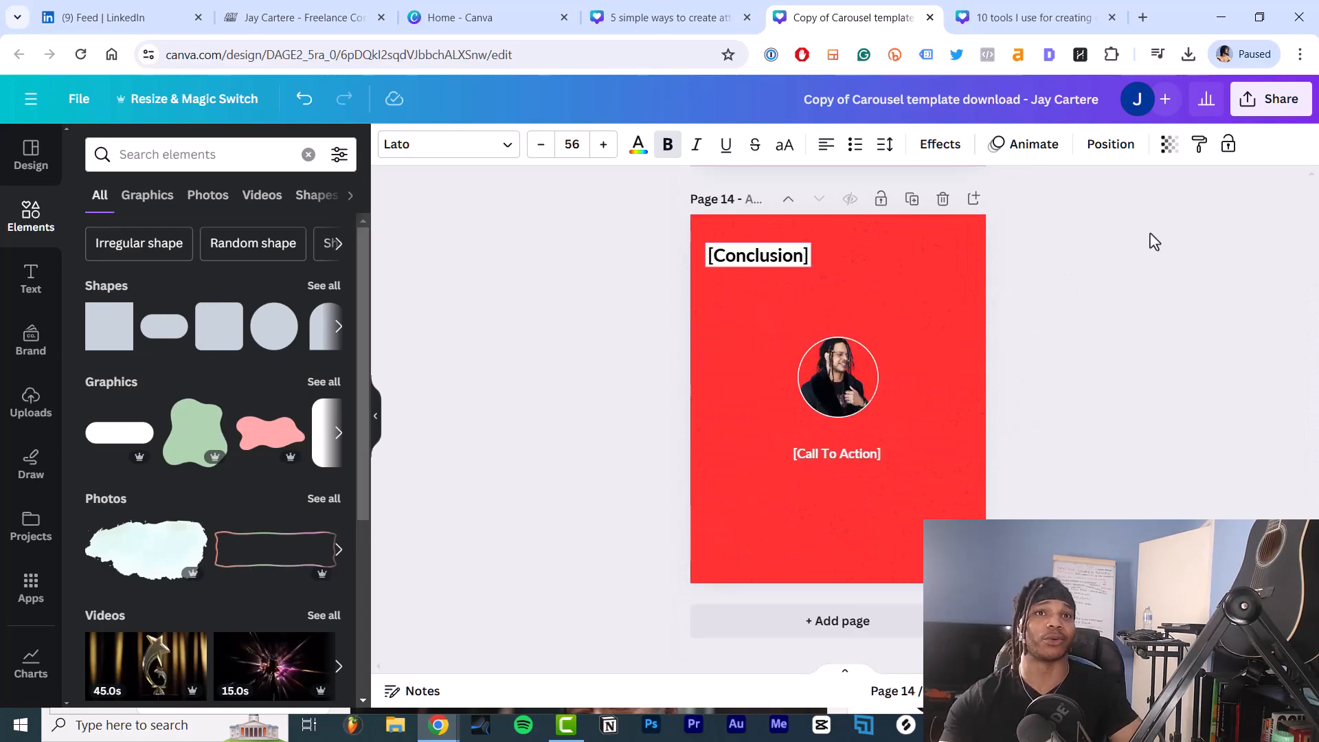
# Choose PDF Standard as the download file type for all 14 pages.
pyautogui.click(1270, 98)
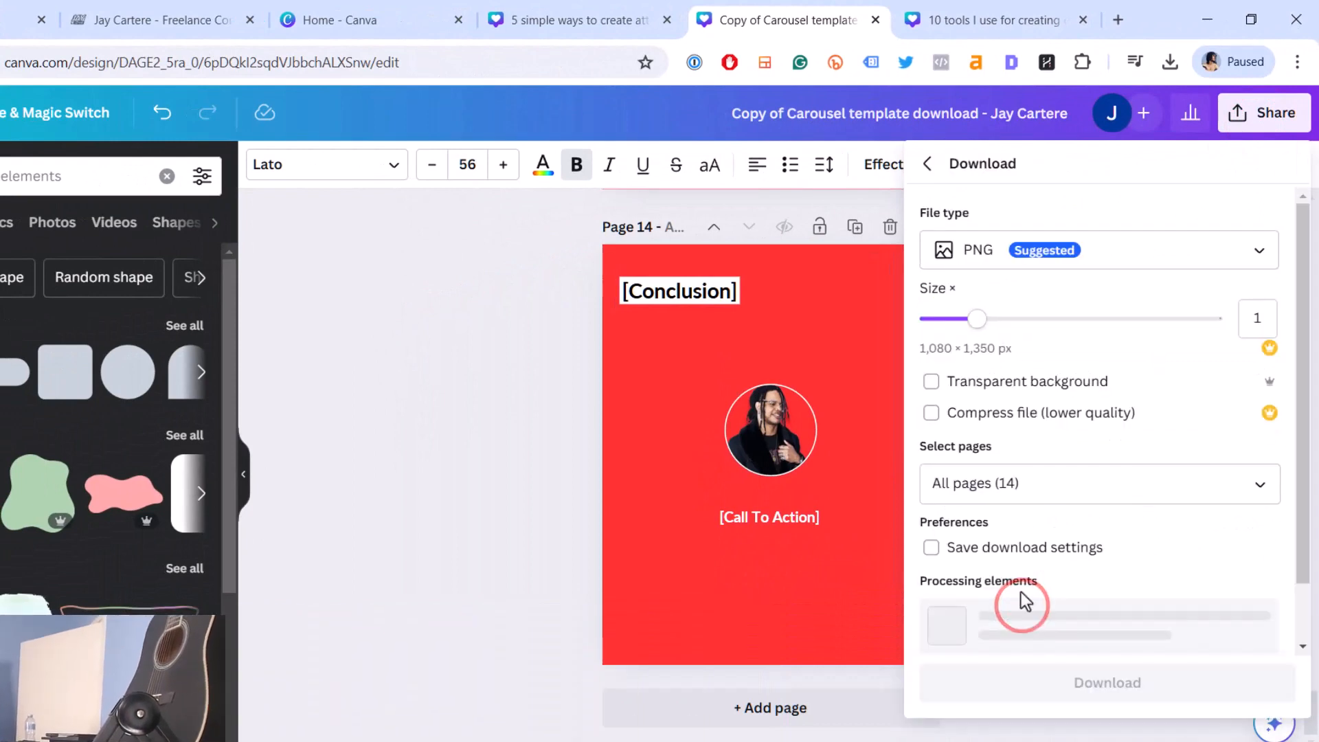
pyautogui.click(1097, 248)
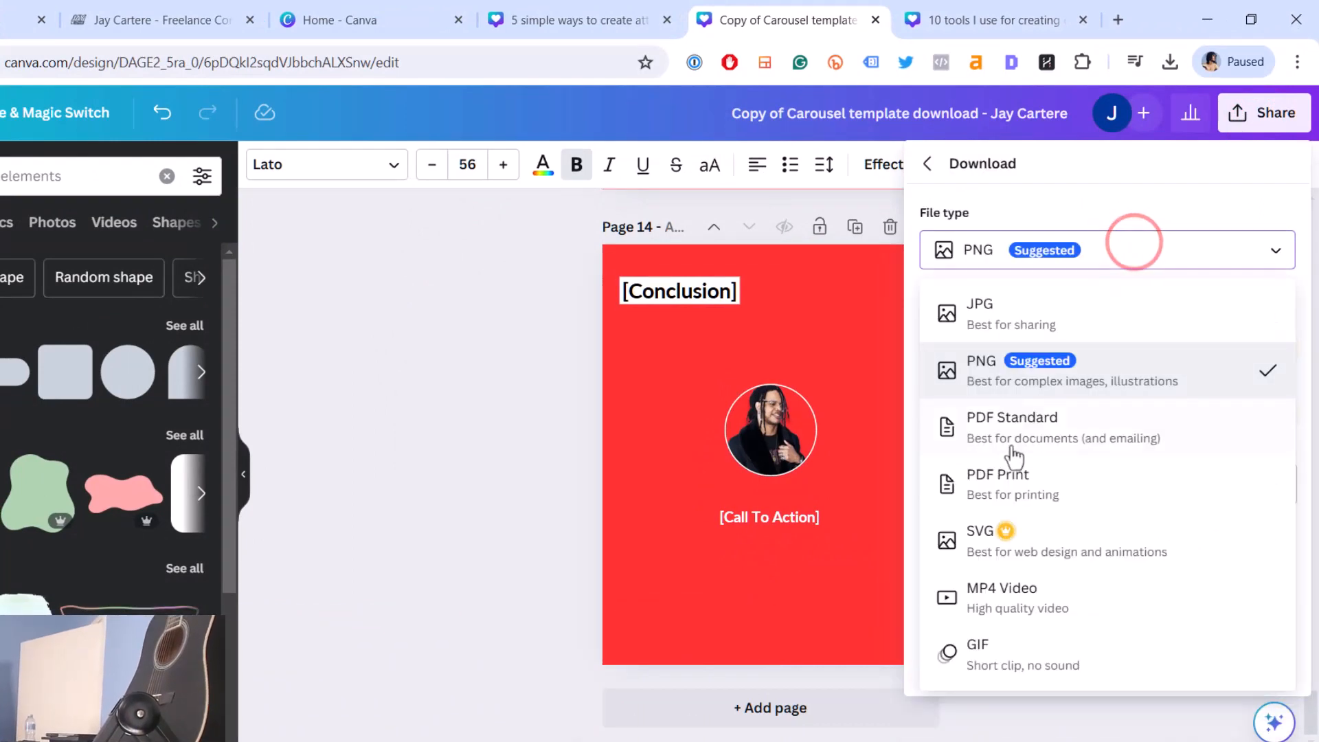
pyautogui.click(1012, 427)
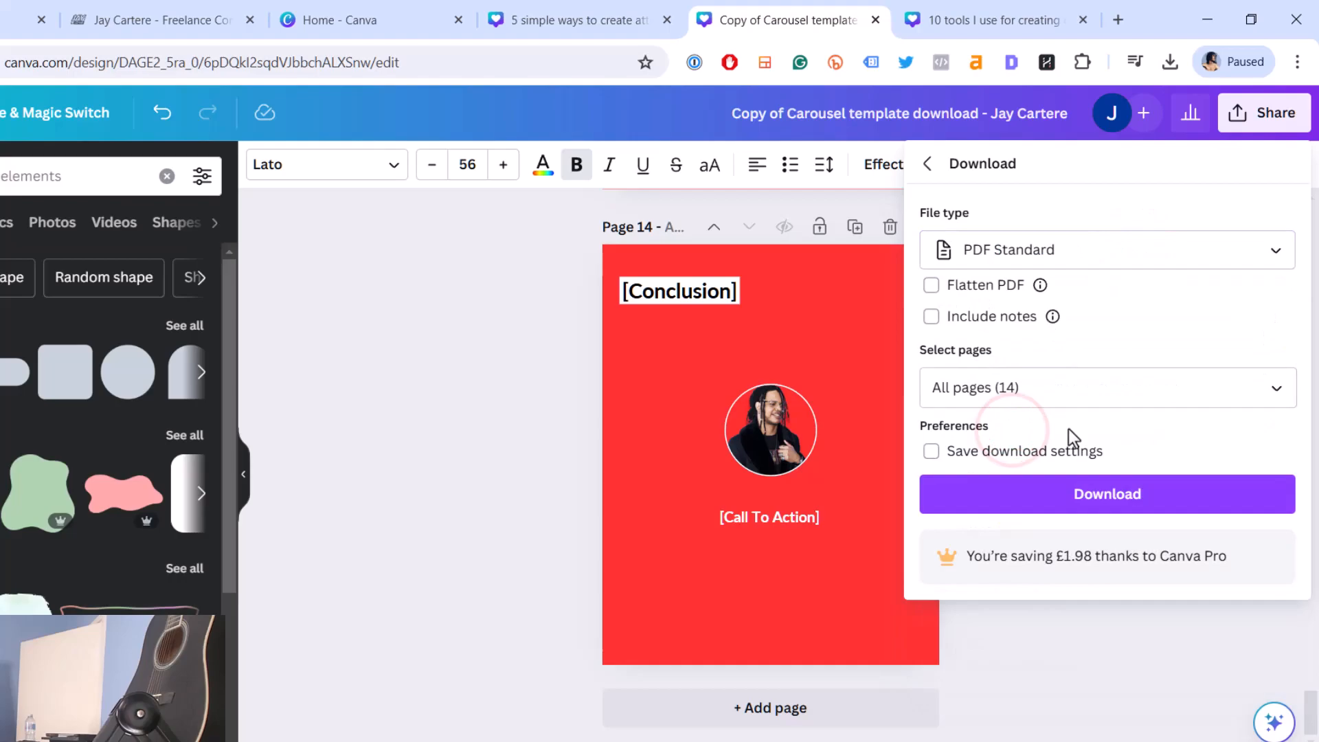